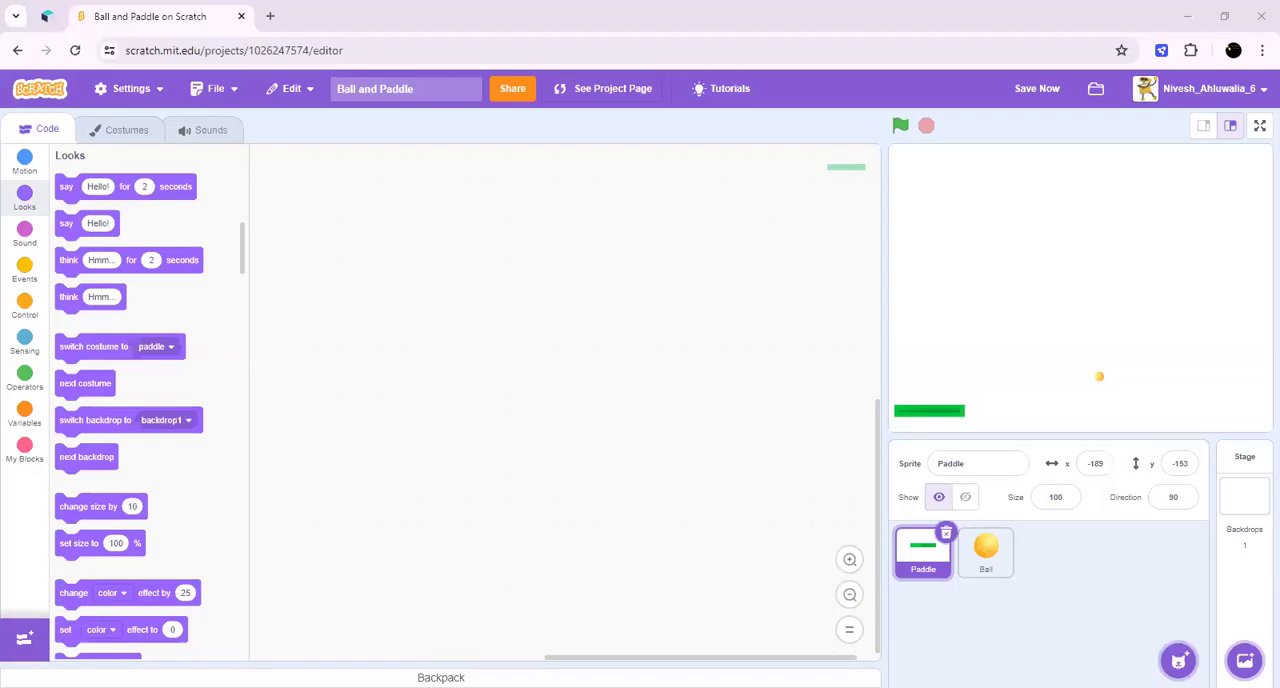
mouse_move(648, 396)
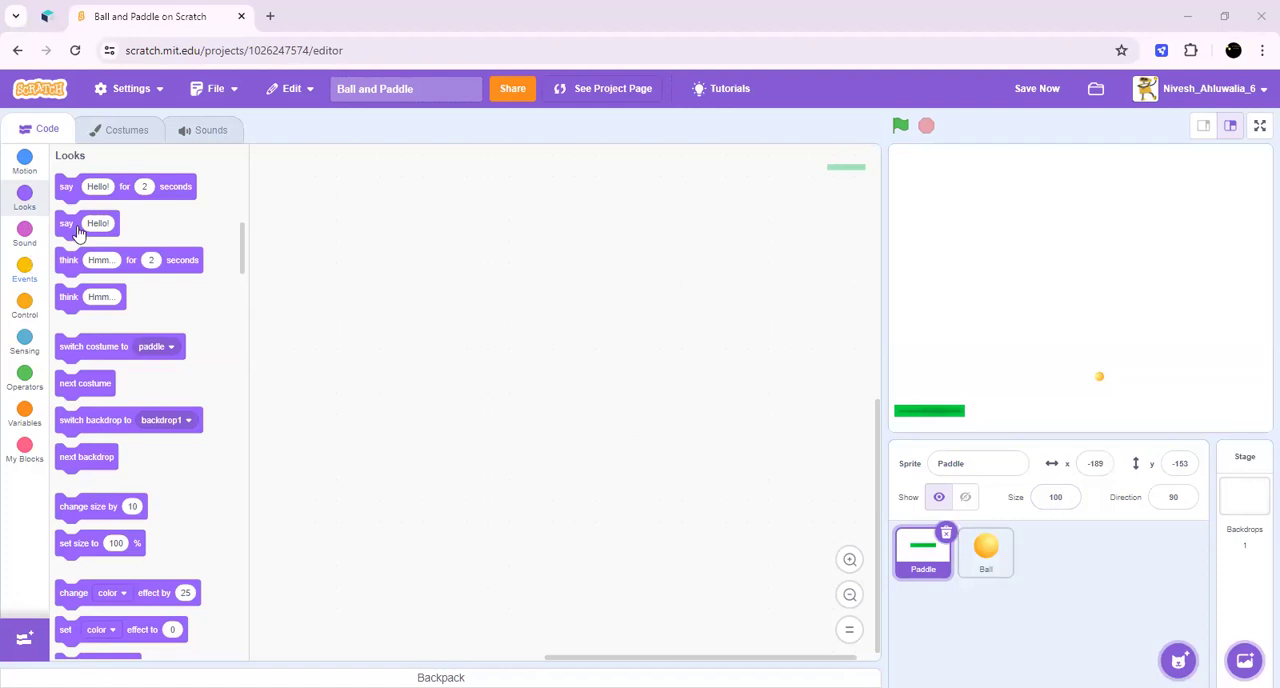
Step: Give the Paddle a start script that forever sets x to mouse x
click(24, 270)
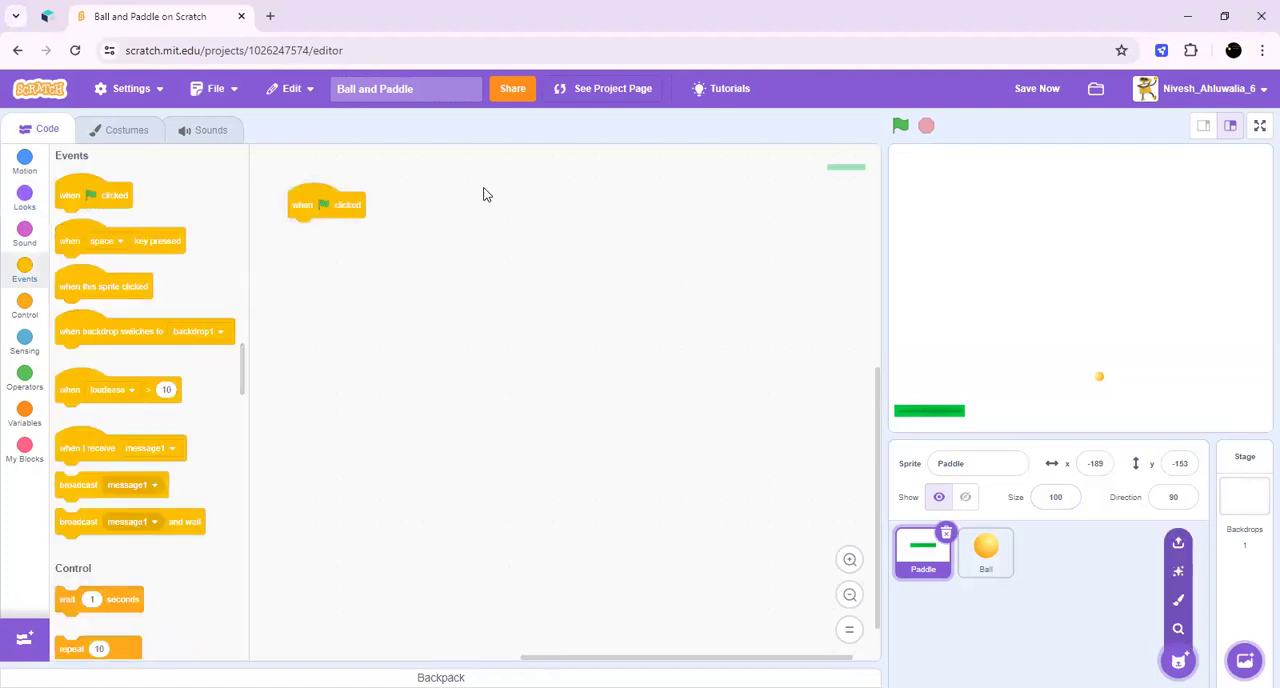
click(24, 304)
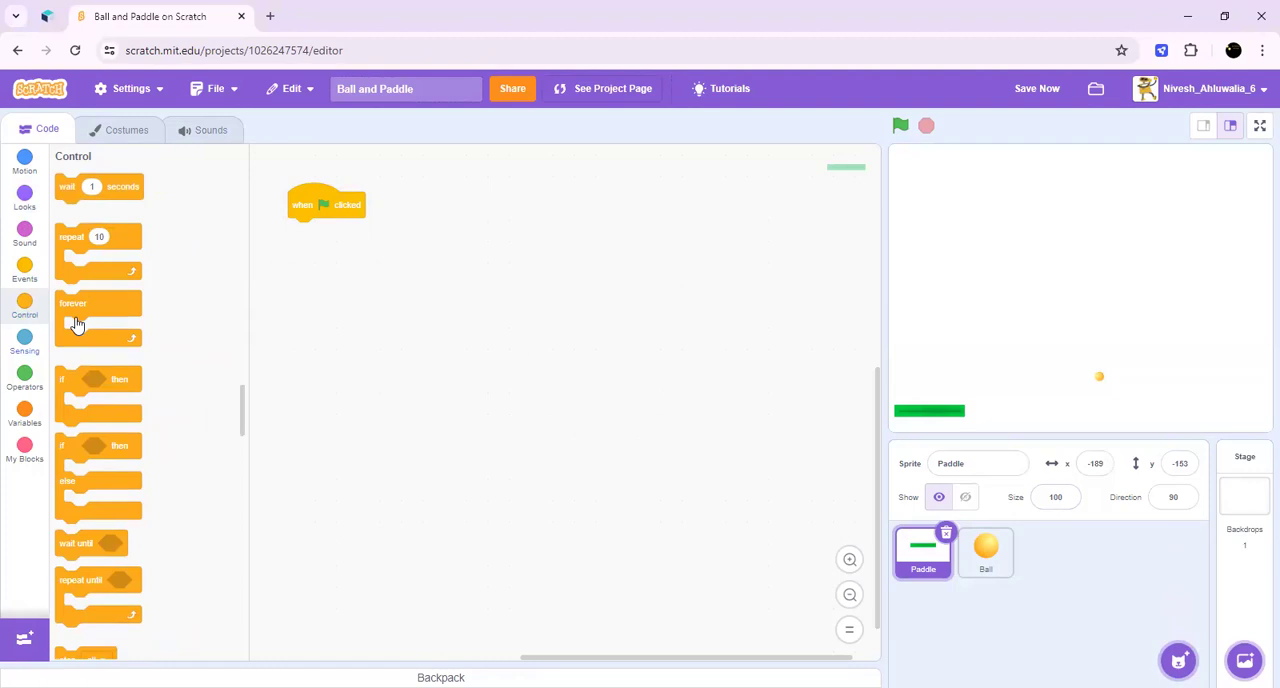
mouse_move(308, 242)
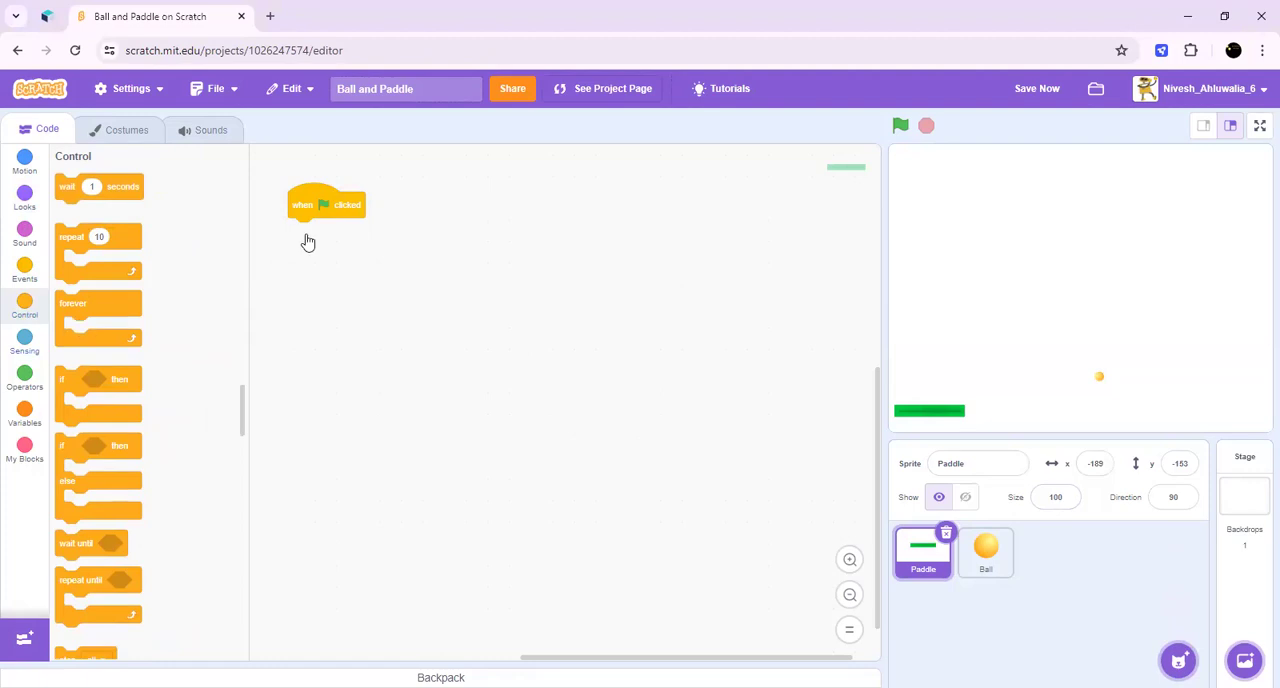
mouse_move(306, 234)
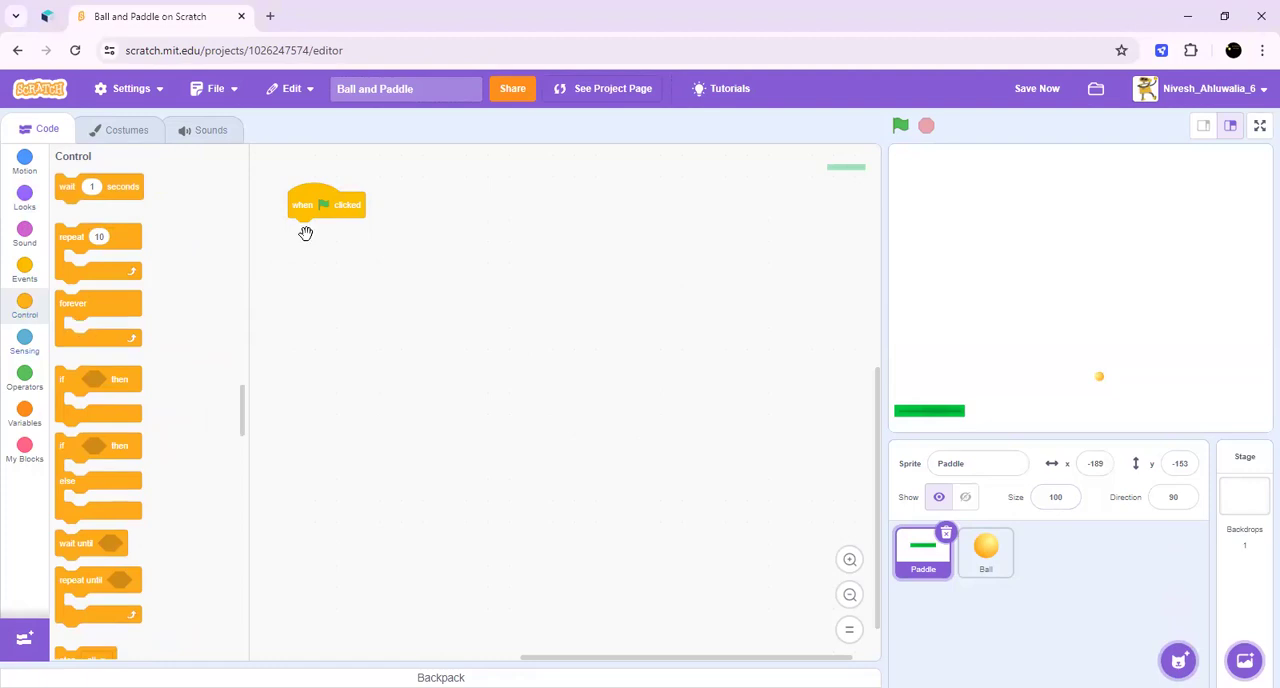
click(24, 160)
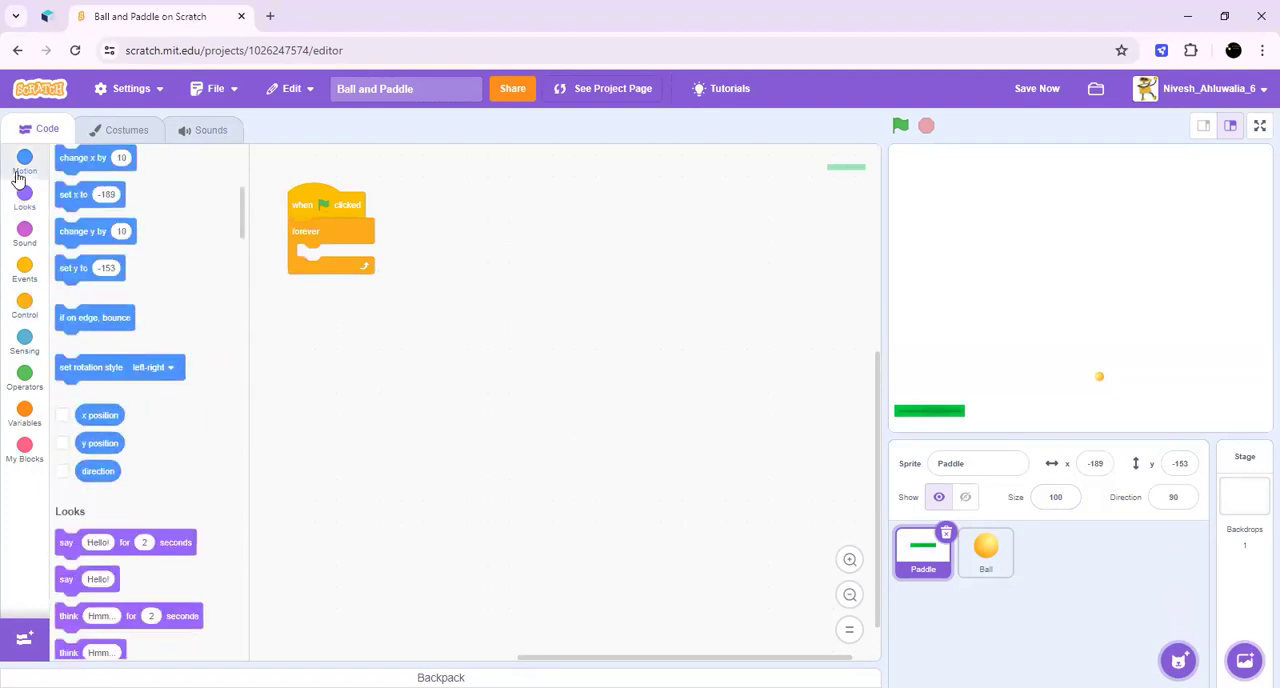
click(24, 164)
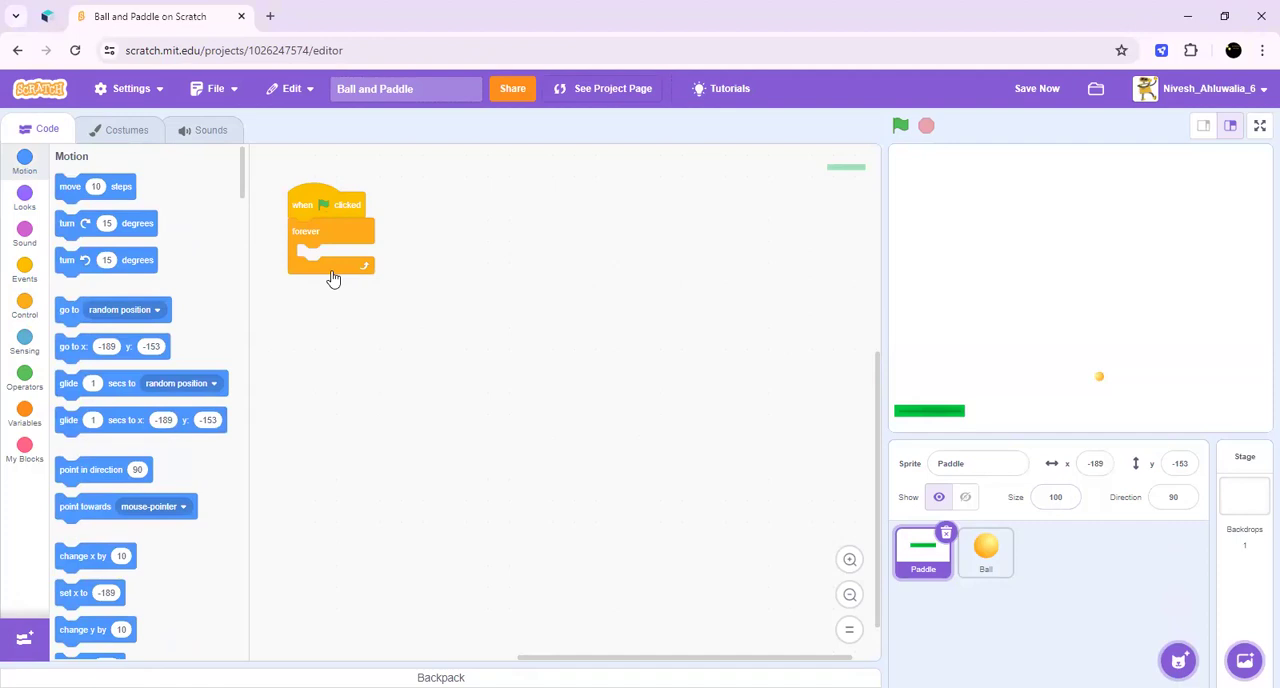
drag(72, 592, 310, 244)
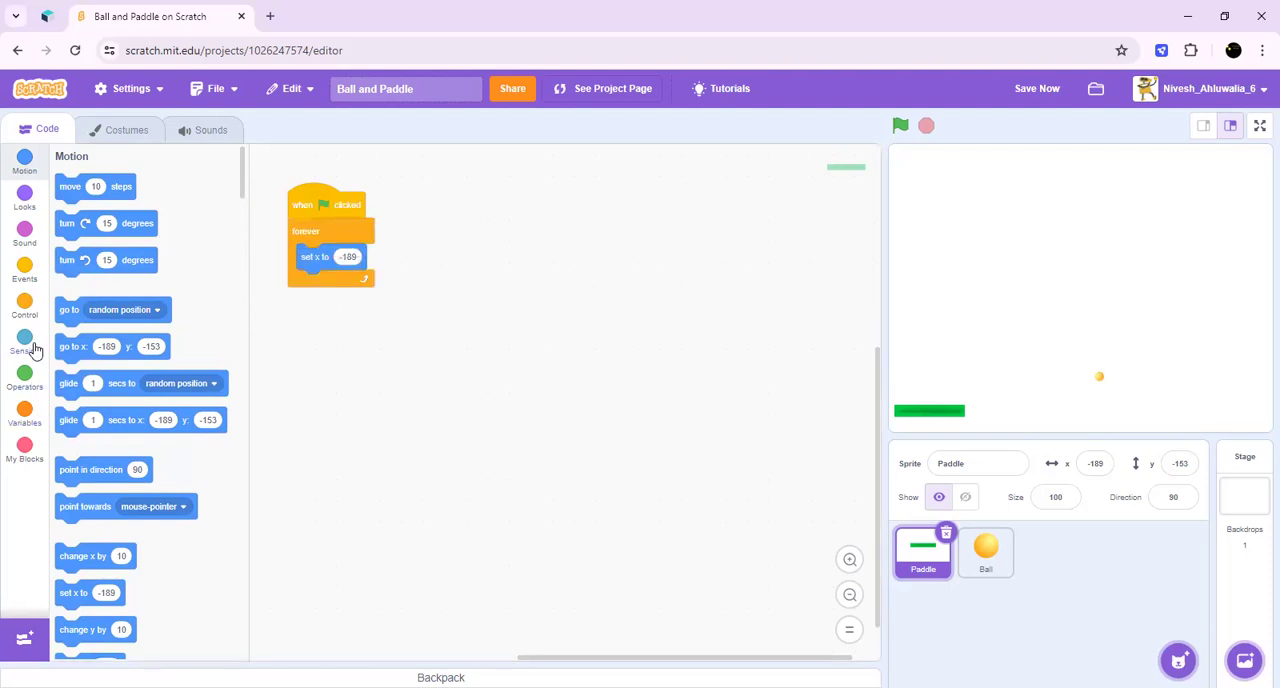
click(24, 340)
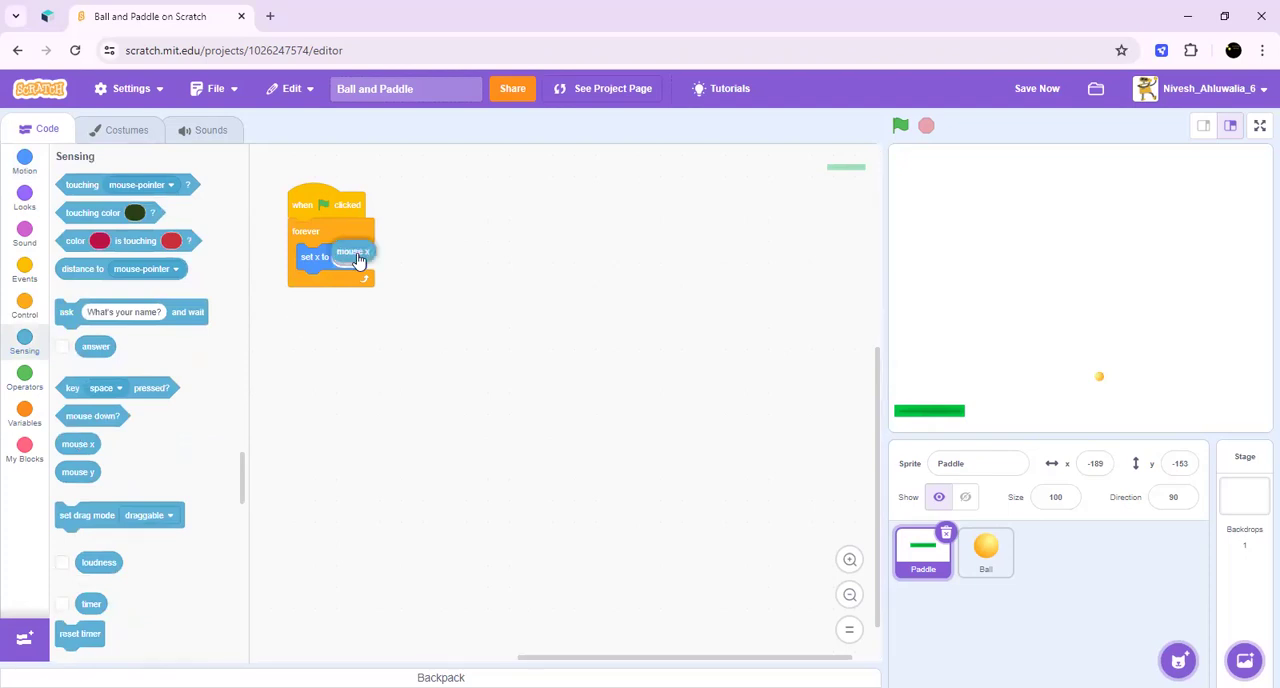
drag(356, 252, 356, 256)
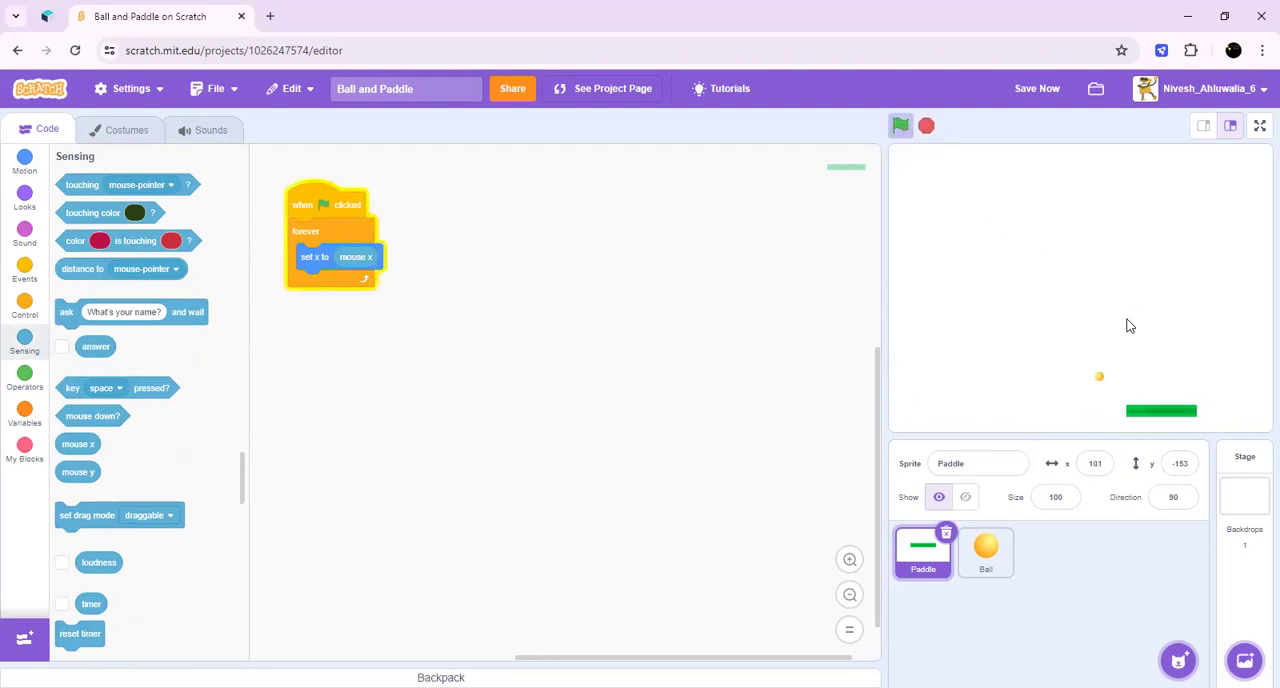
Step: Start a Ball script that points in direction 45 when the game begins
click(900, 124)
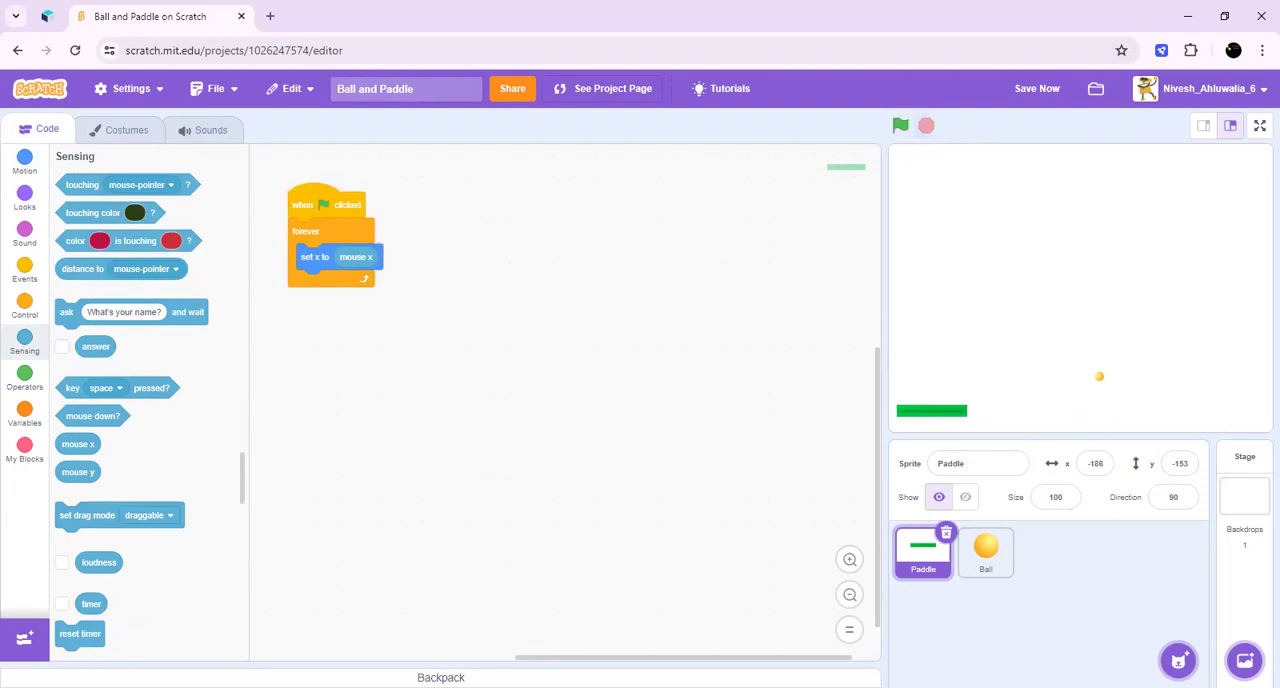
mouse_move(852, 338)
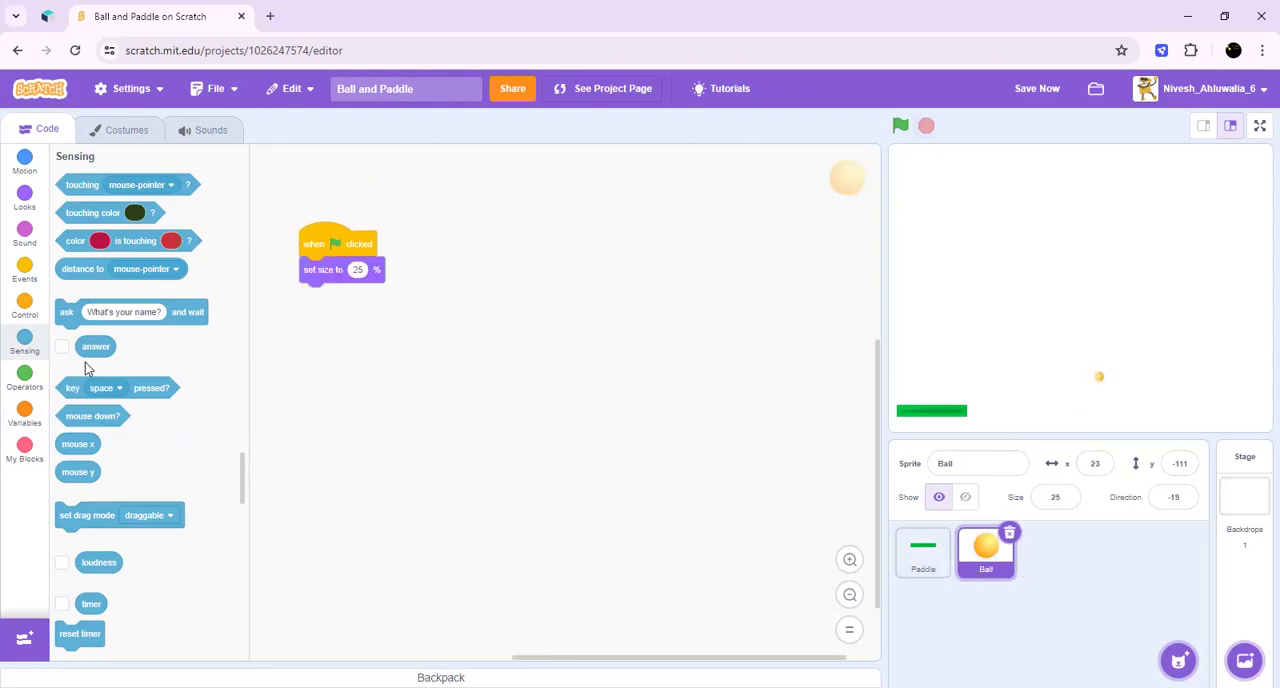
click(24, 268)
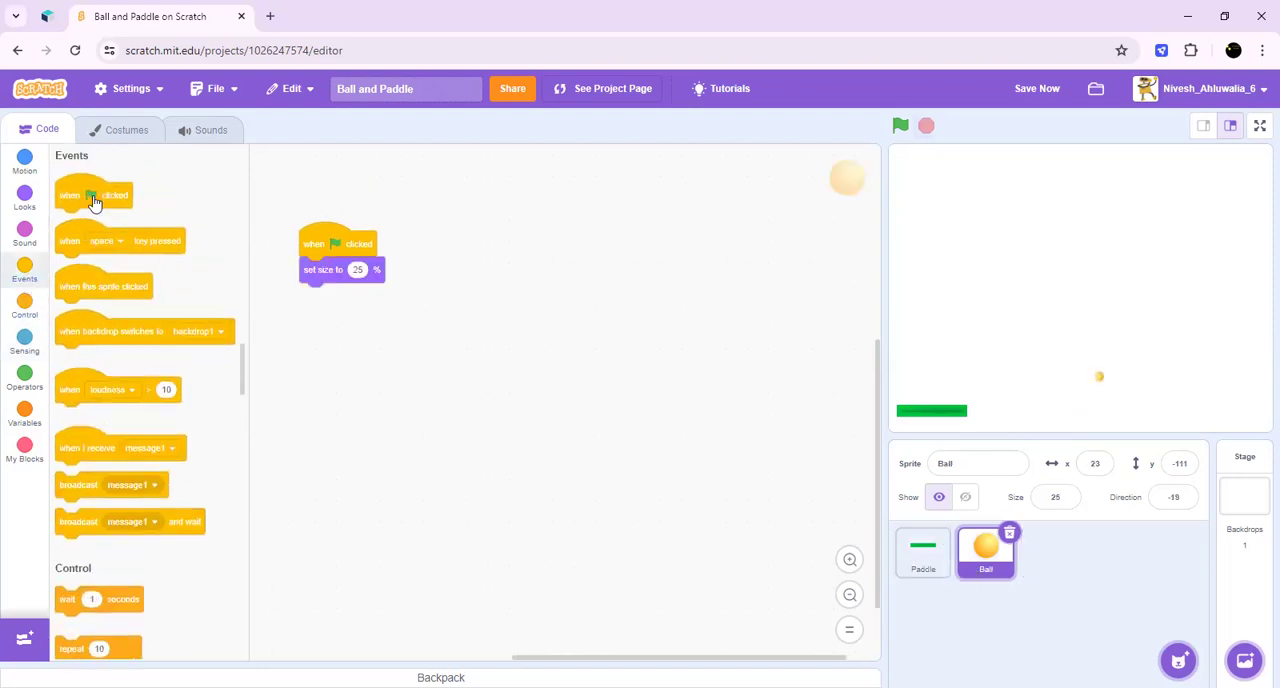
drag(92, 196, 470, 218)
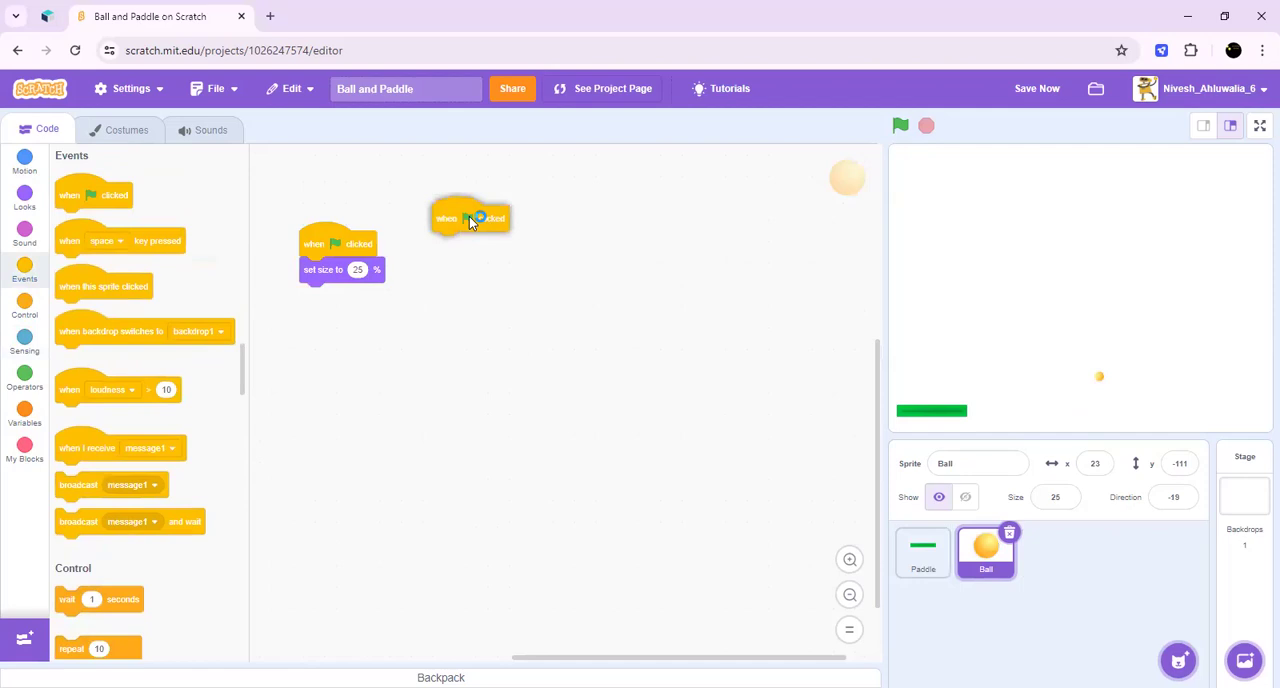
click(24, 162)
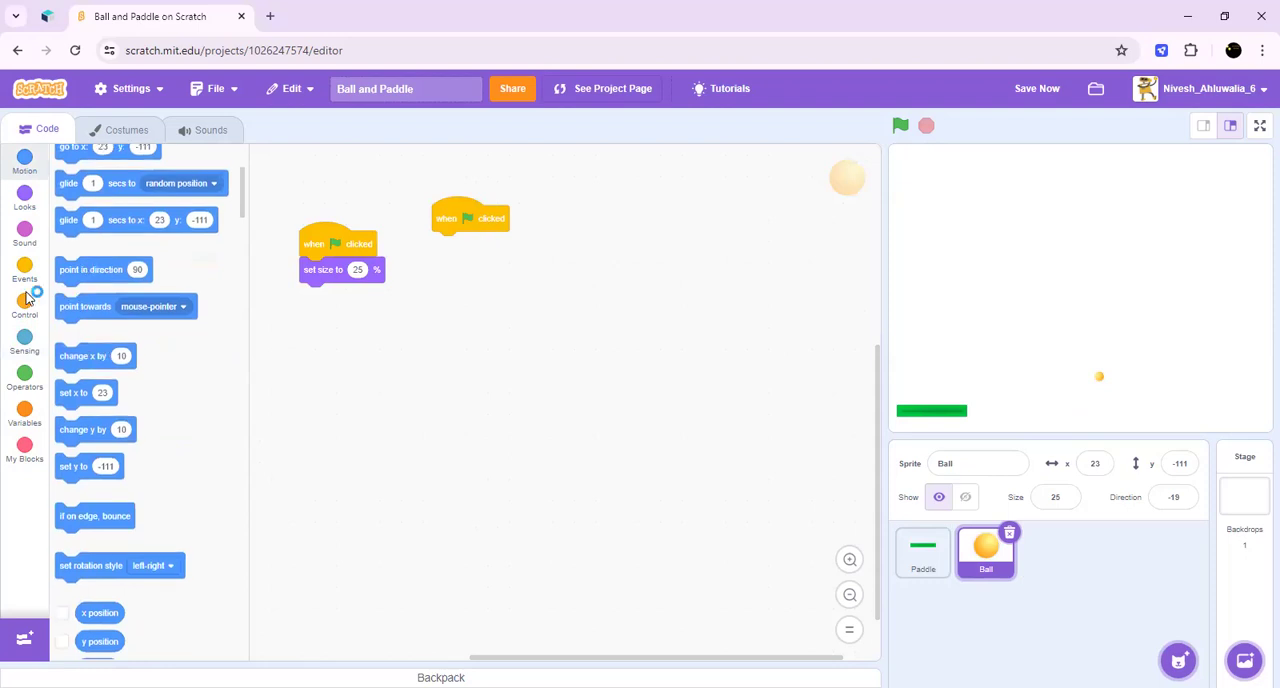
drag(104, 268, 488, 244)
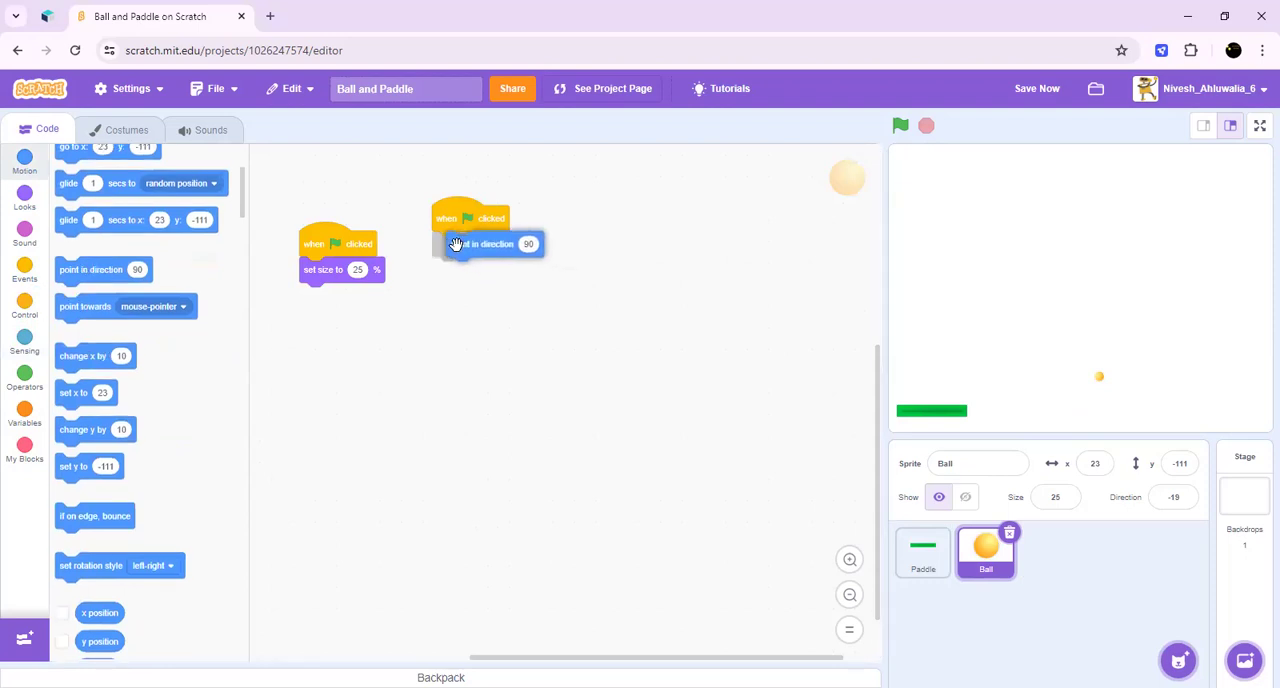
click(528, 244)
text(45)
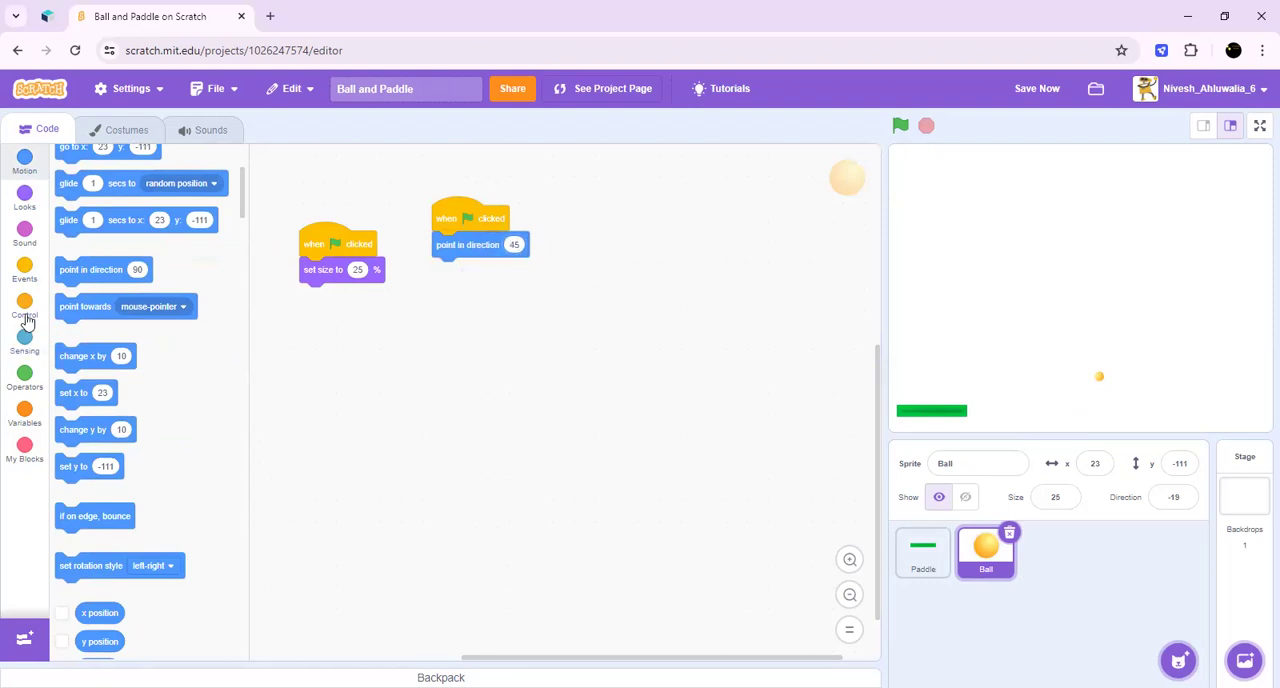
Step: Add a forever loop moving the ball 10 steps and bouncing on edges
click(24, 304)
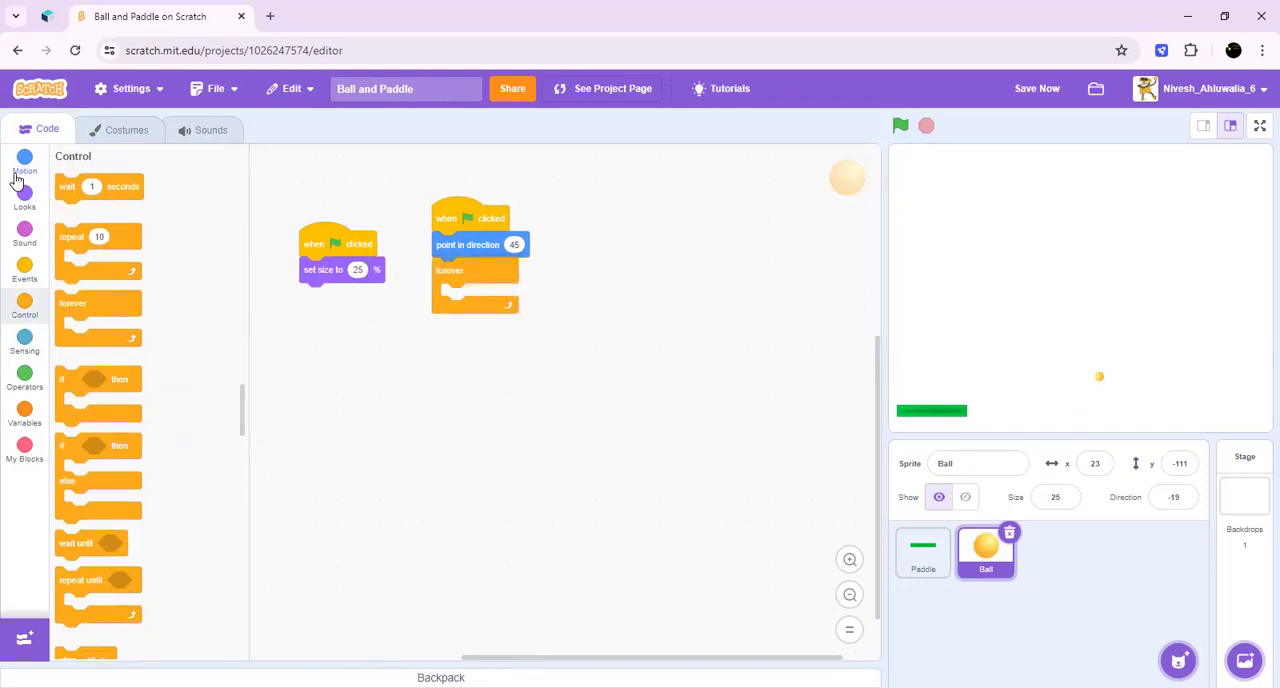
click(24, 160)
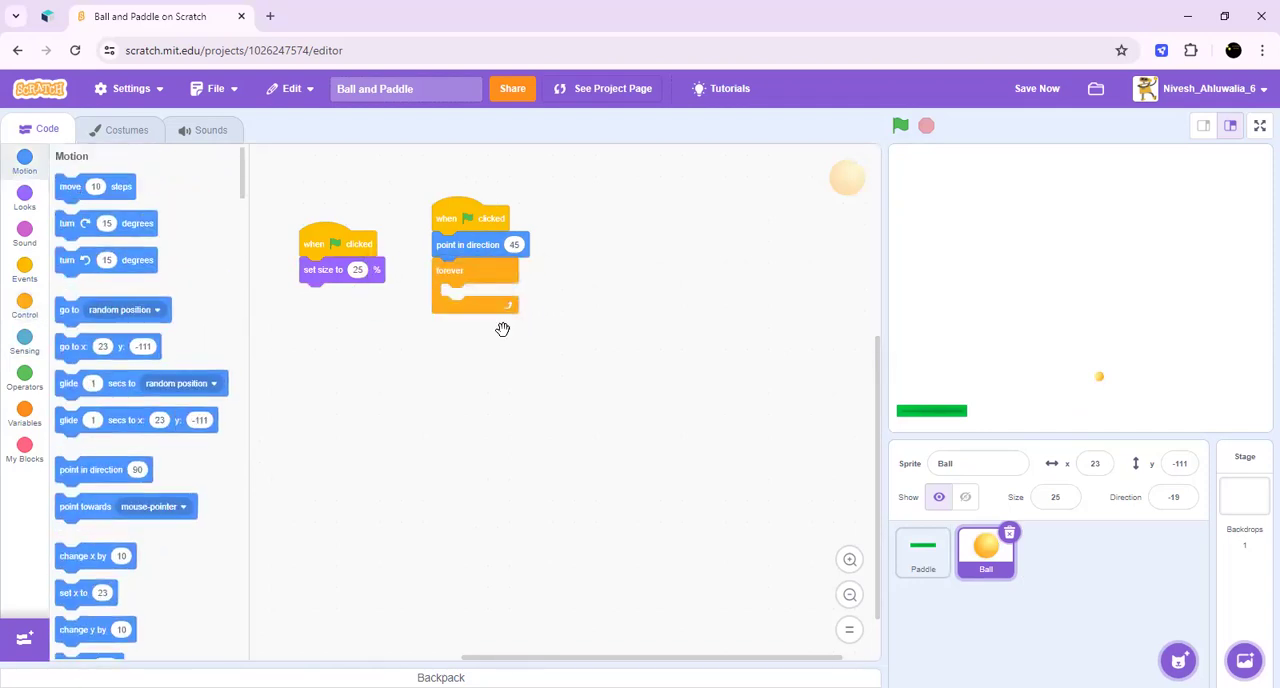
drag(70, 186, 476, 296)
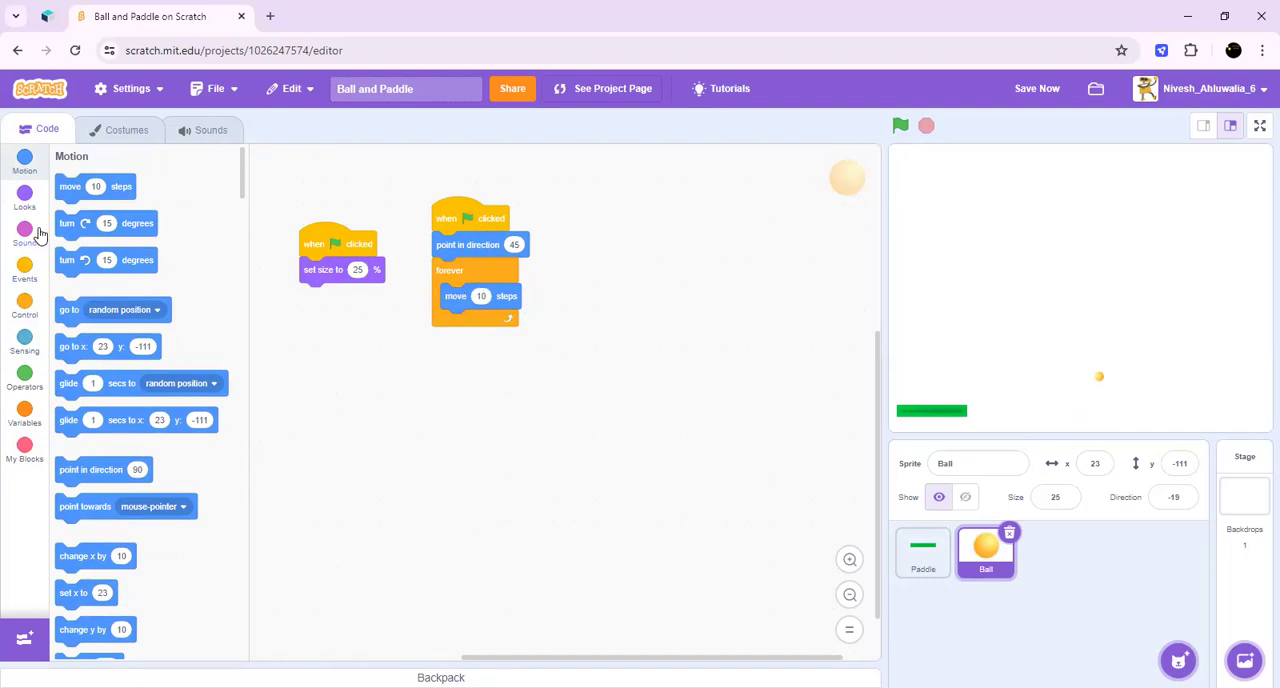
mouse_move(236, 188)
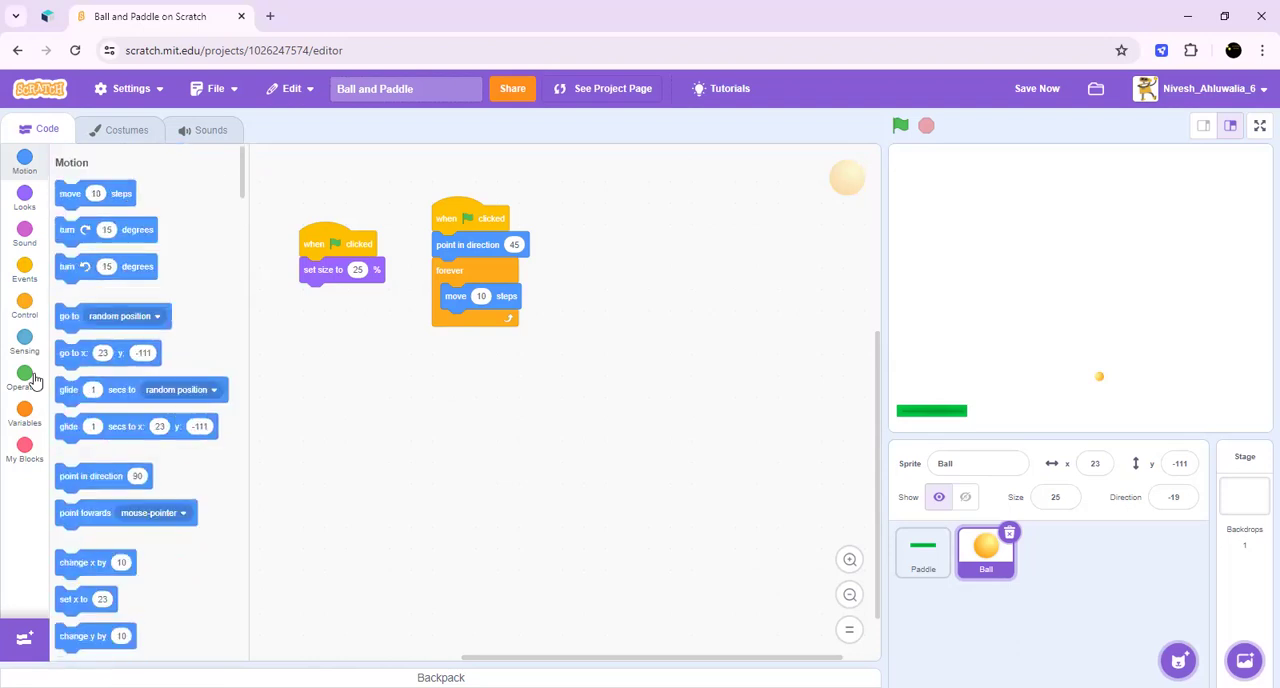
mouse_move(88, 596)
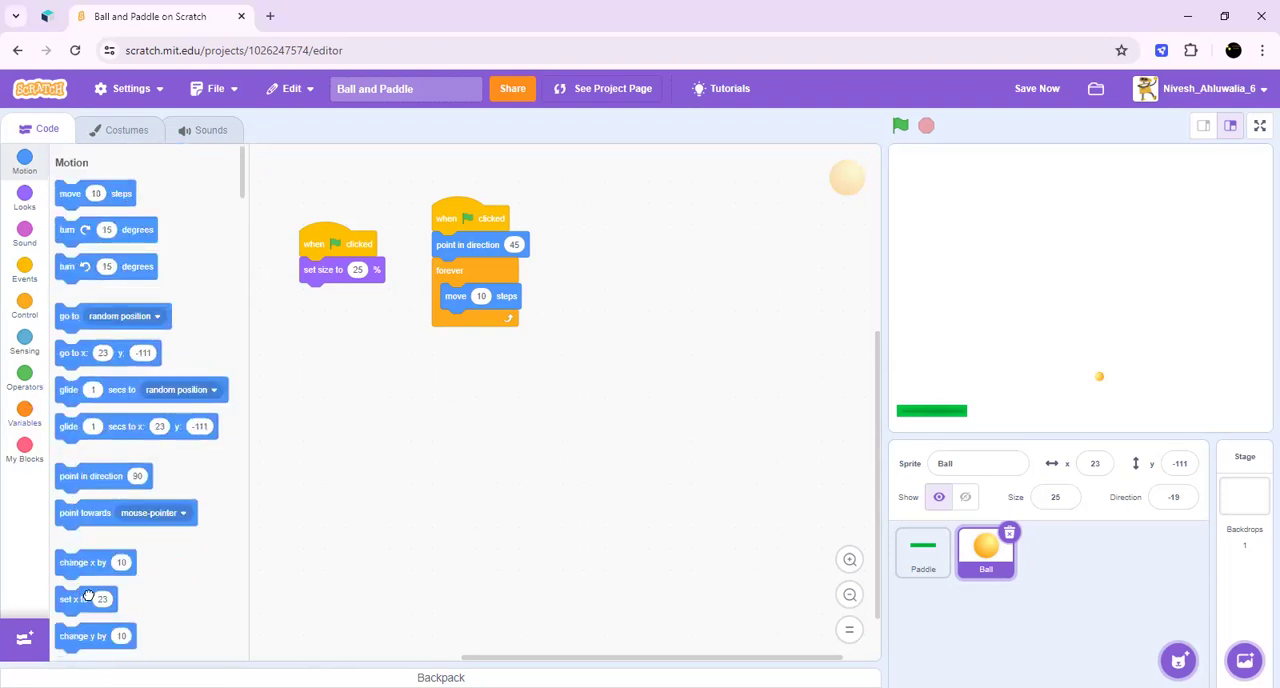
drag(84, 598, 450, 320)
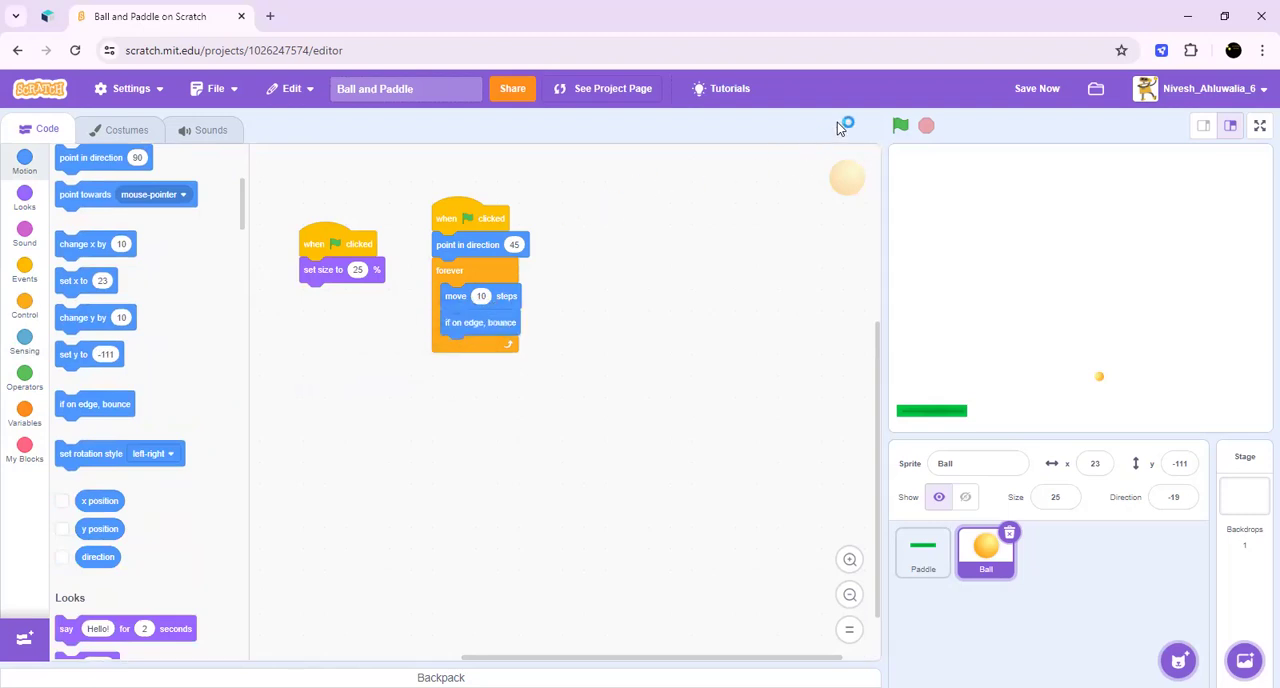
Step: Run the project to watch the ball bounce and the paddle track the mouse
click(900, 124)
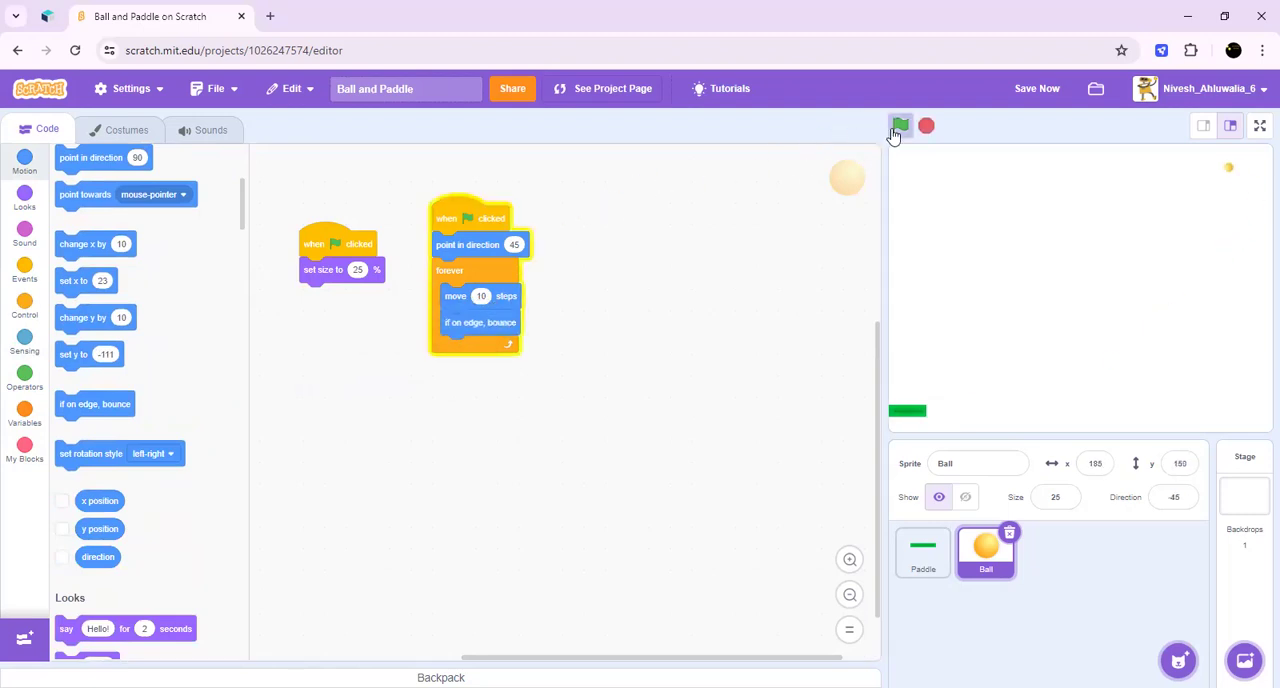
click(900, 124)
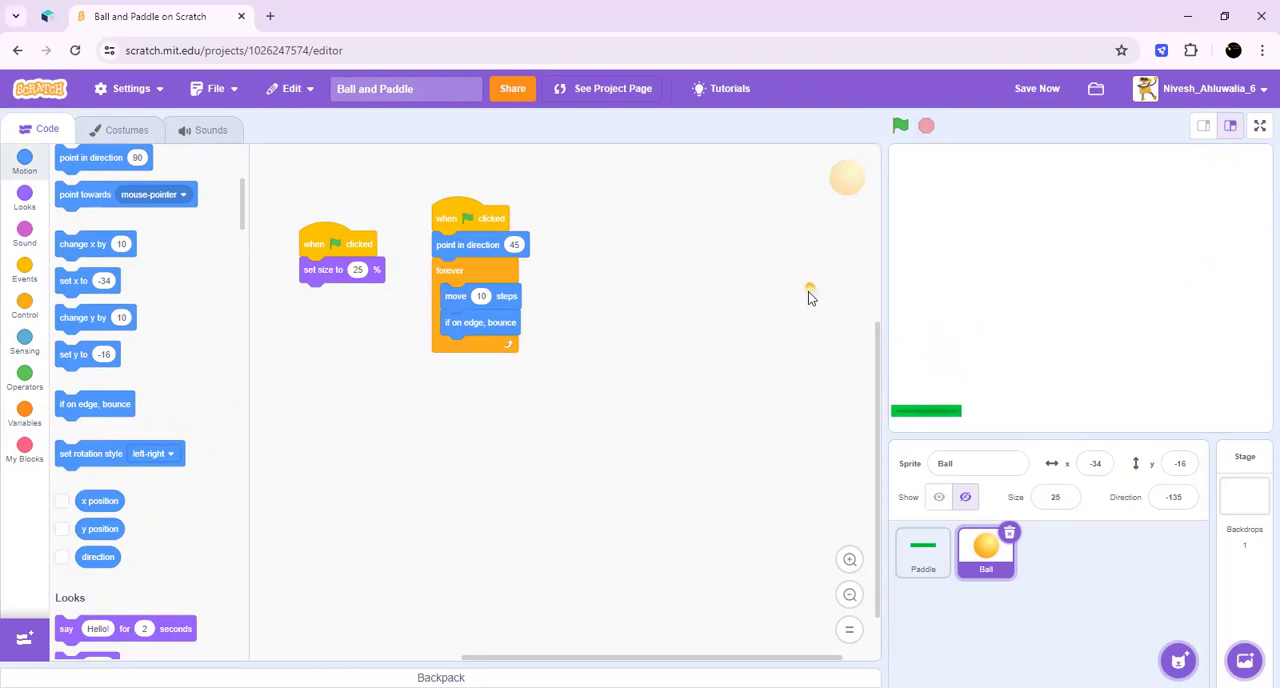
mouse_move(604, 250)
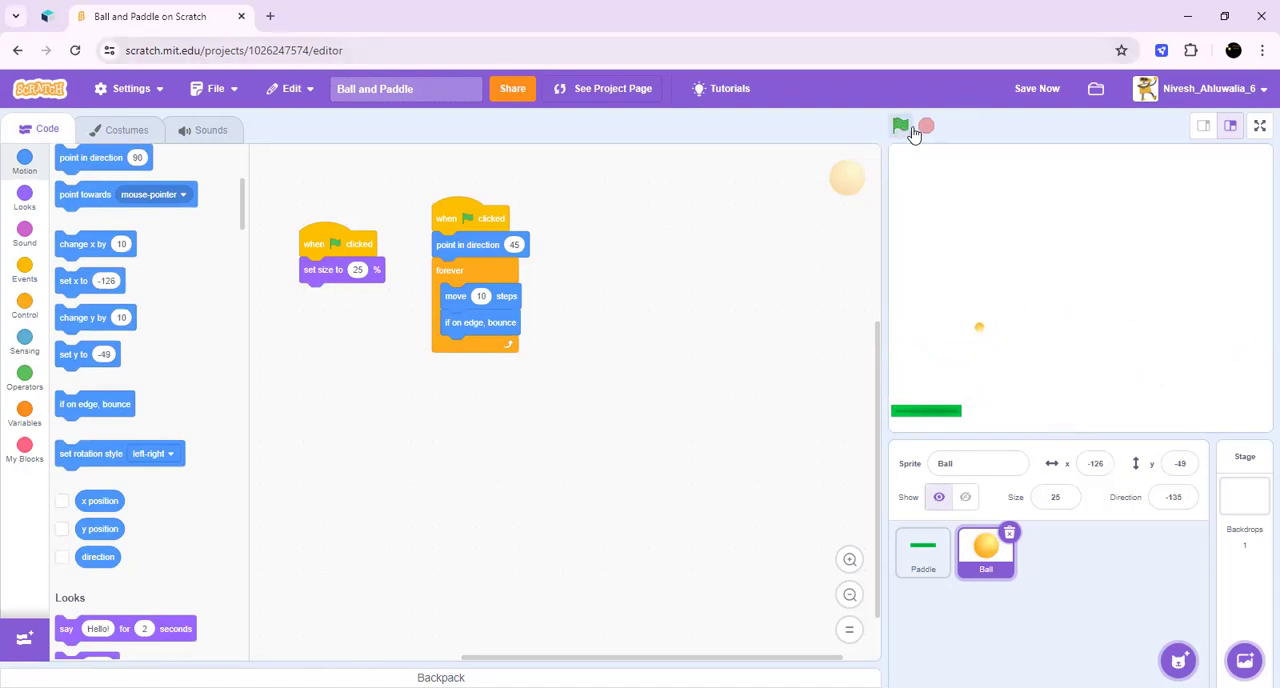
click(900, 124)
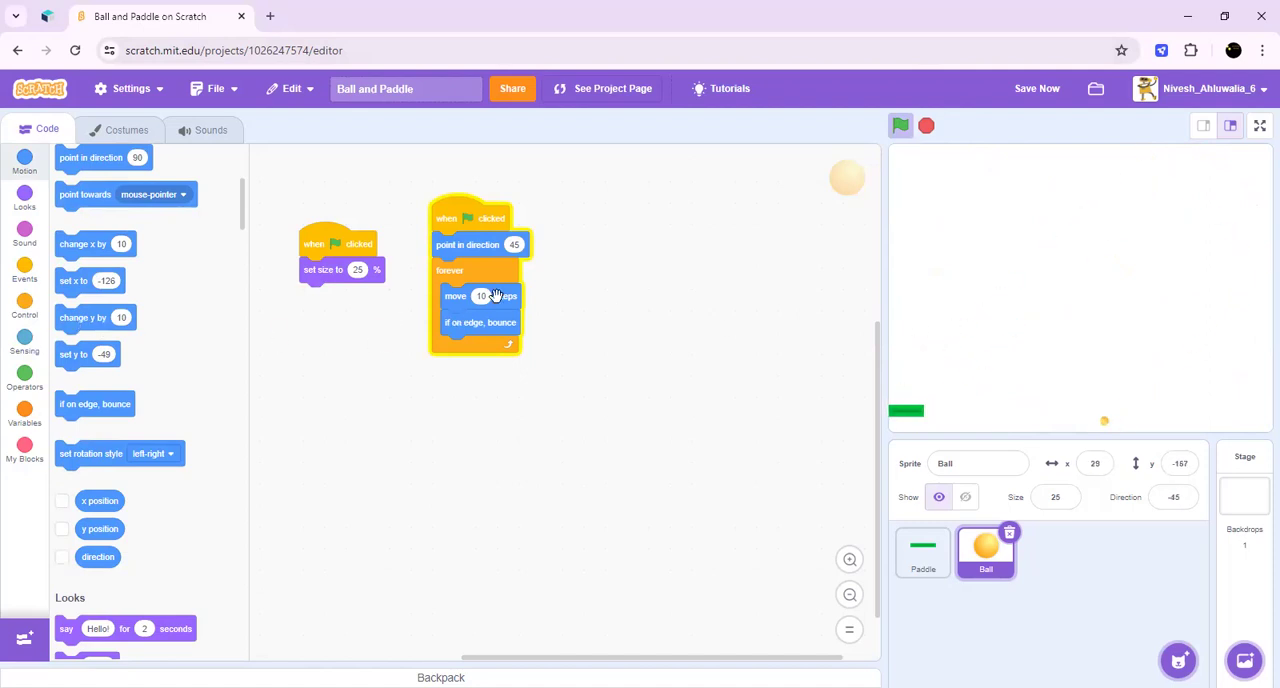
Step: Check touching Paddle and point the ball in a random 1 to 180 direction
click(900, 124)
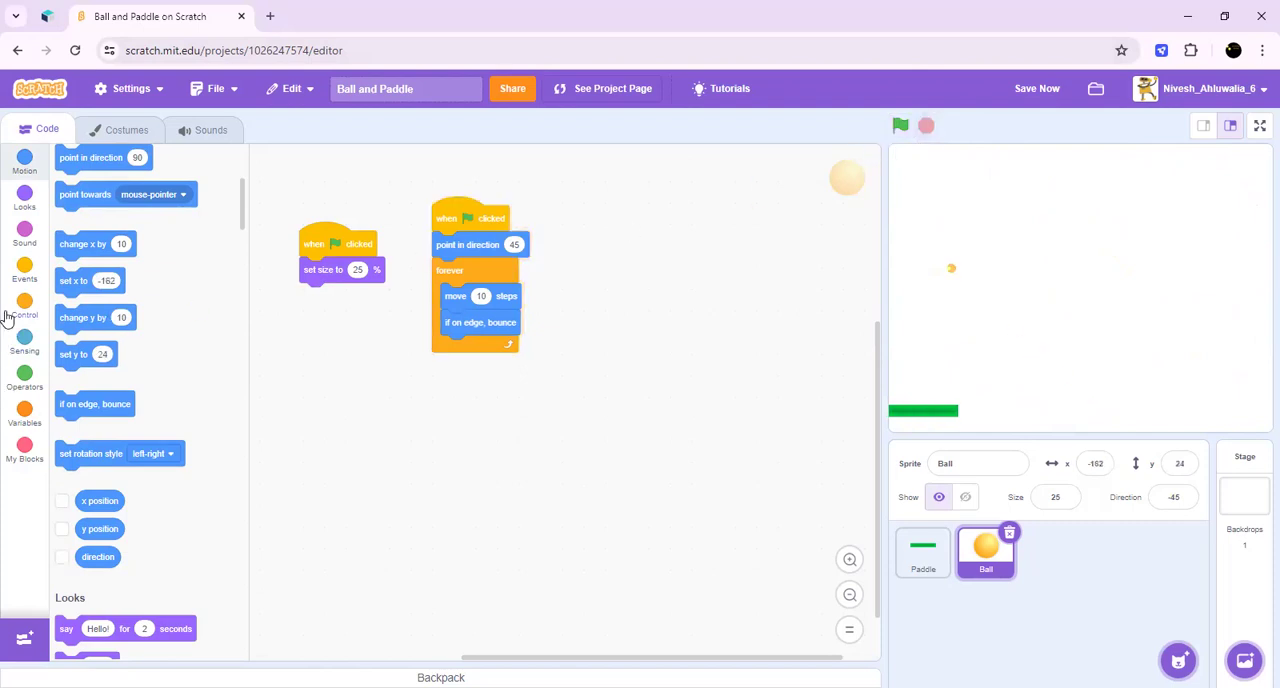
click(24, 264)
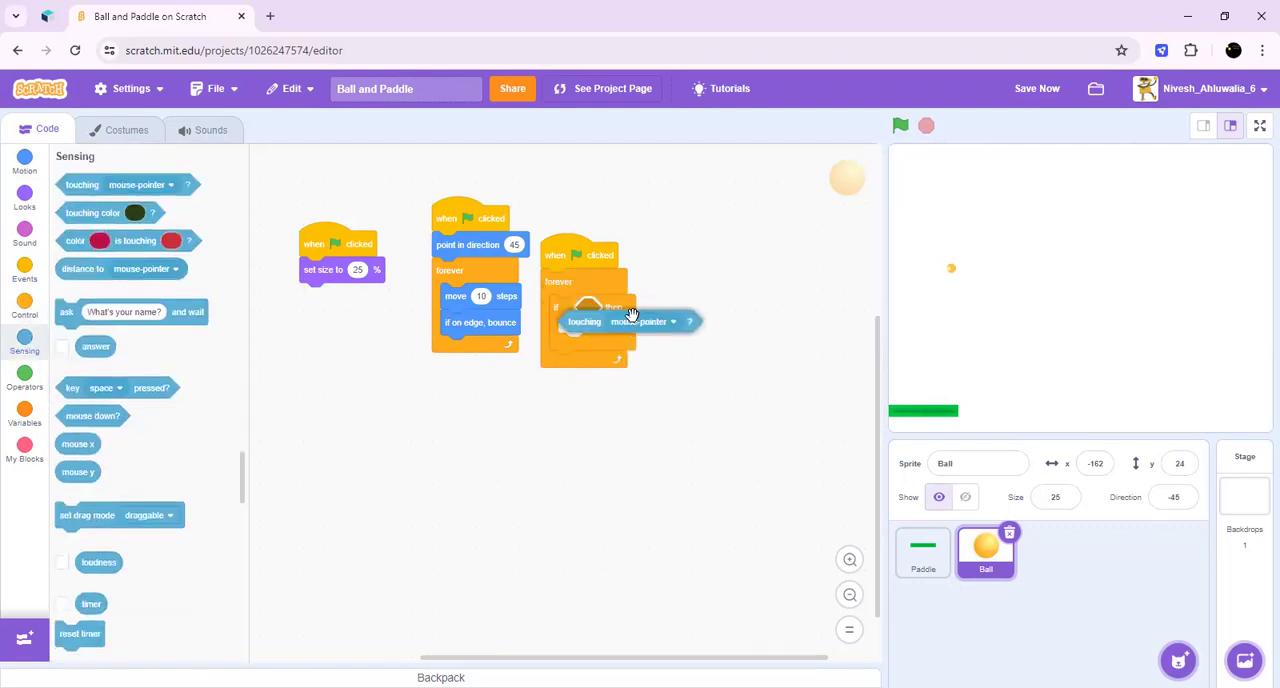
click(672, 320)
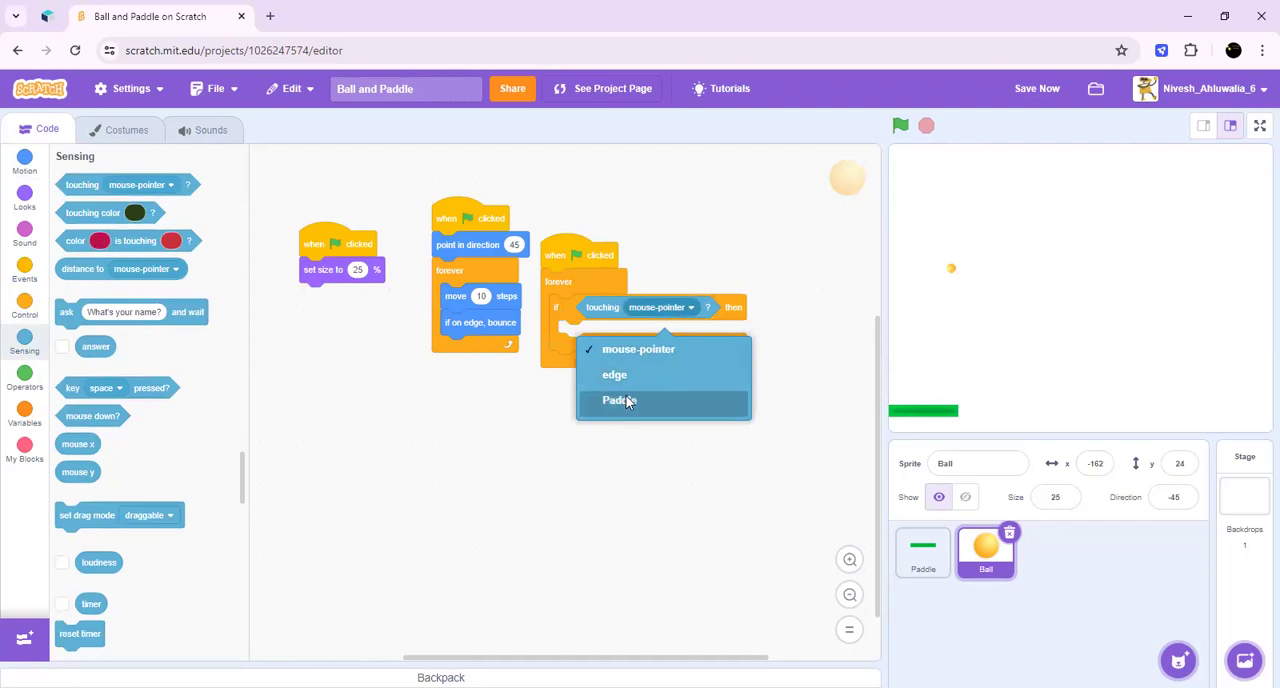
click(618, 400)
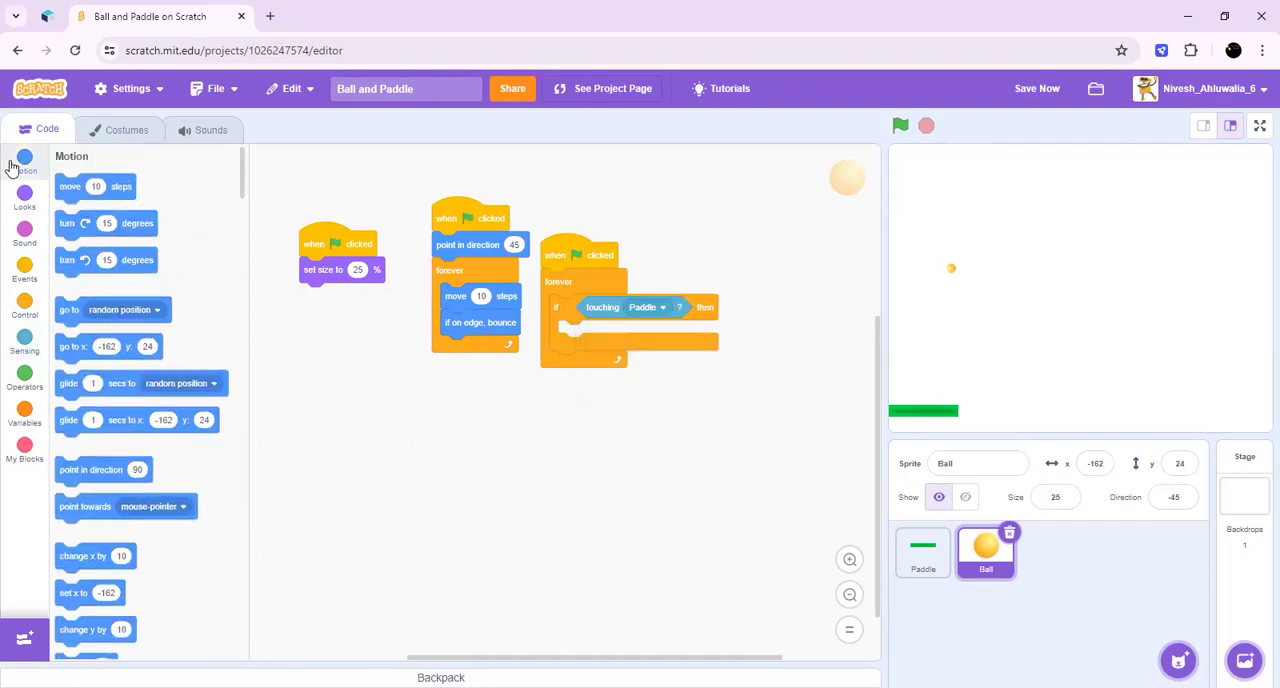
mouse_move(98, 458)
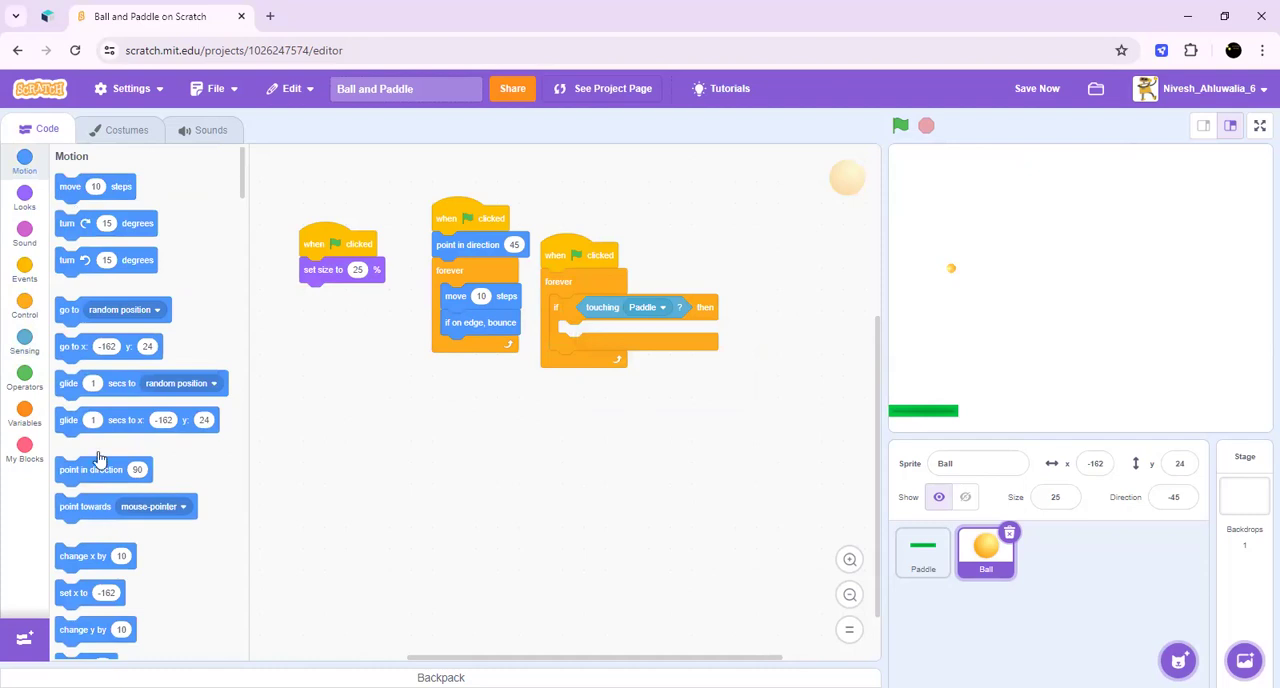
mouse_move(690, 288)
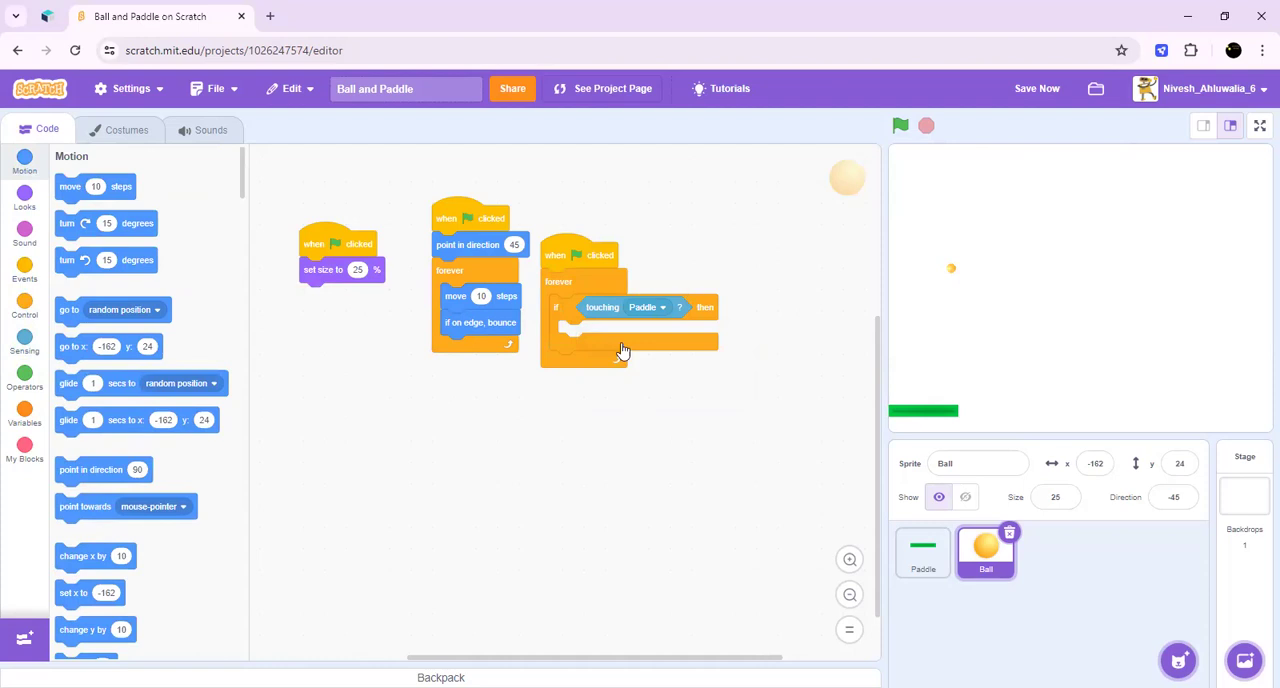
drag(104, 468, 640, 324)
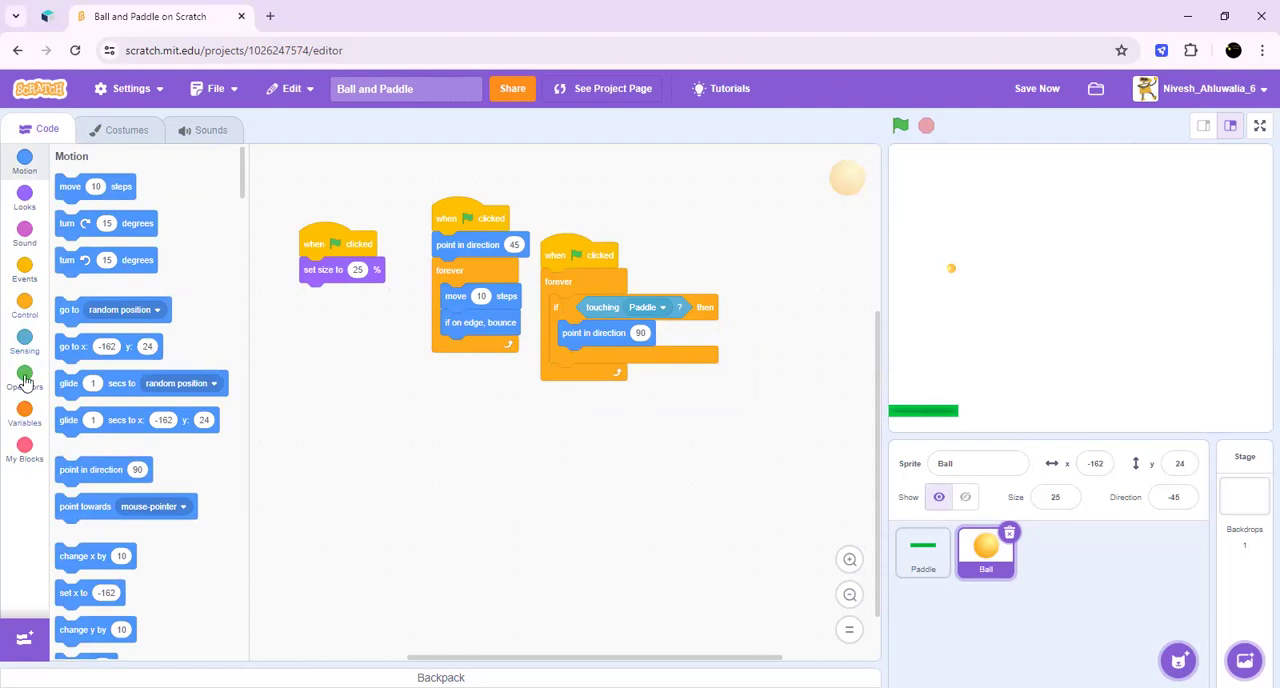
click(24, 376)
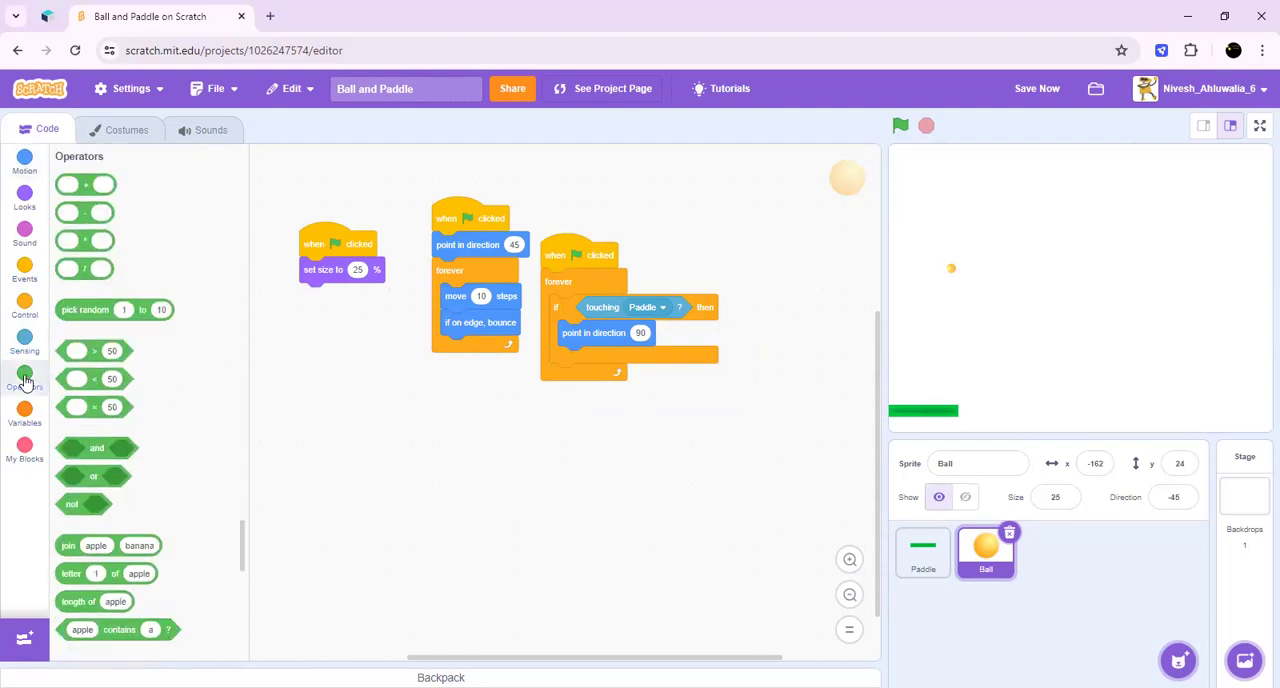
mouse_move(428, 324)
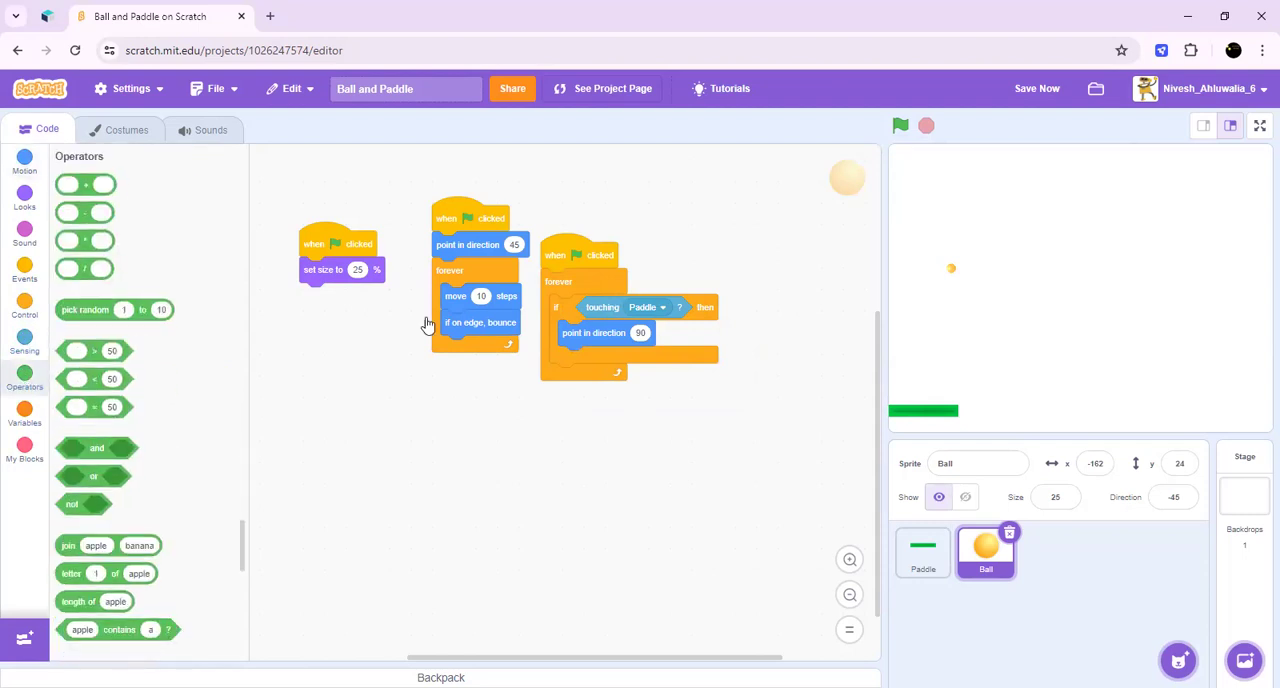
mouse_move(632, 344)
text(180)
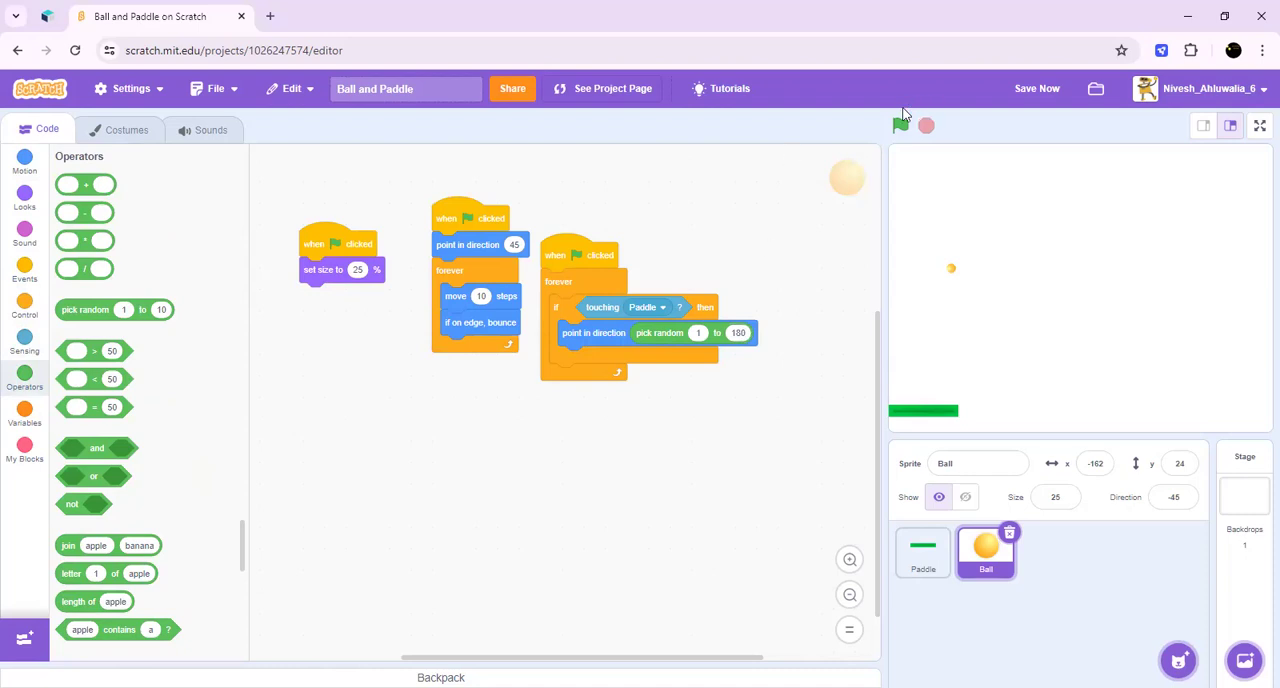
mouse_move(892, 148)
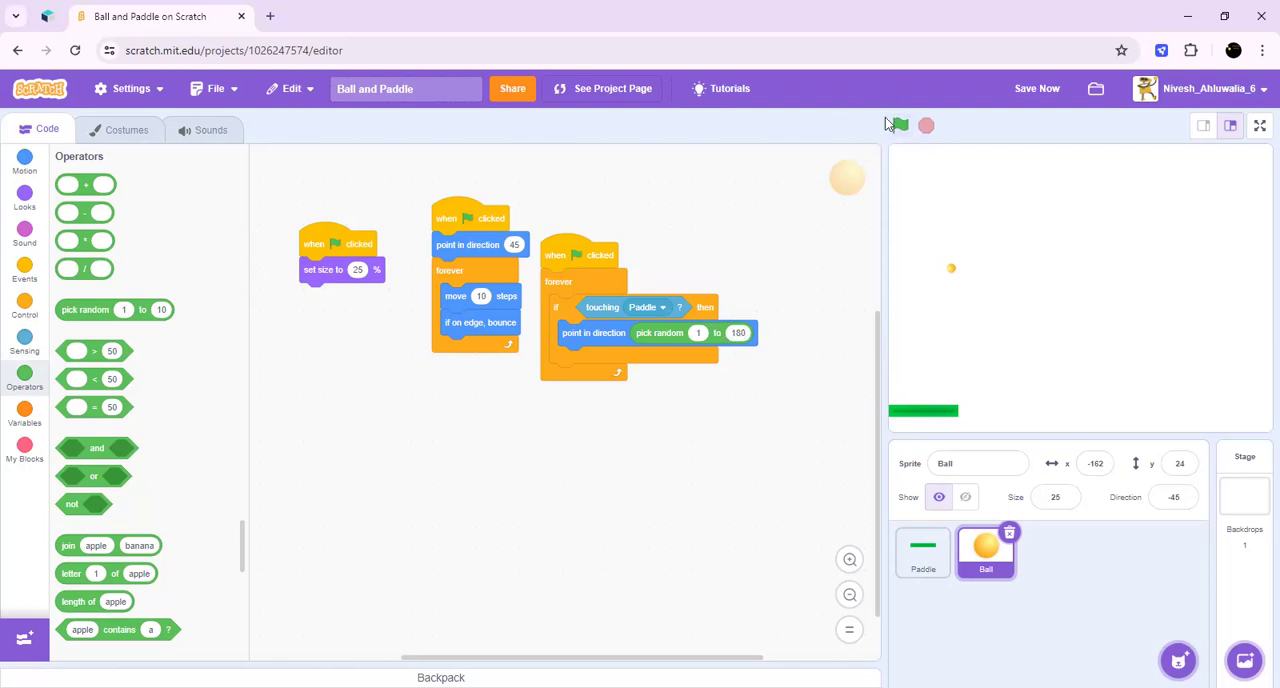
Step: Create a score variable and reset it to 0 in the start script
click(24, 416)
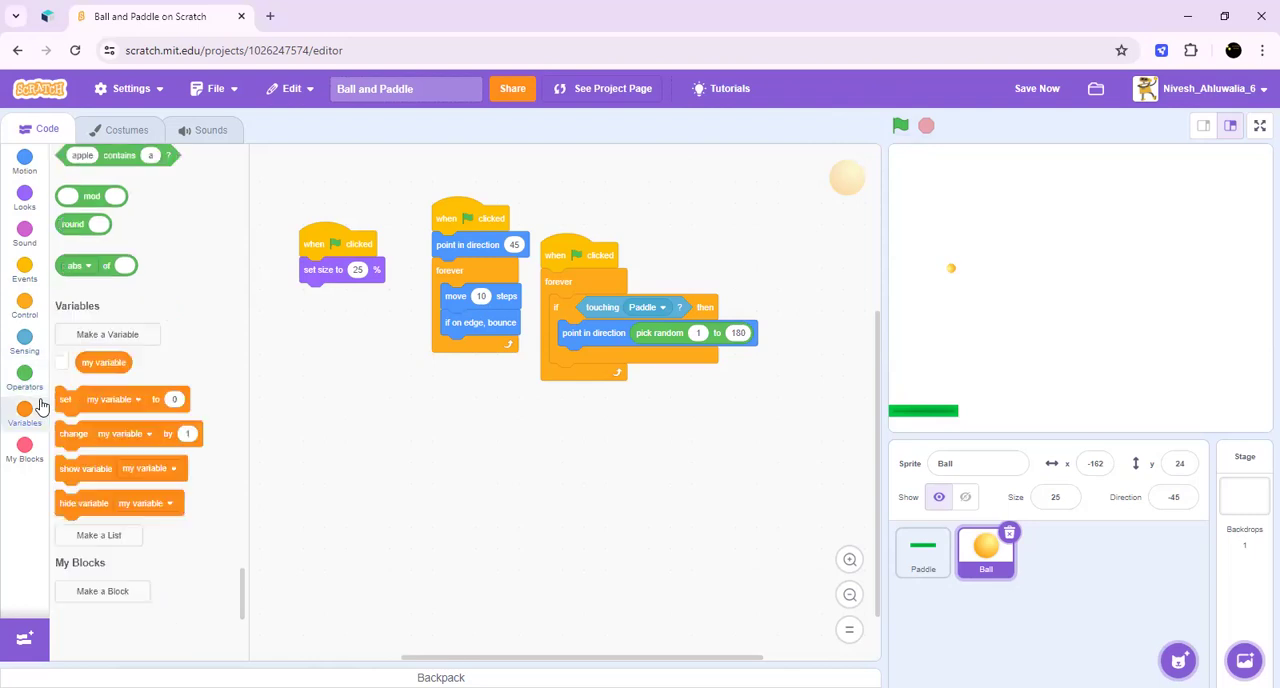
click(108, 334)
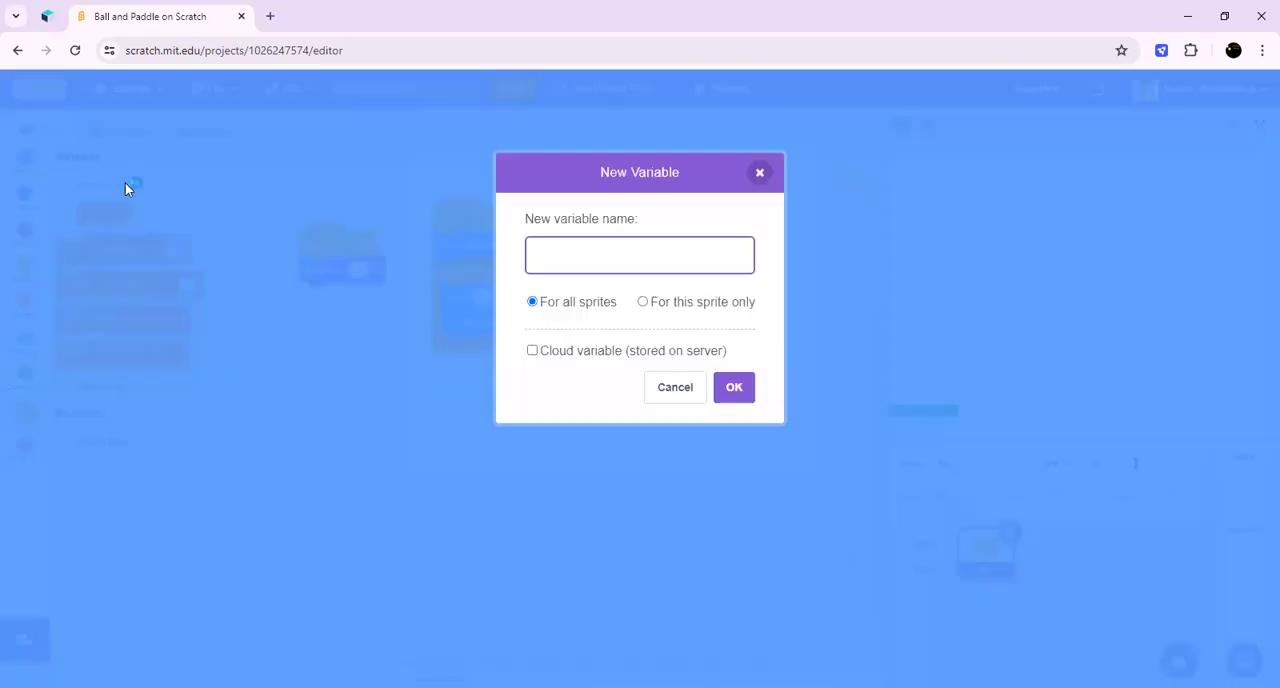
text(score)
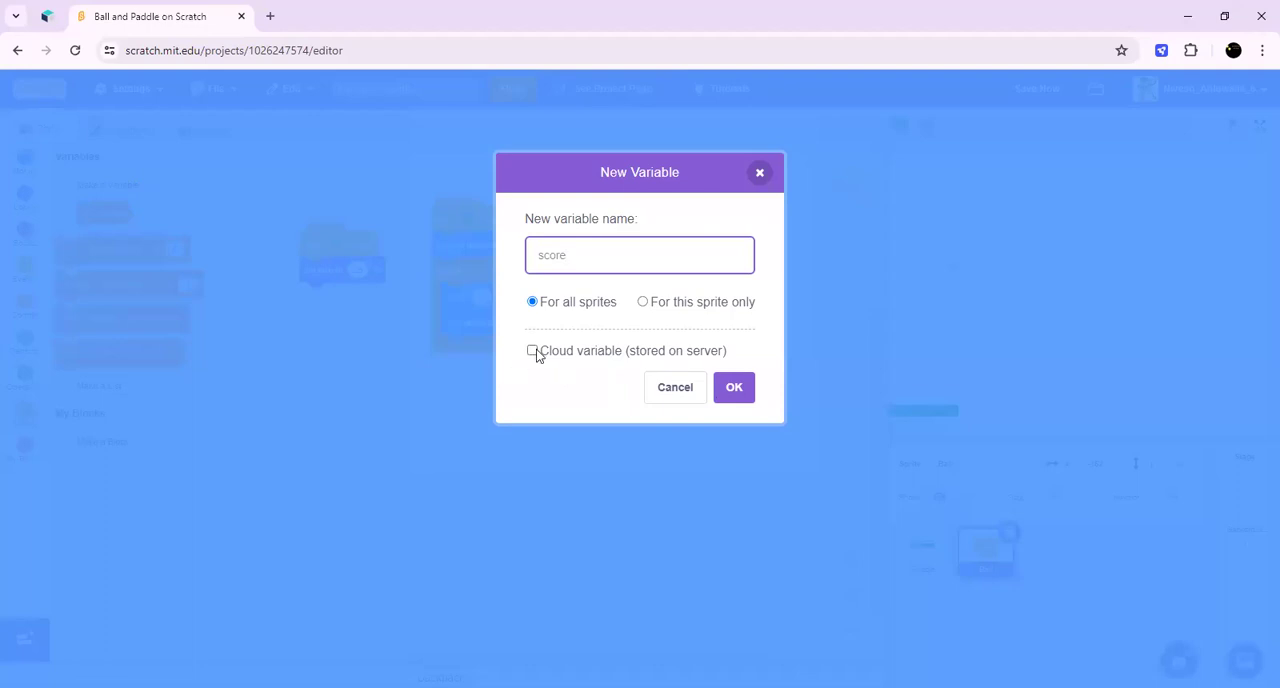
click(732, 388)
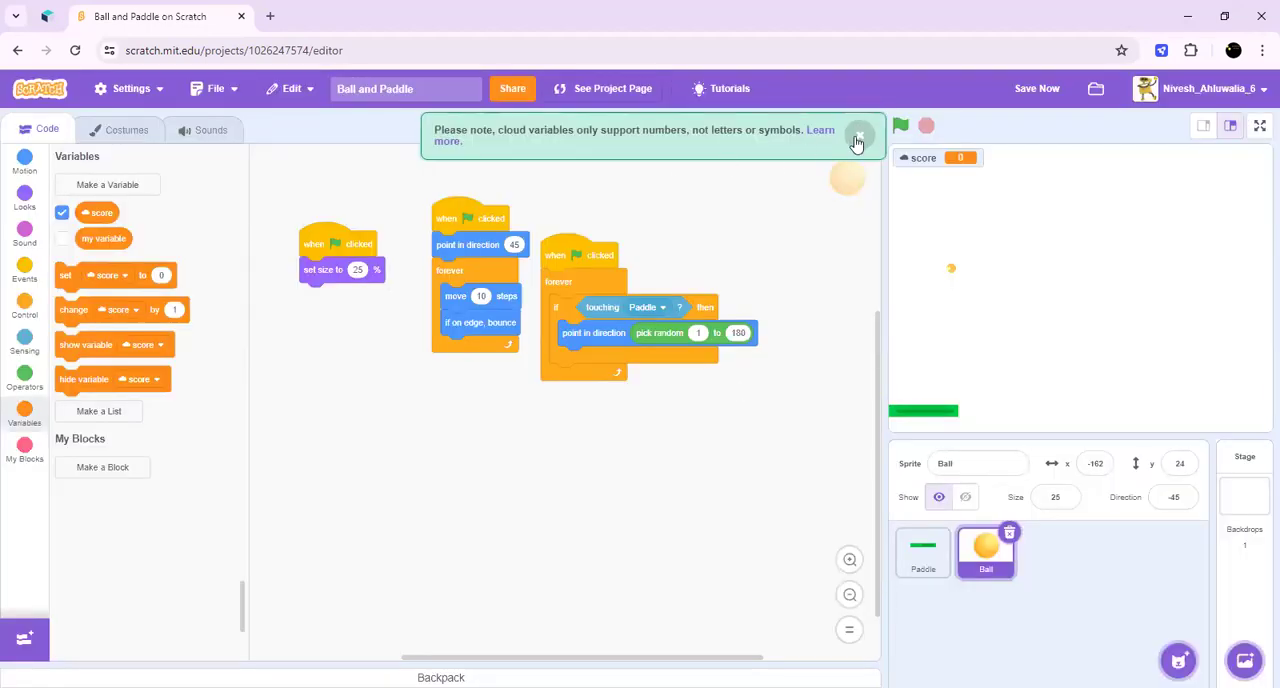
click(858, 138)
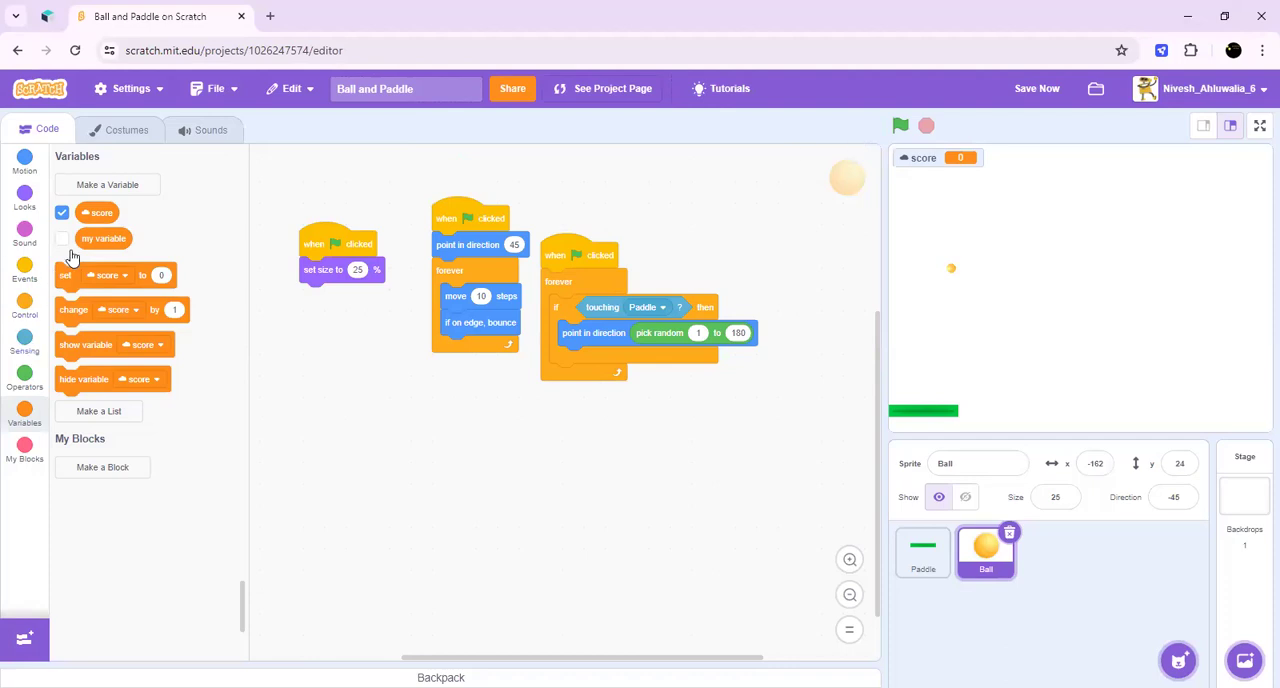
drag(90, 276, 358, 324)
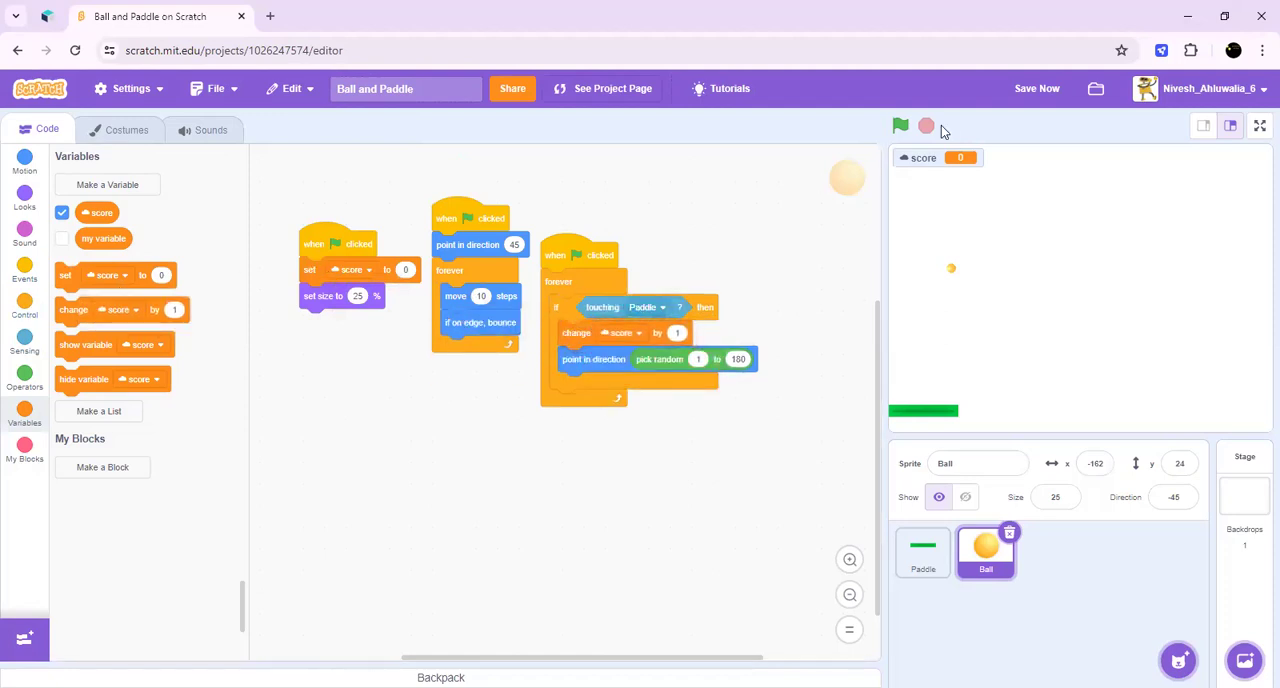
Step: Play until the score reaches 2 from paddle hits, then stop the game
click(900, 124)
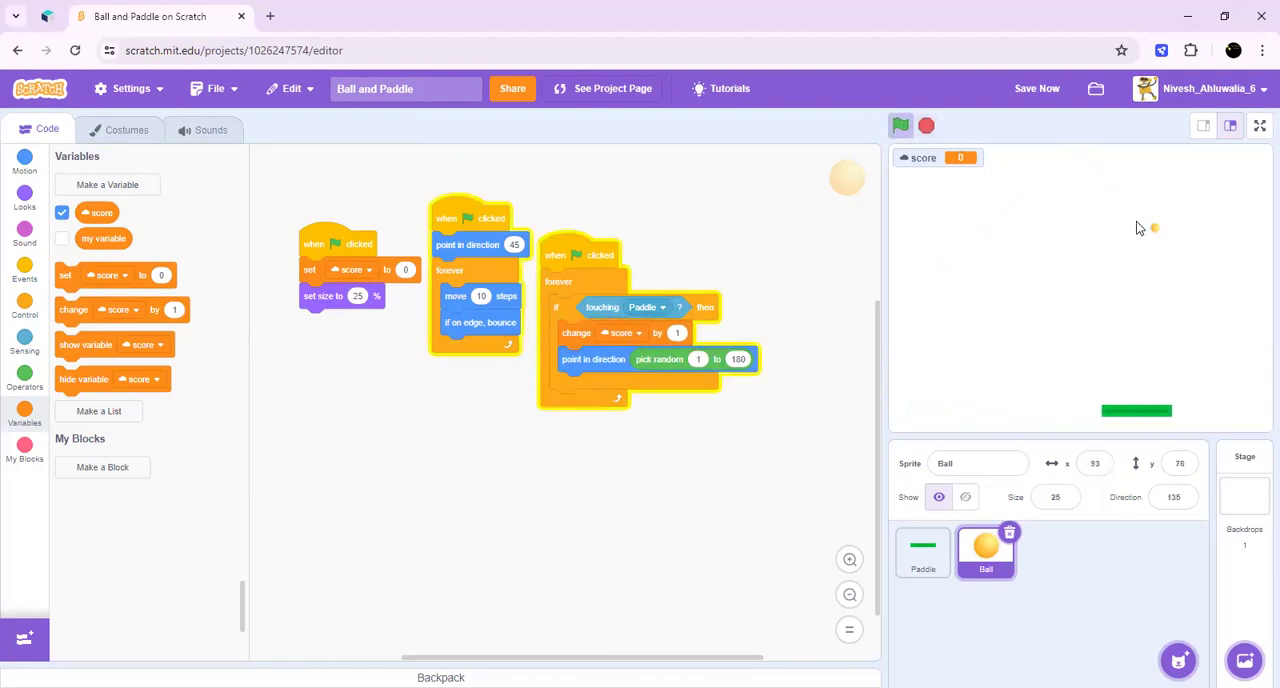
click(898, 124)
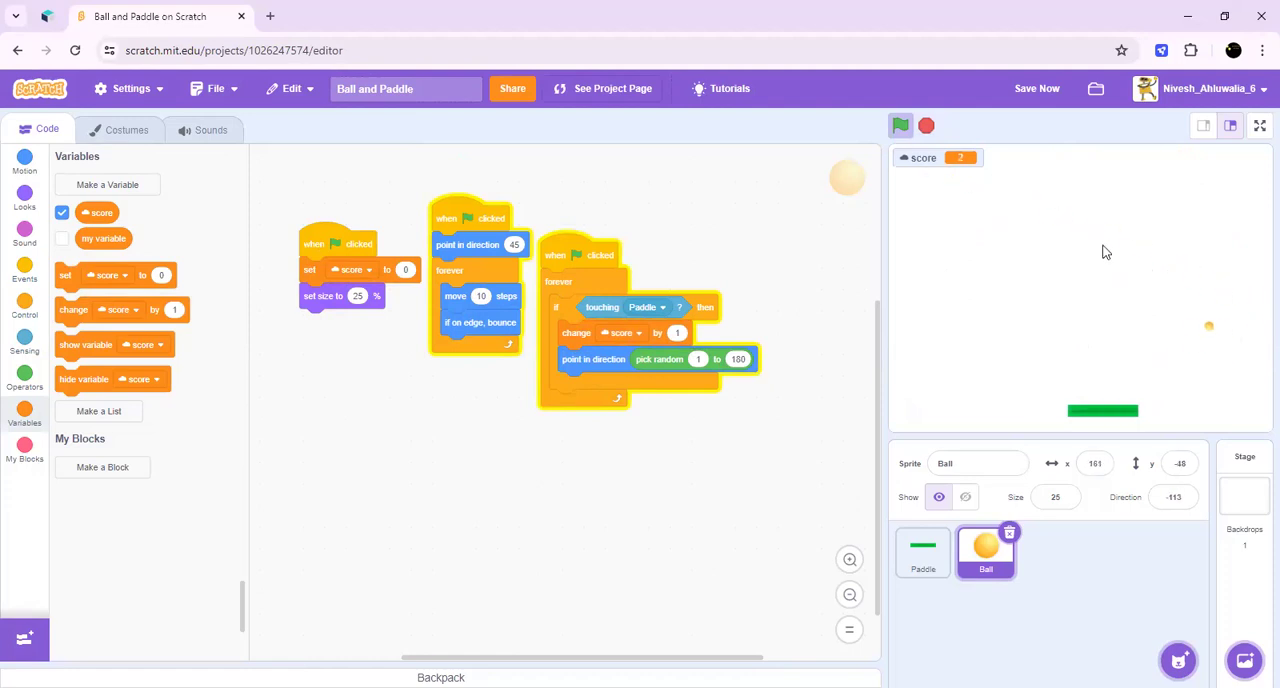
click(900, 124)
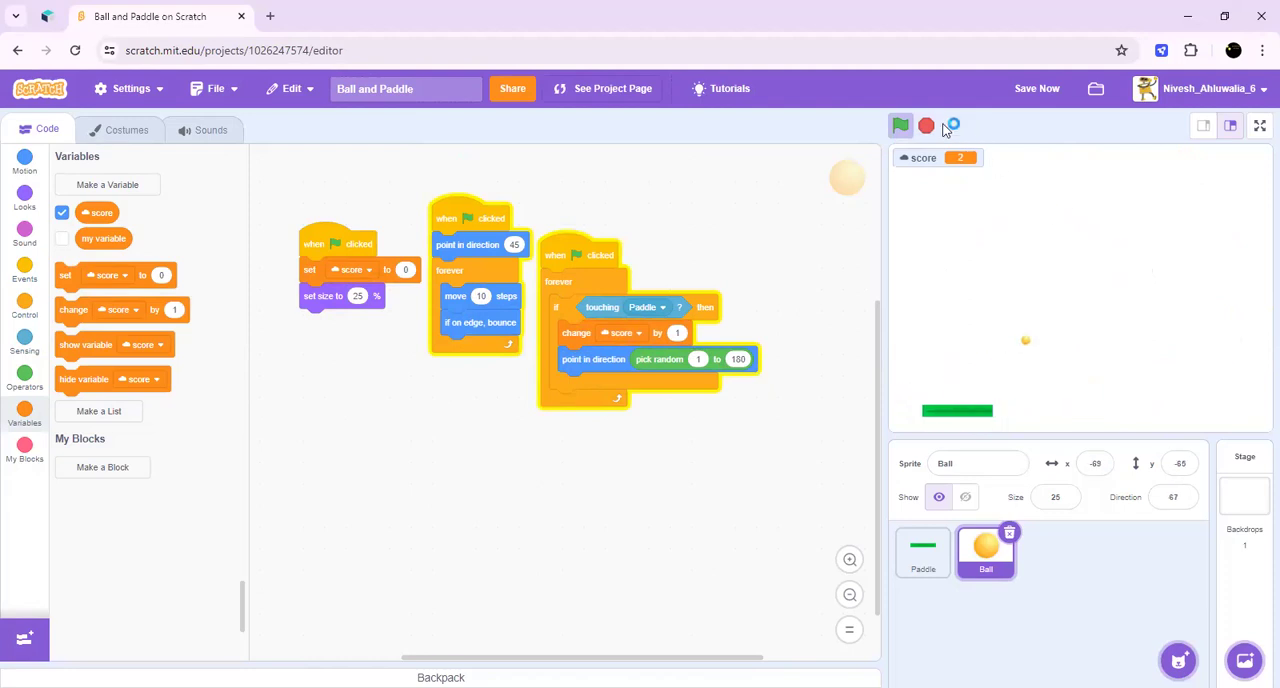
Step: Paint a new sprite with the Line tool set to bright red, width 22
click(900, 124)
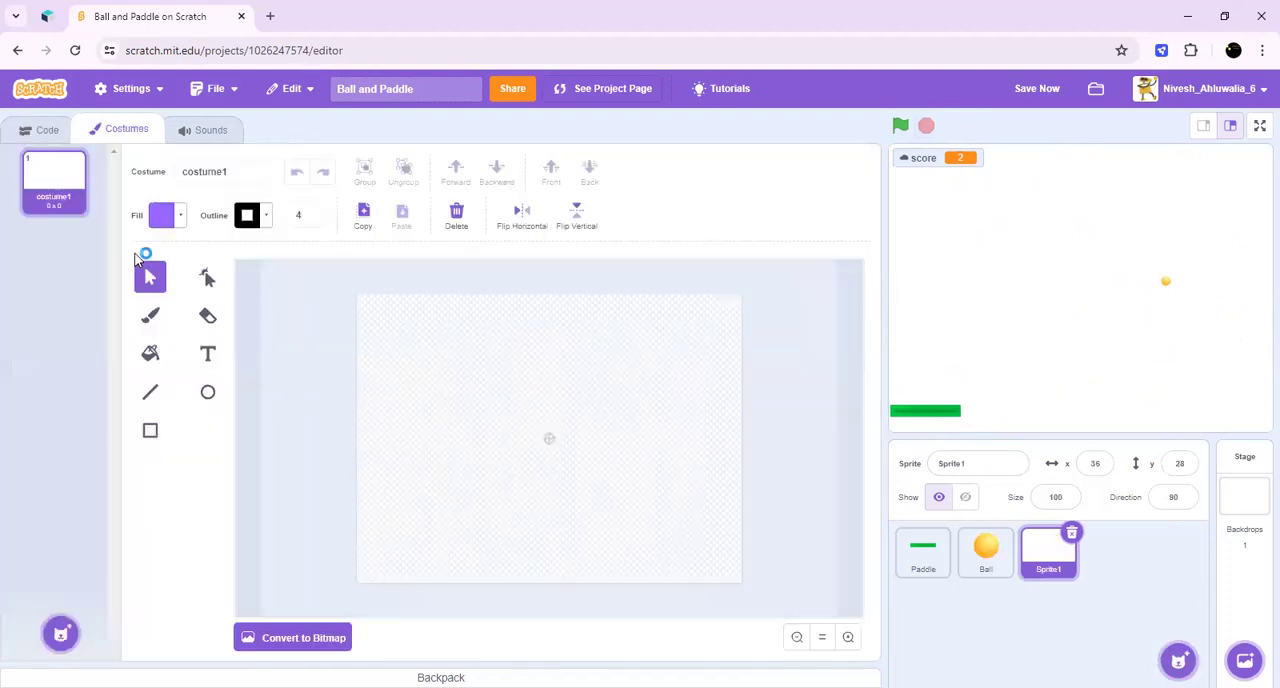
click(150, 316)
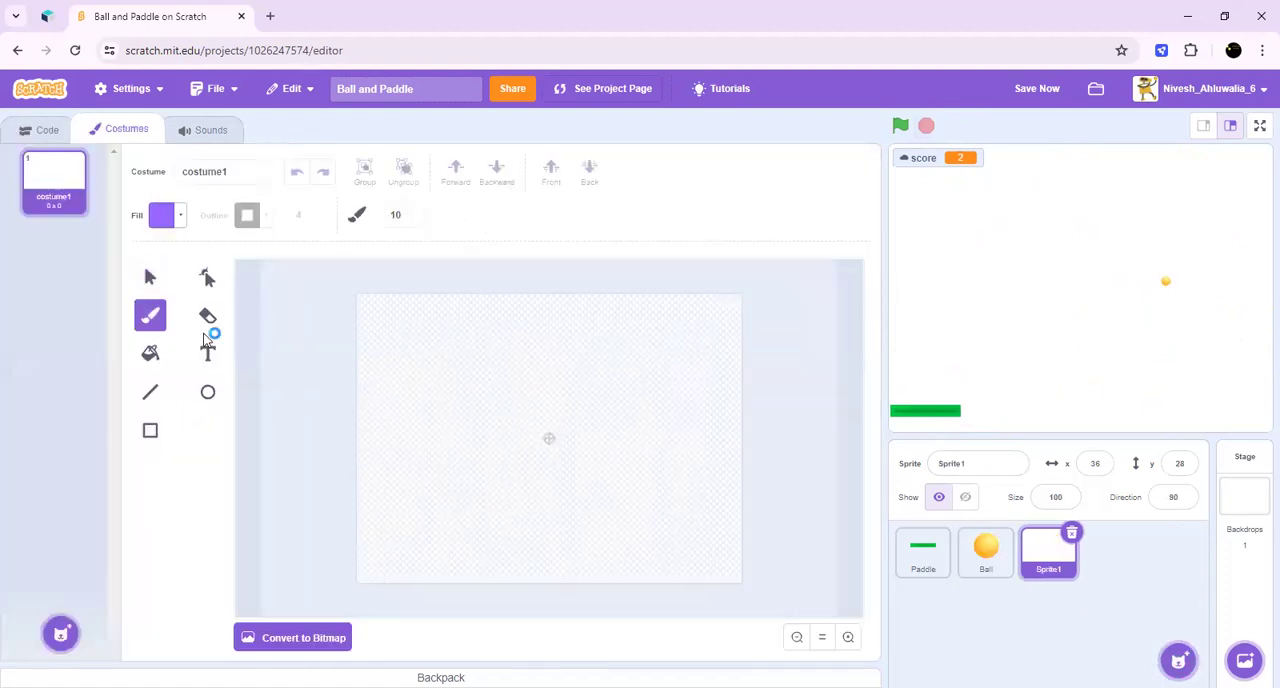
click(150, 392)
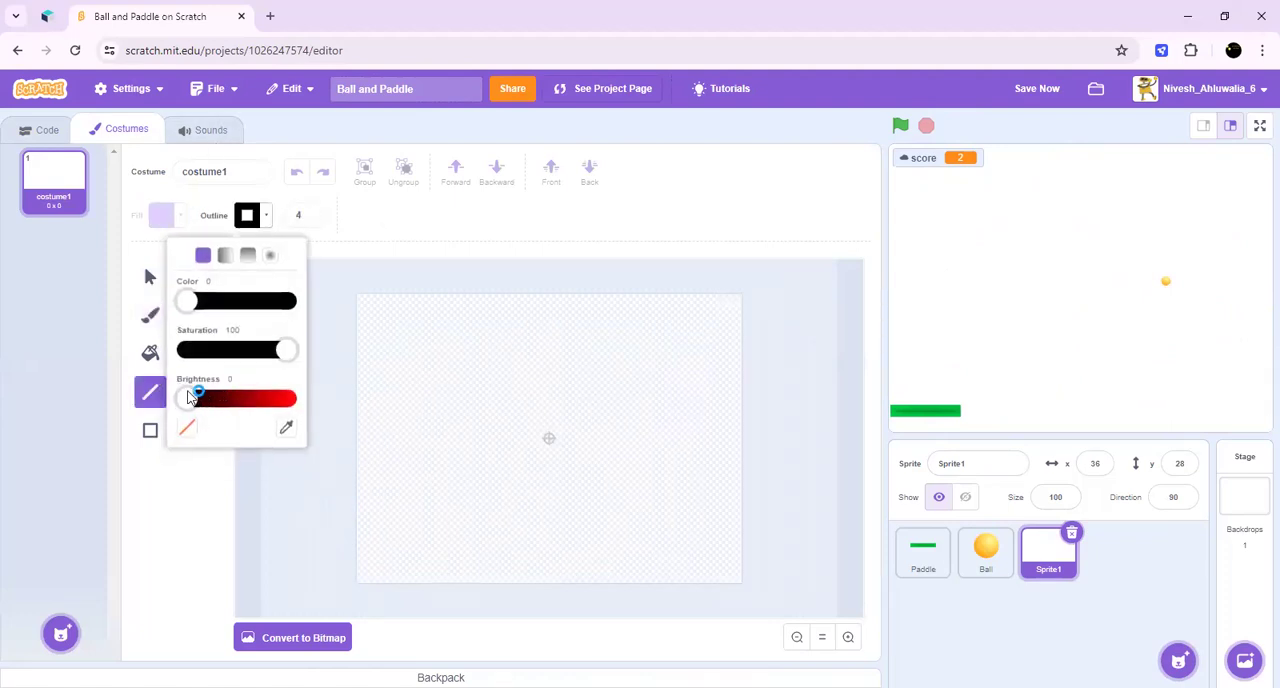
drag(196, 398, 288, 398)
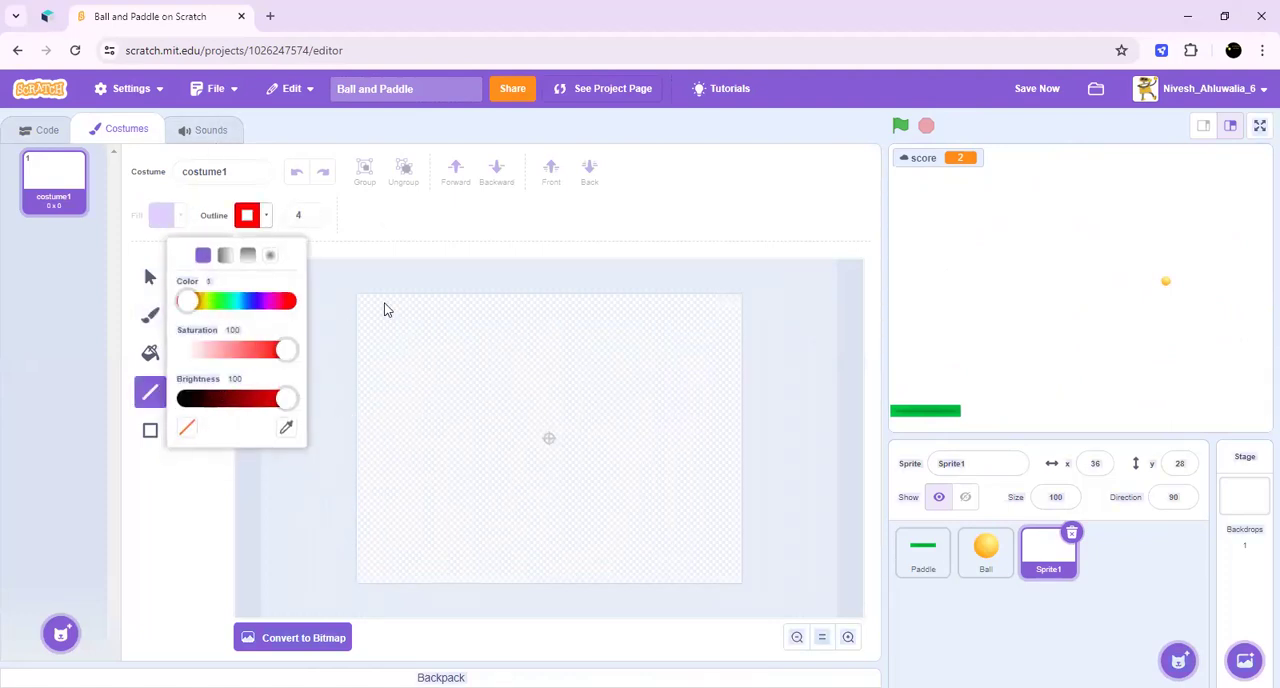
drag(188, 300, 304, 300)
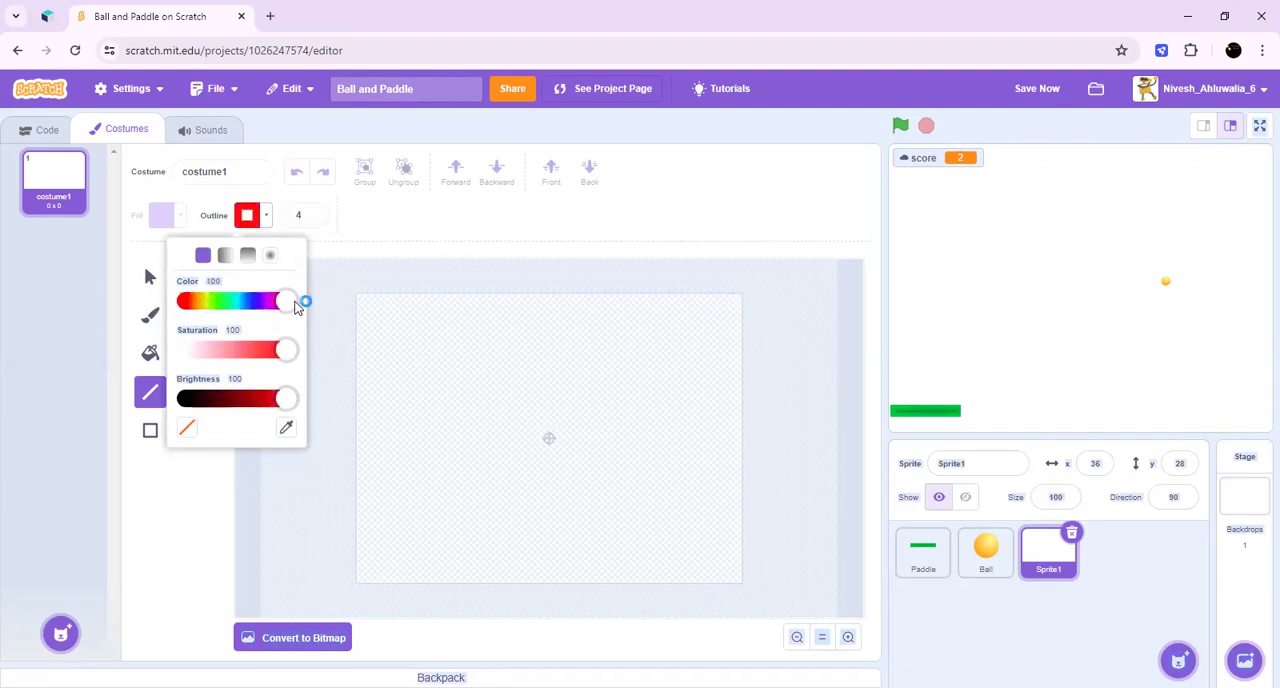
click(364, 452)
text(14)
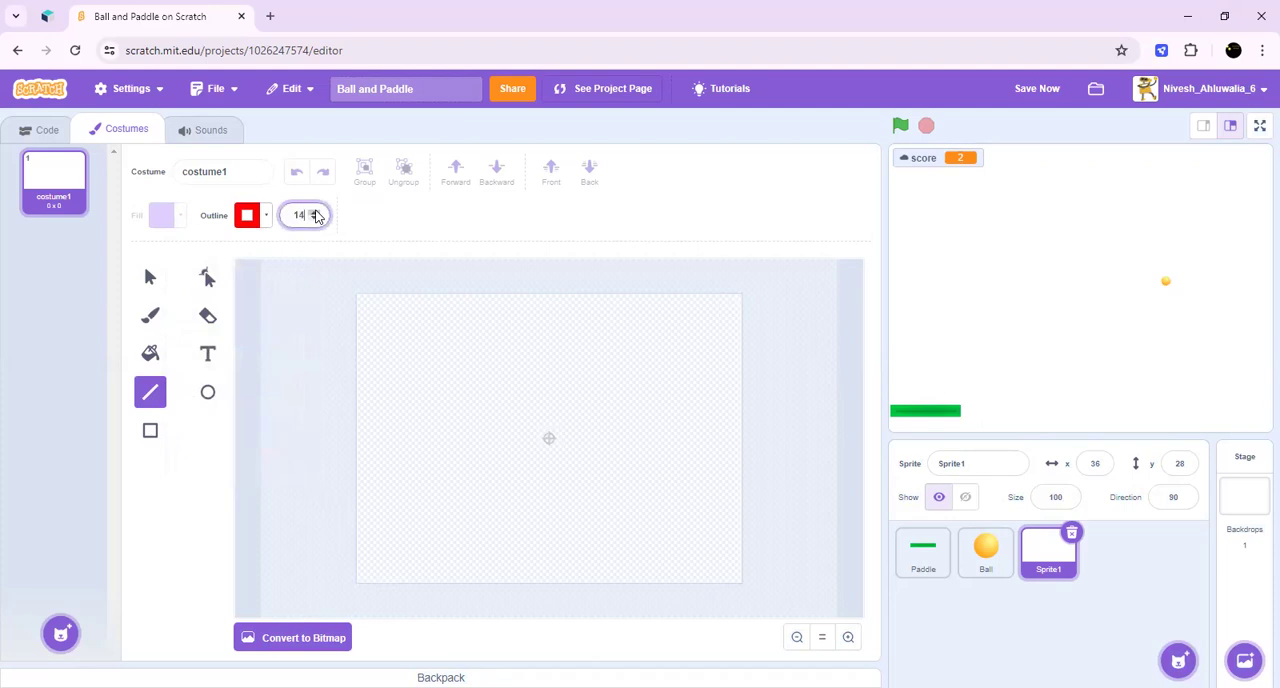
click(312, 212)
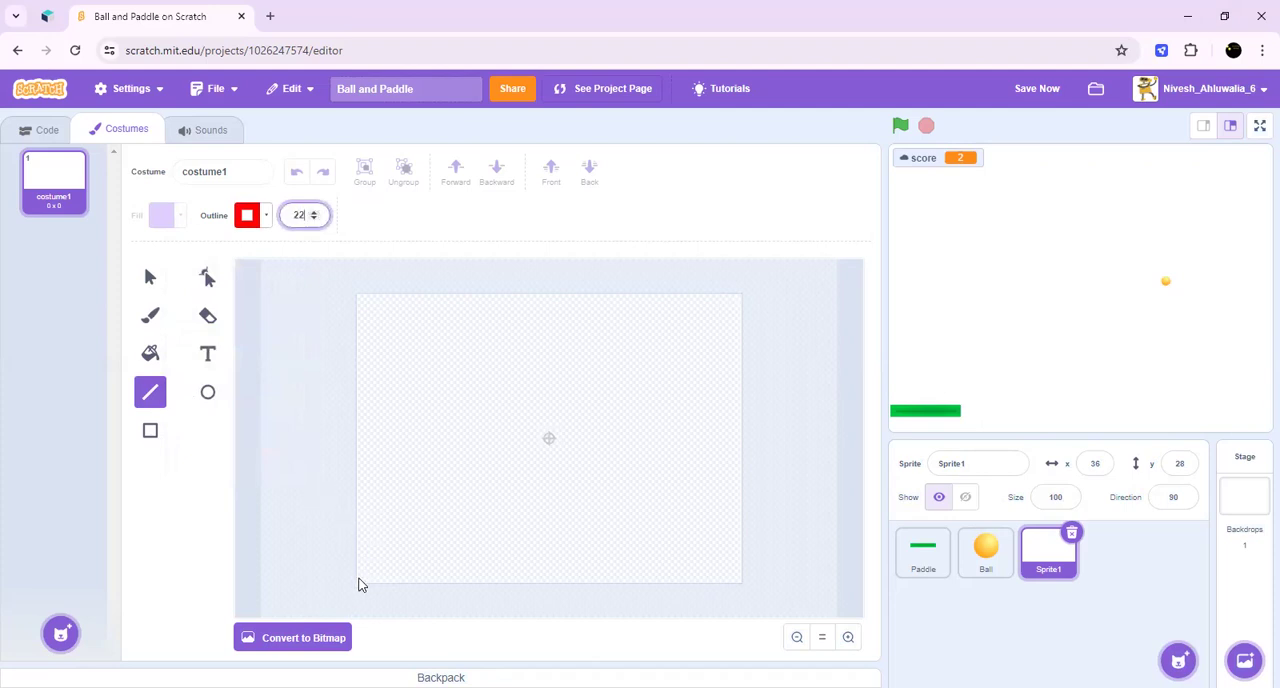
Step: Draw a horizontal red line along the bottom of the canvas
drag(356, 580, 770, 580)
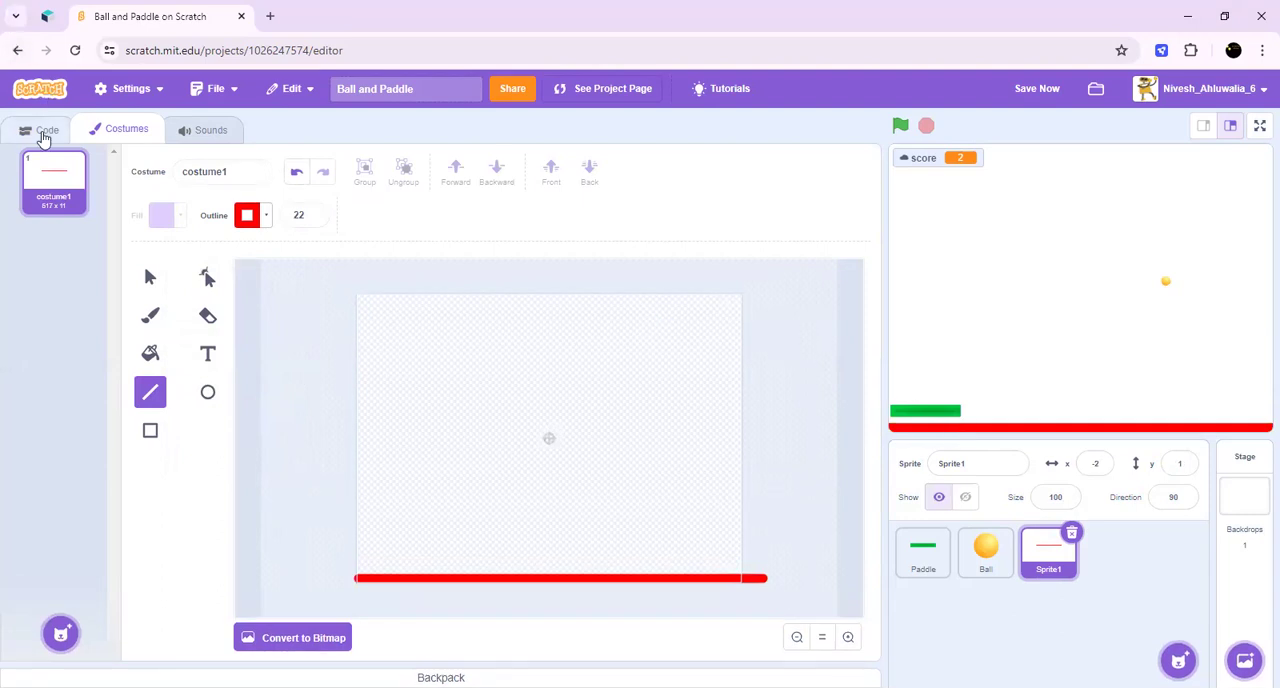
Step: Give Sprite1 a go to x y start script plus a forever loop holding an if
click(46, 128)
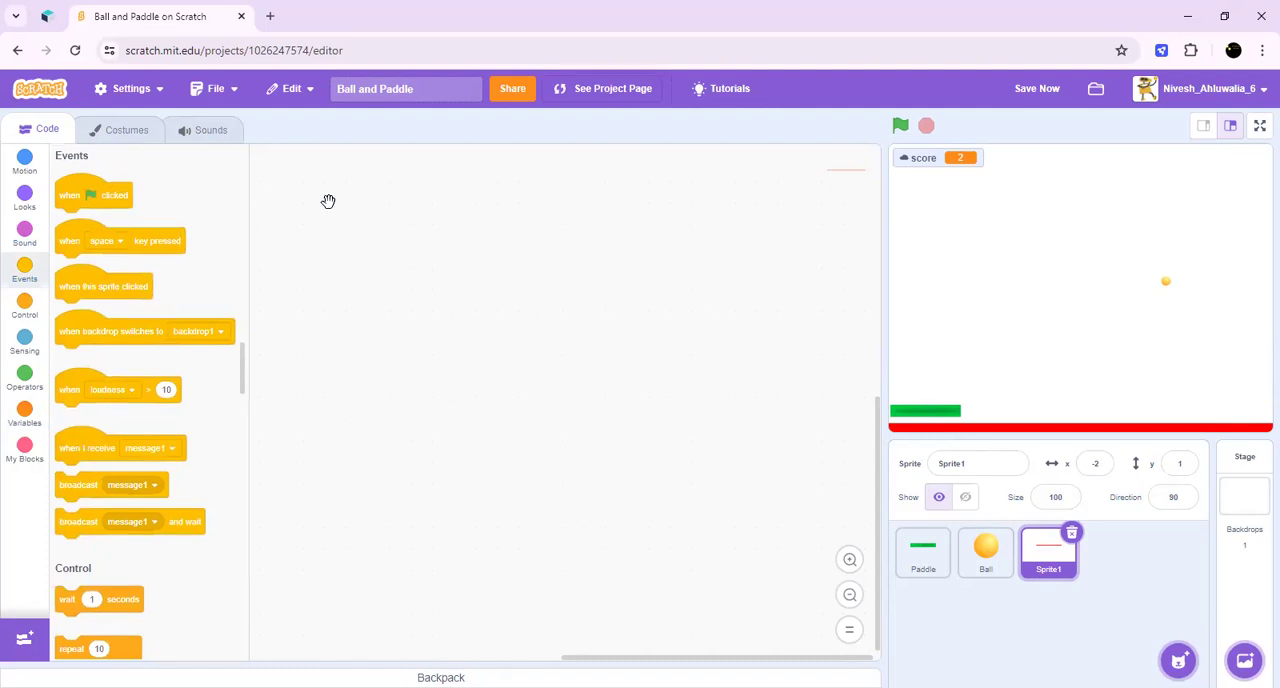
drag(92, 196, 318, 208)
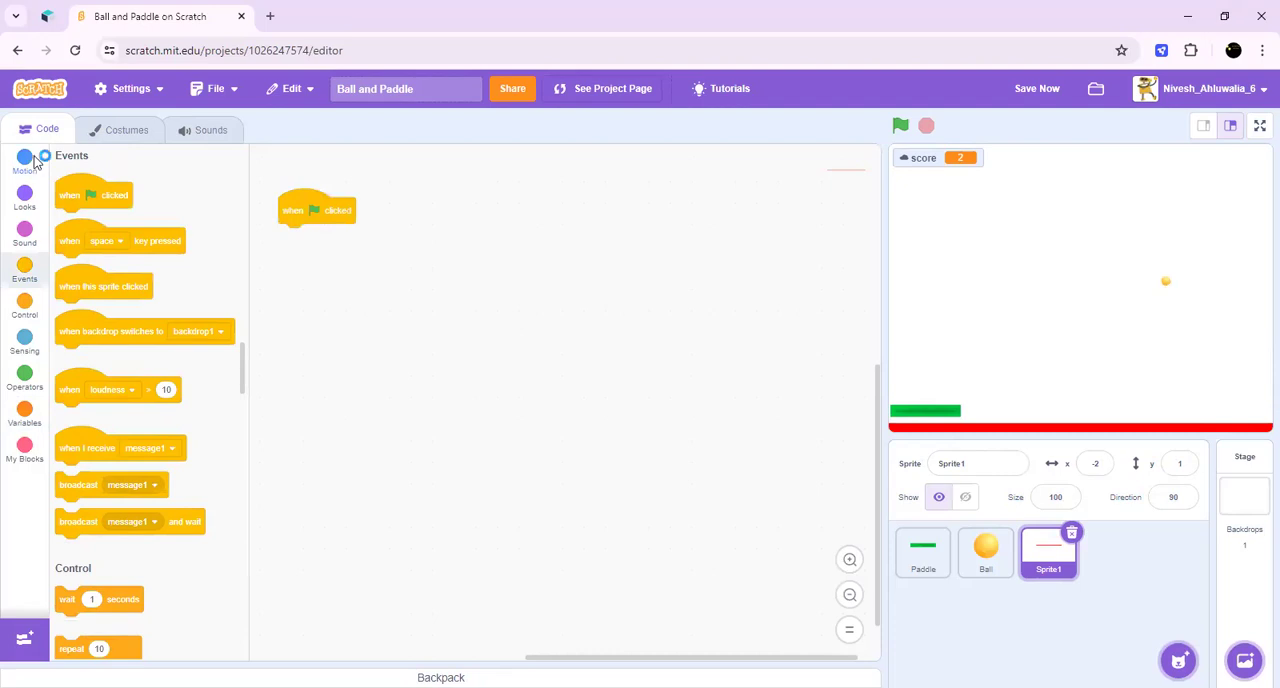
click(24, 164)
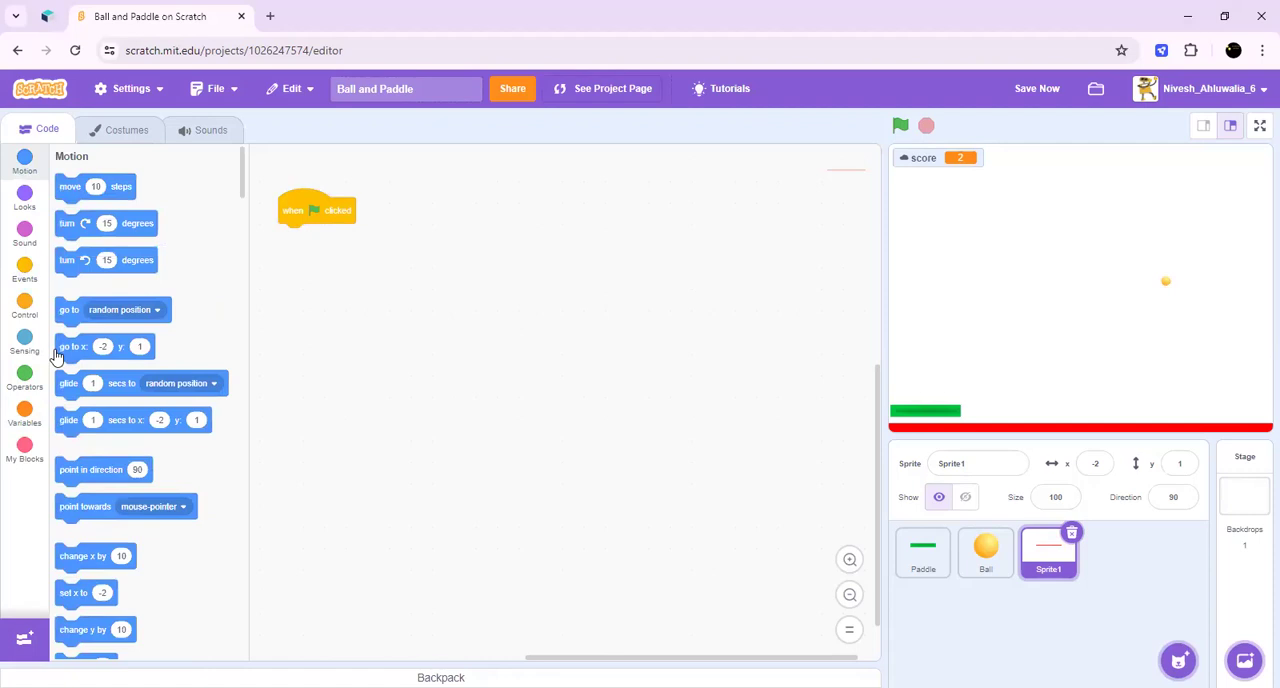
drag(104, 346, 320, 236)
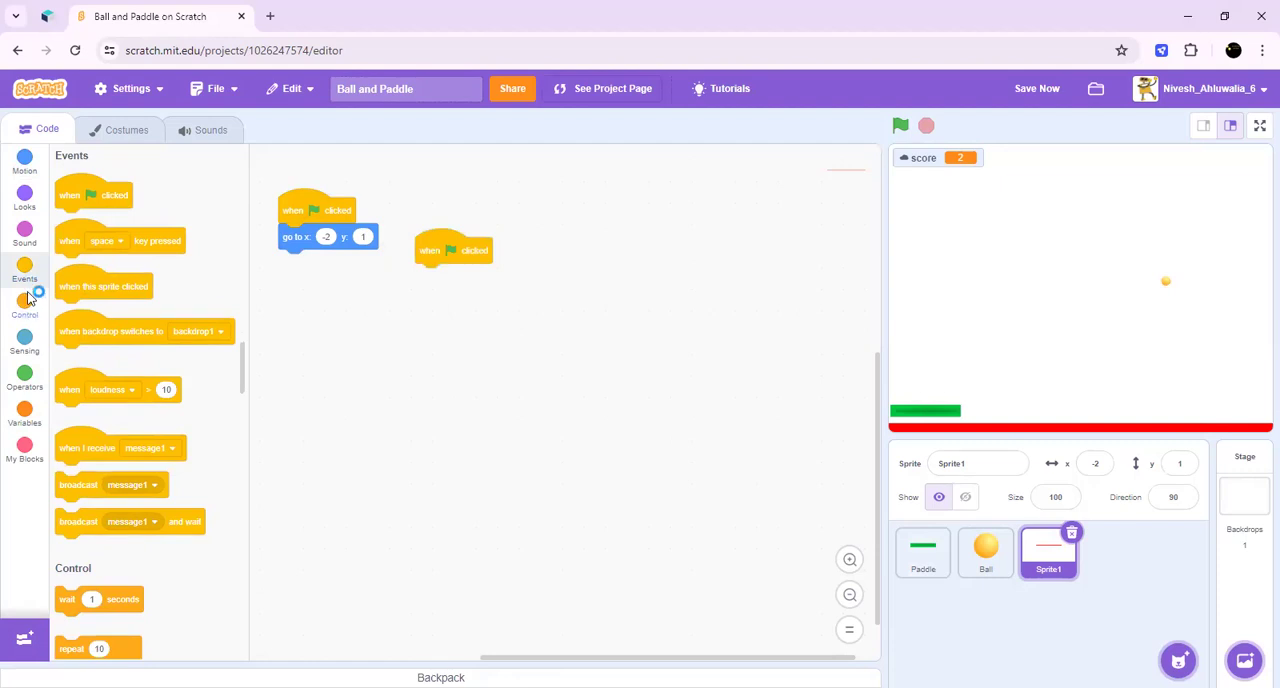
click(24, 308)
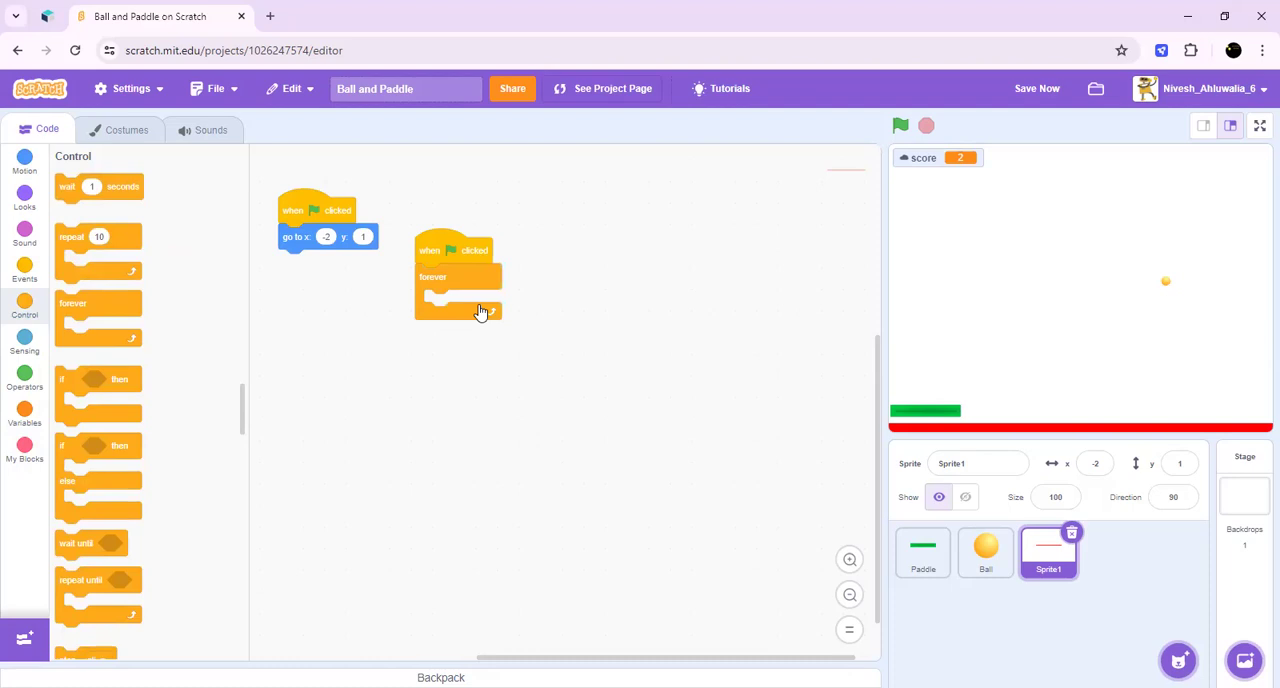
mouse_move(228, 392)
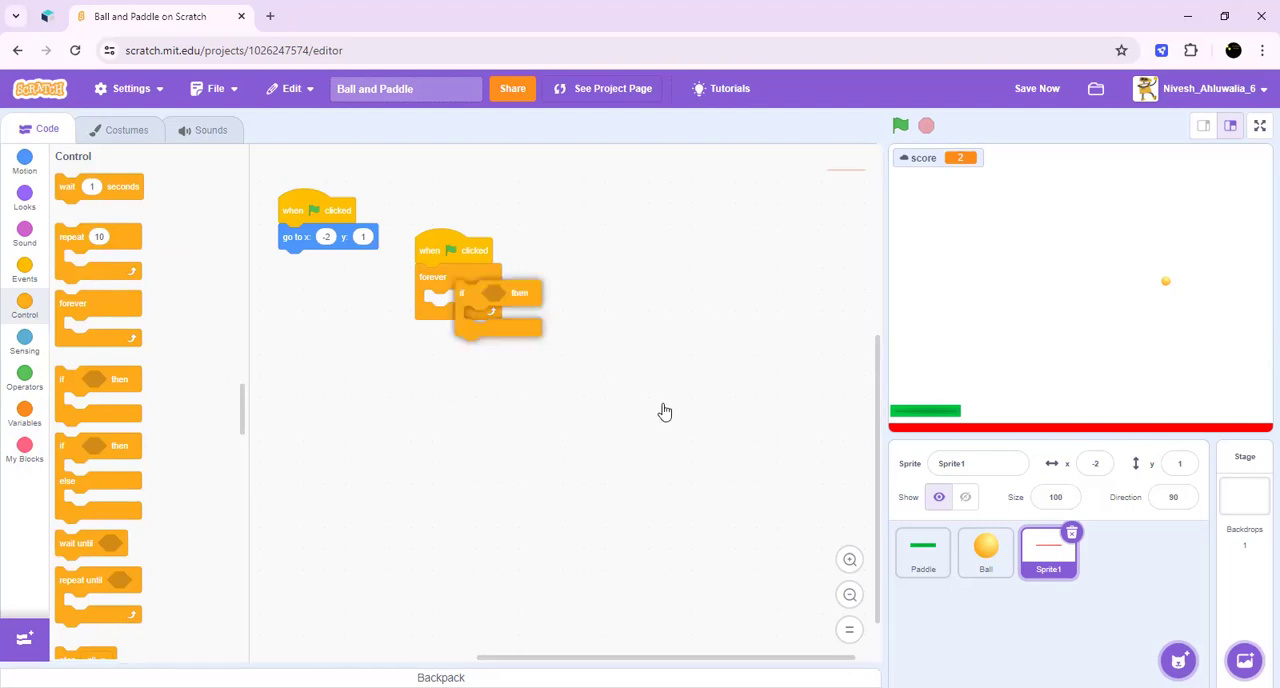
scroll(down, 3)
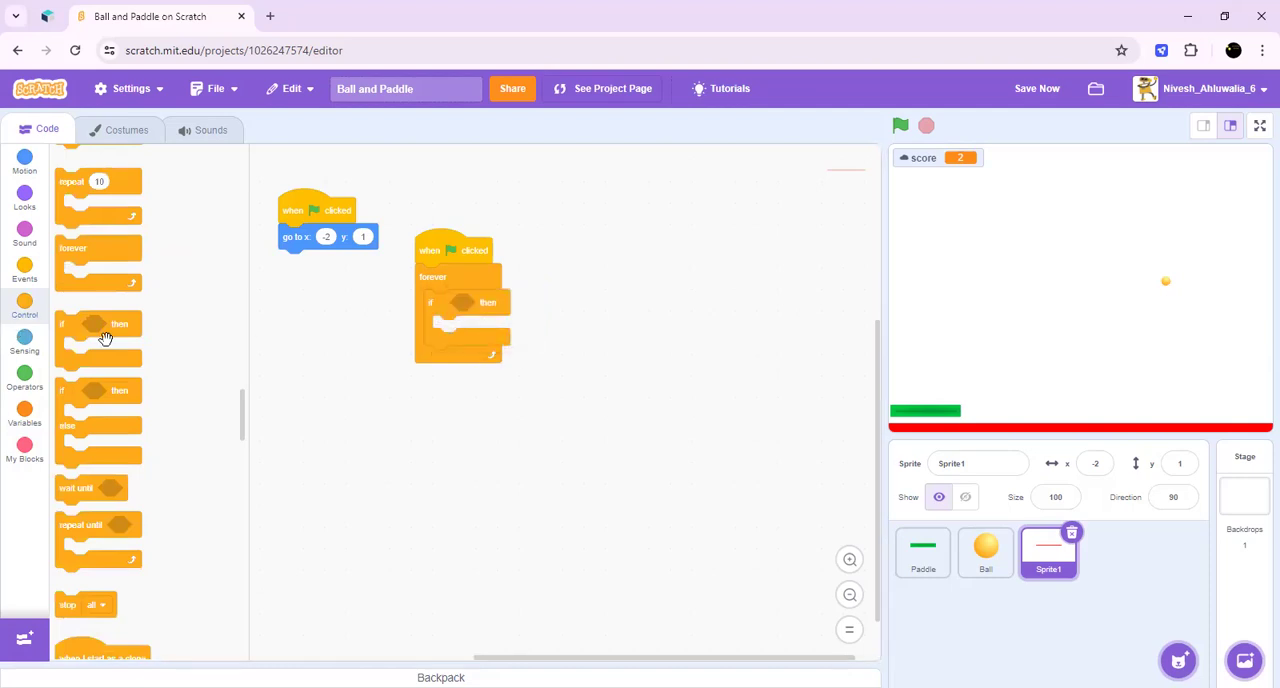
Step: Set the line's if condition to touching Ball
click(24, 344)
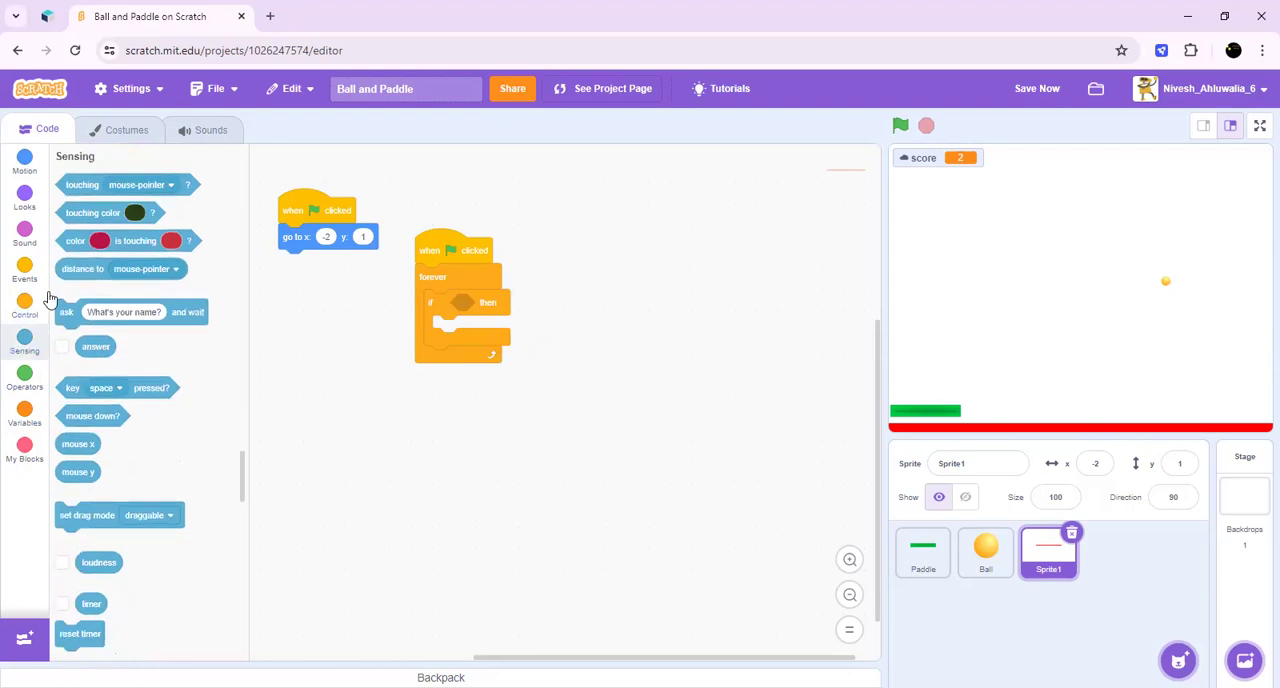
mouse_move(96, 188)
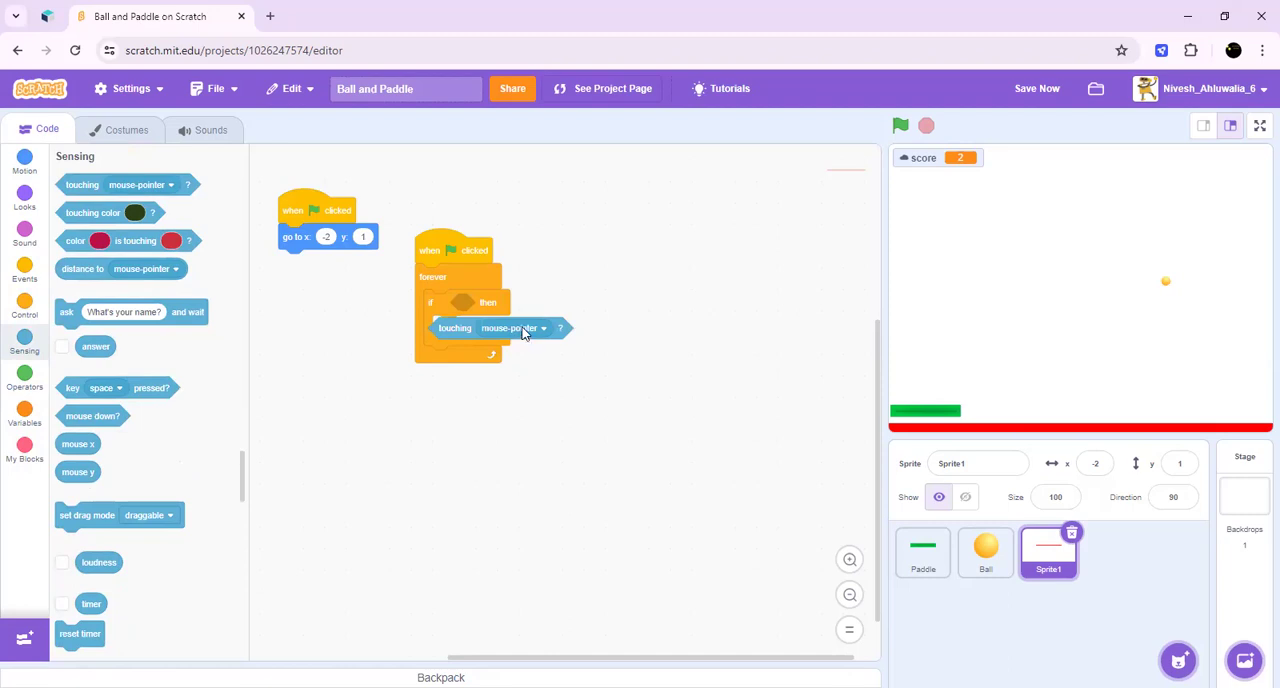
click(544, 328)
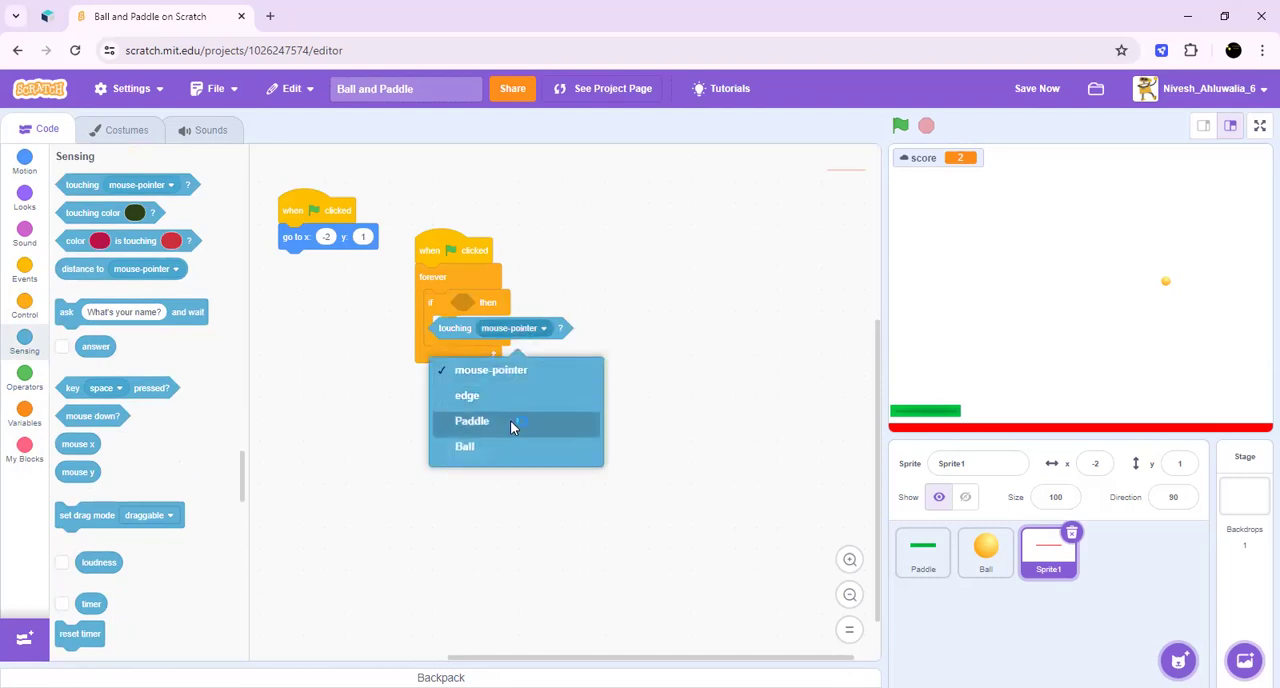
click(464, 446)
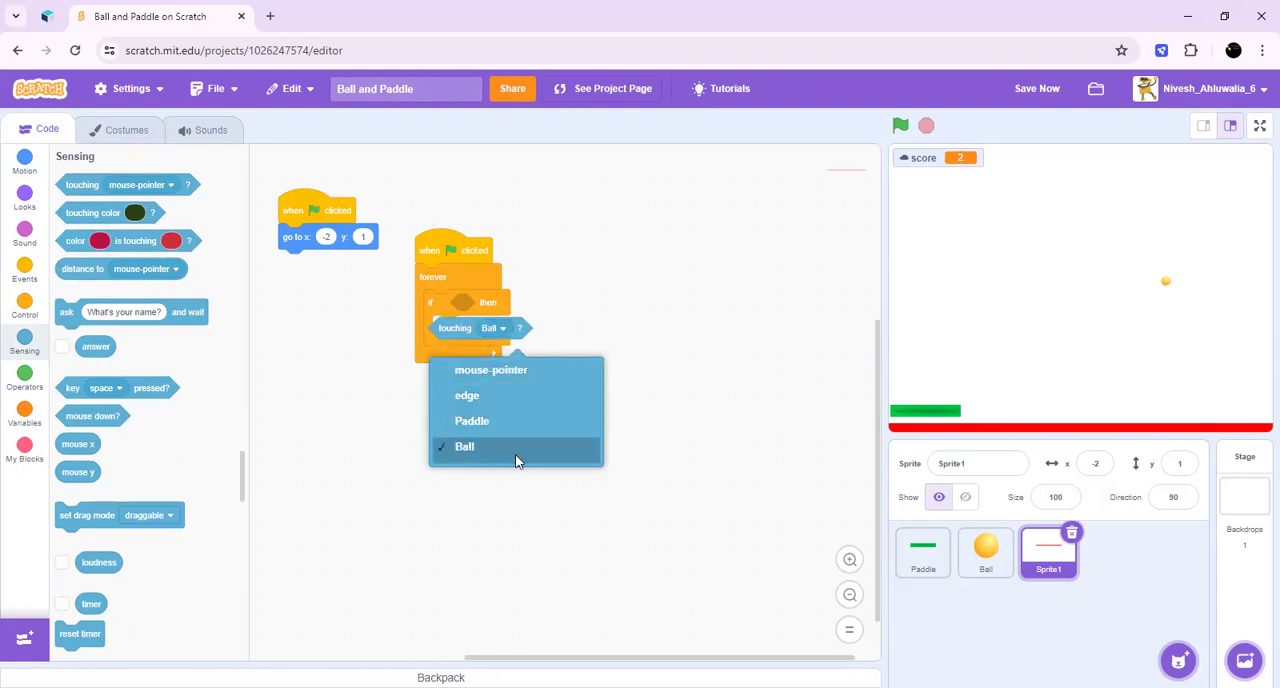
click(464, 446)
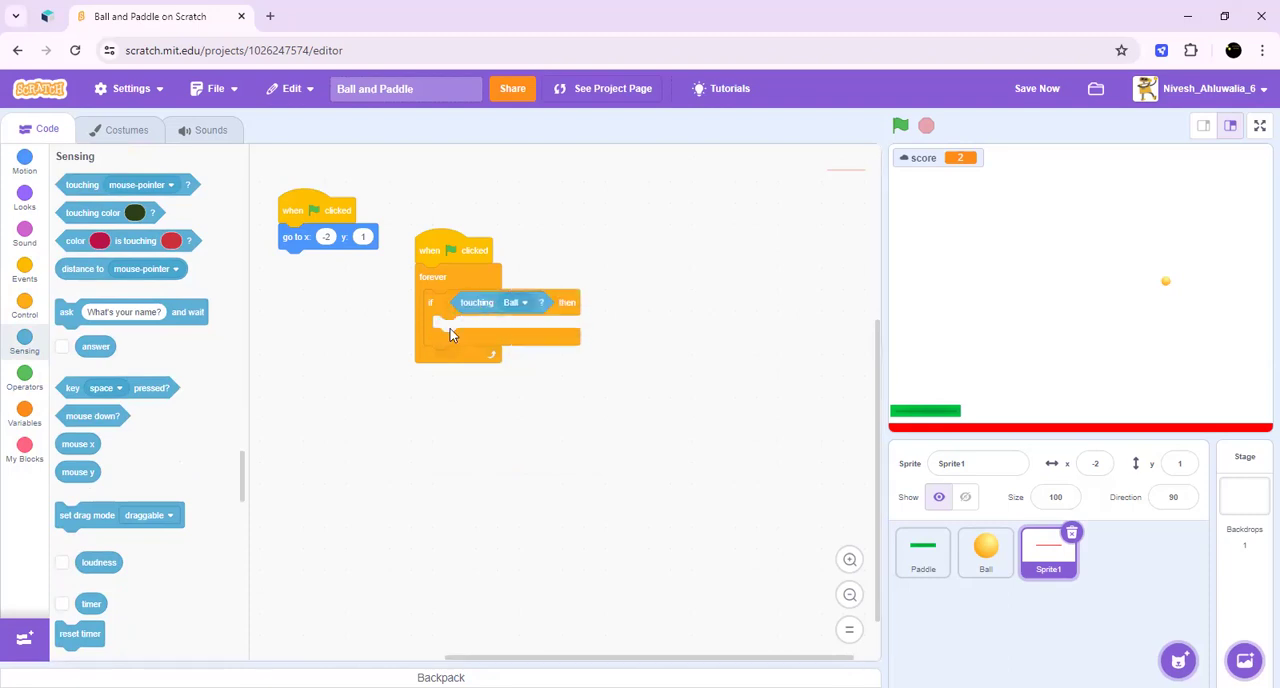
click(24, 308)
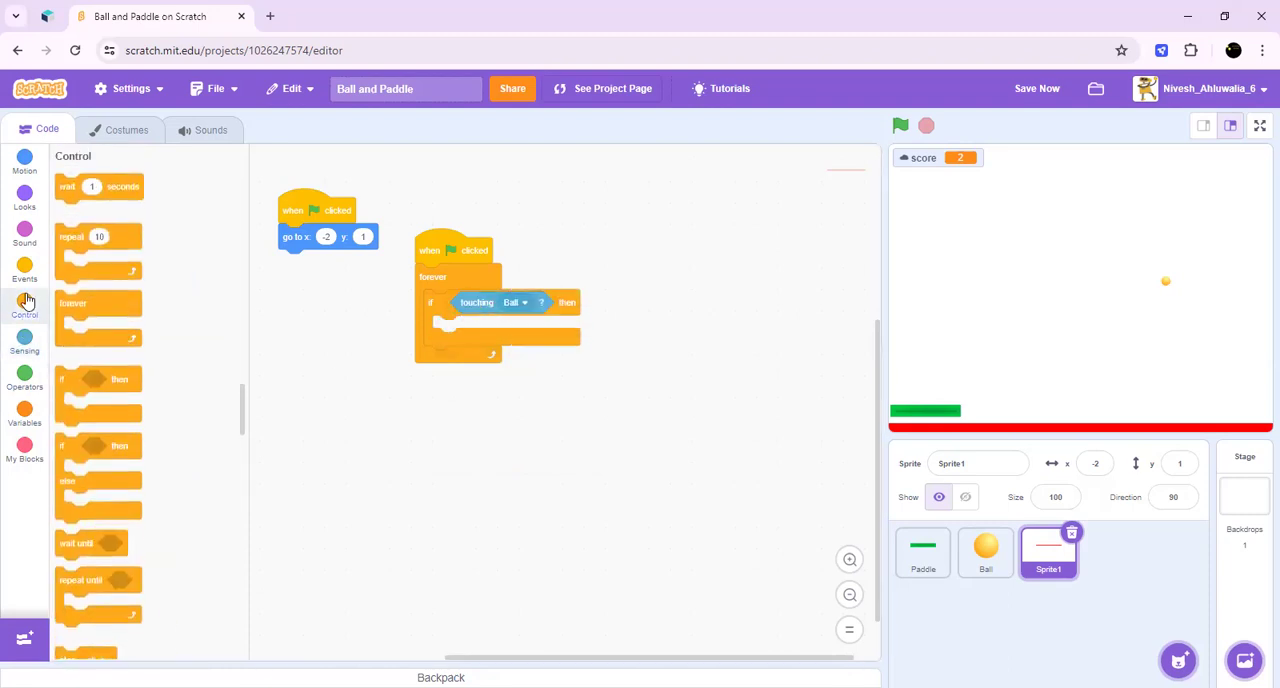
mouse_move(172, 428)
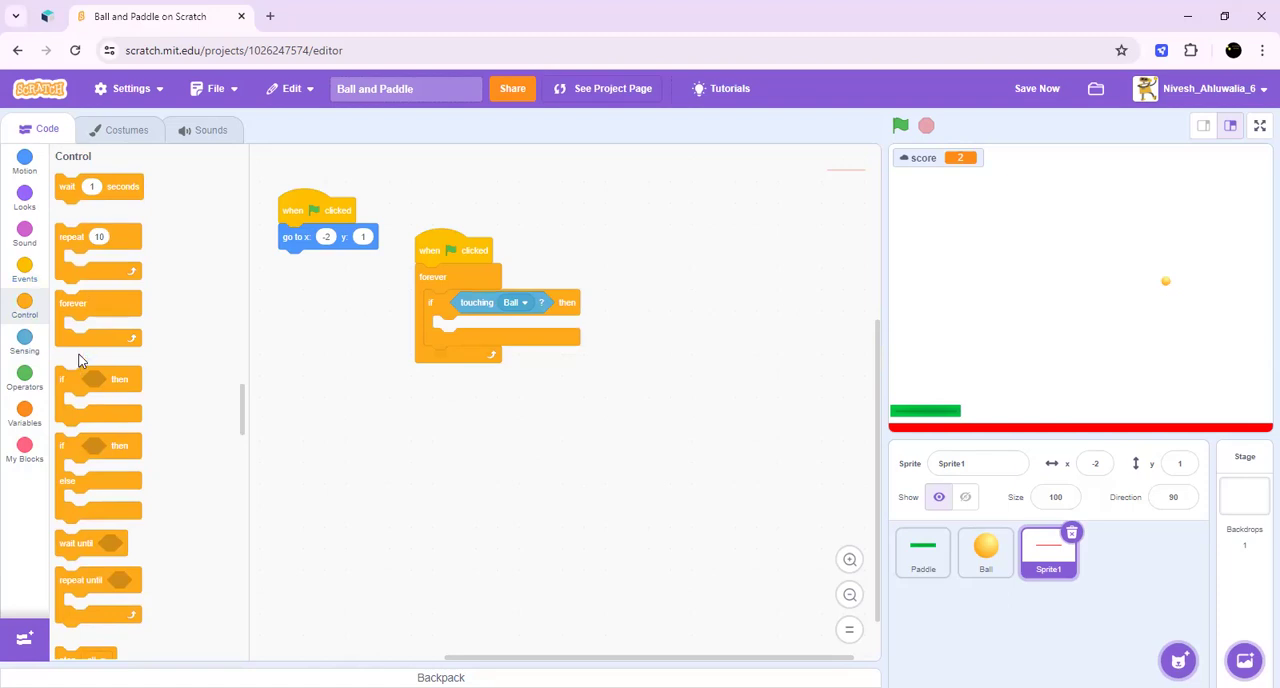
mouse_move(24, 270)
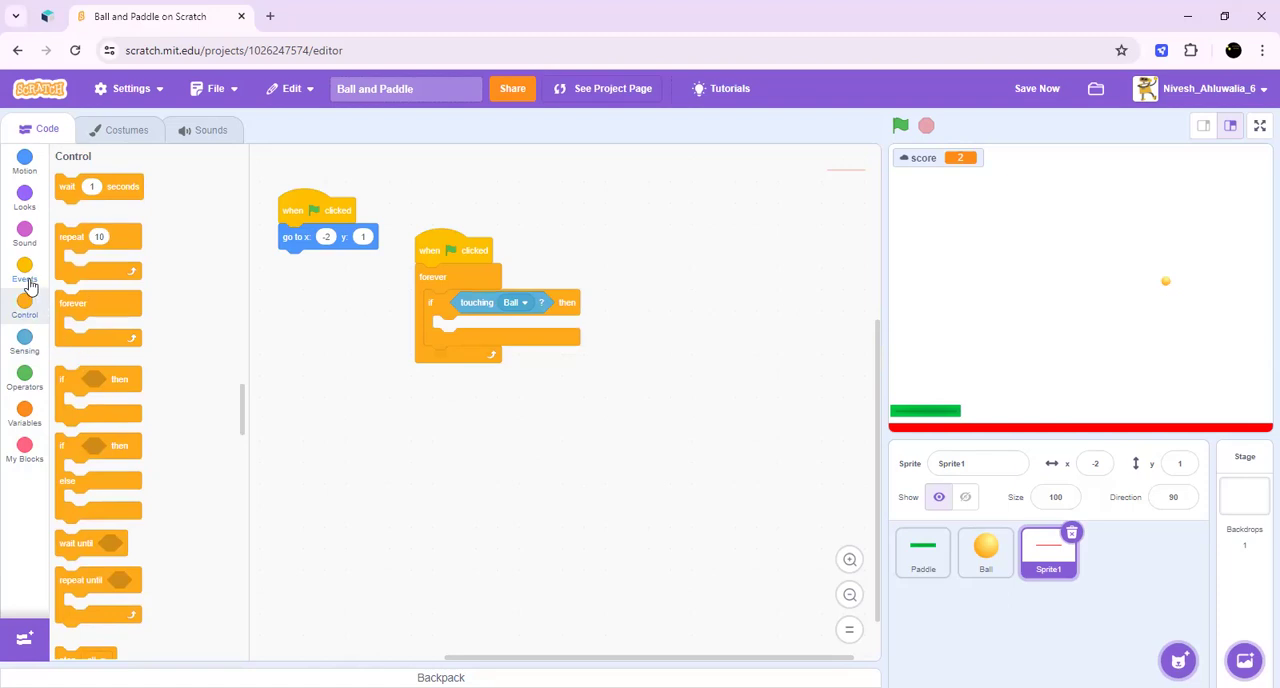
Step: Broadcast a new Game over message and stop all inside the condition
click(24, 270)
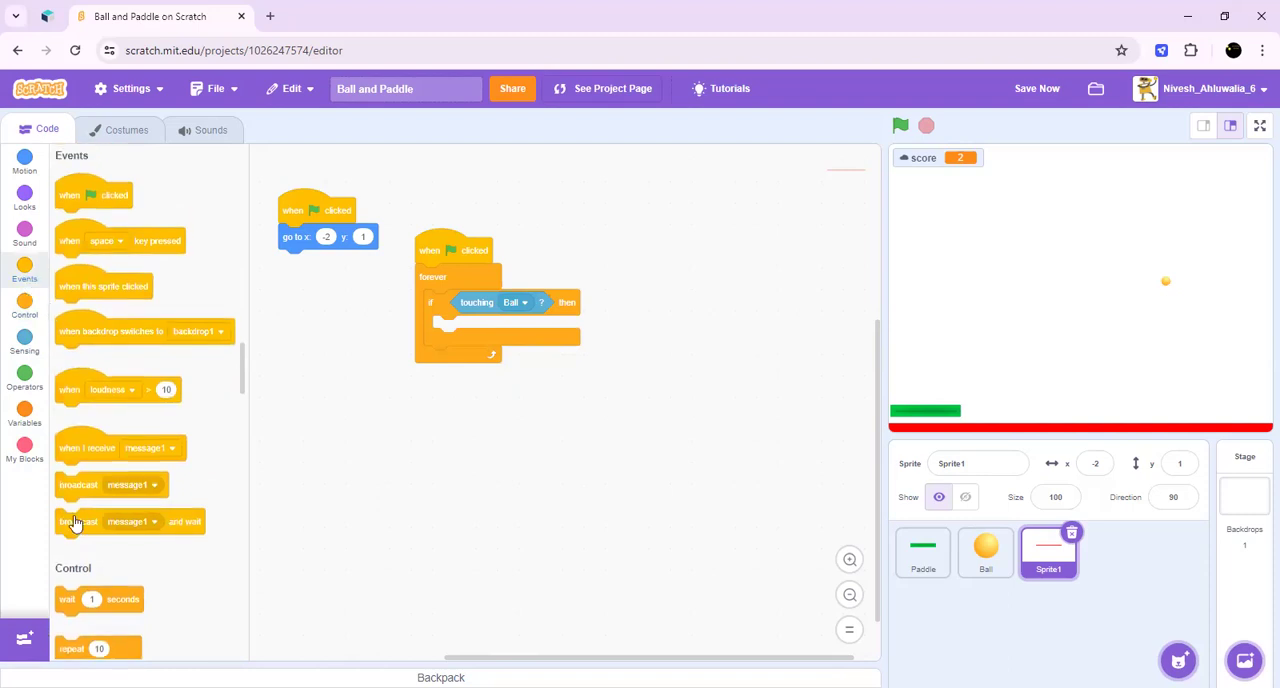
mouse_move(396, 468)
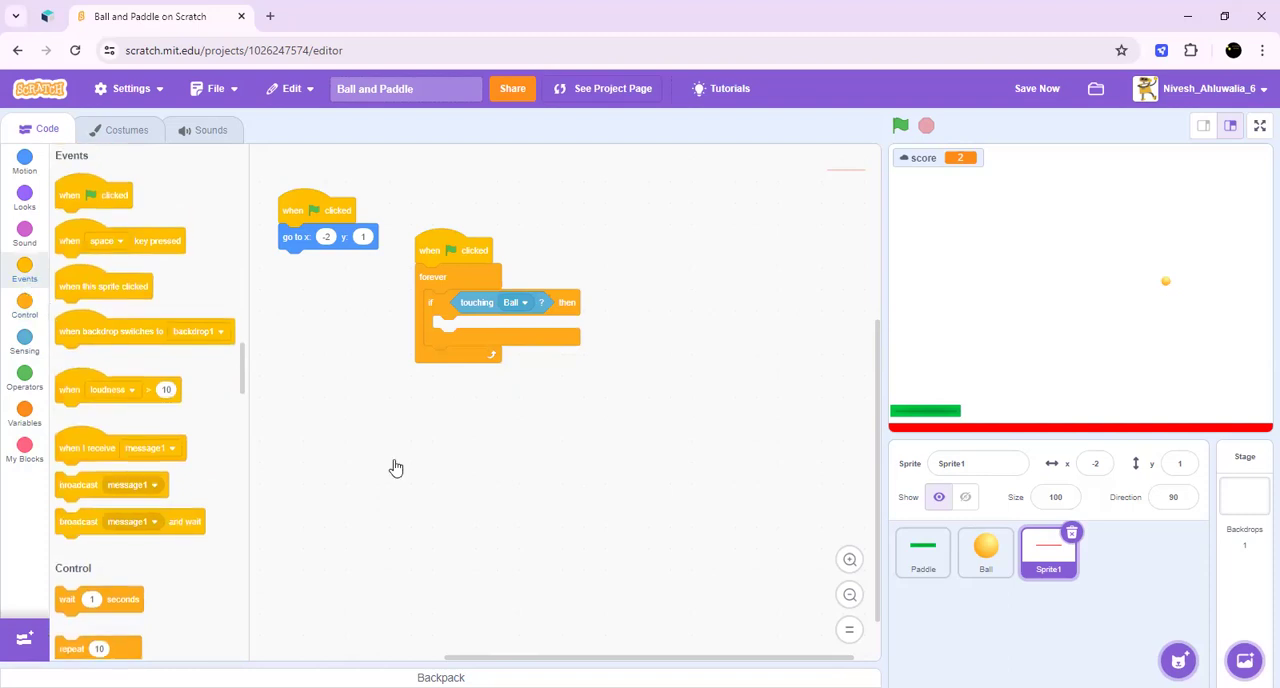
mouse_move(470, 316)
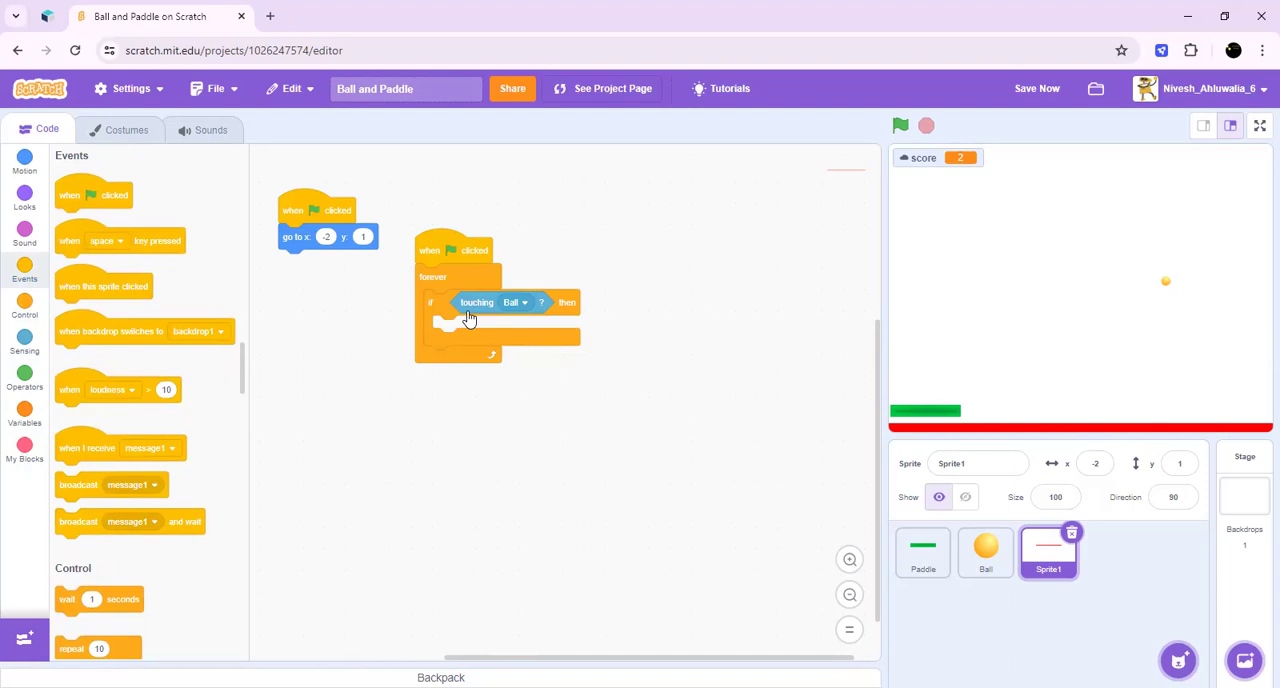
drag(110, 484, 470, 302)
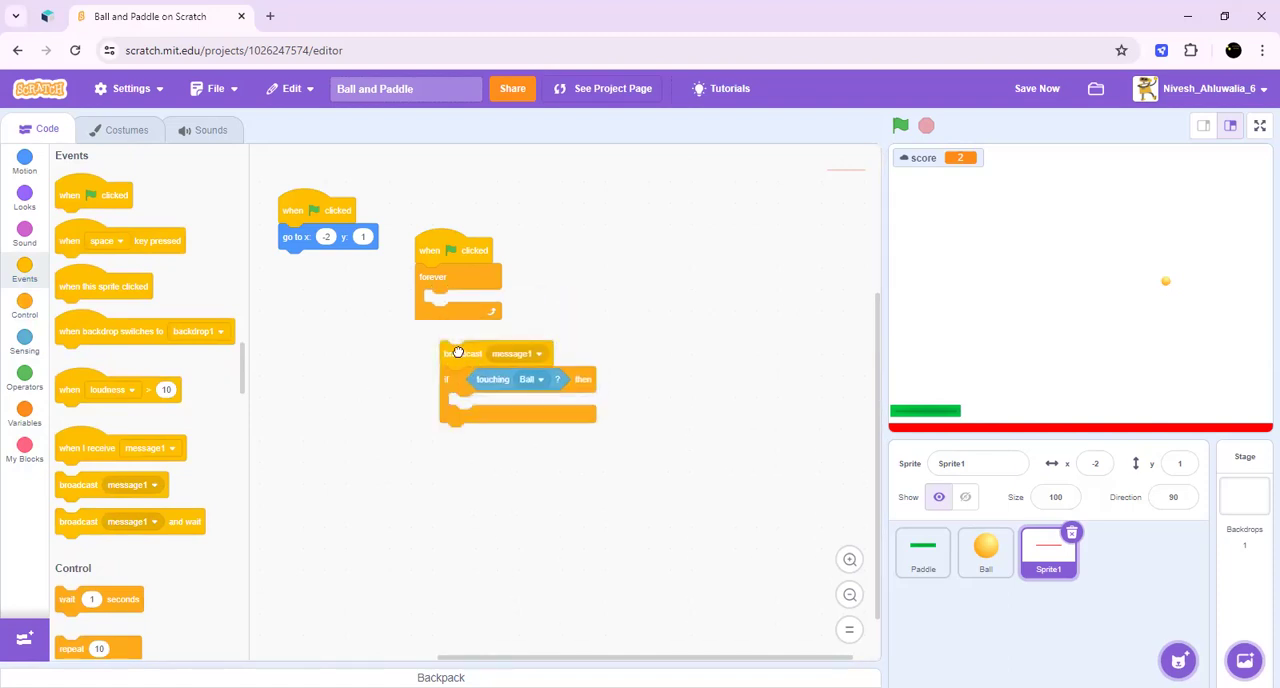
click(512, 368)
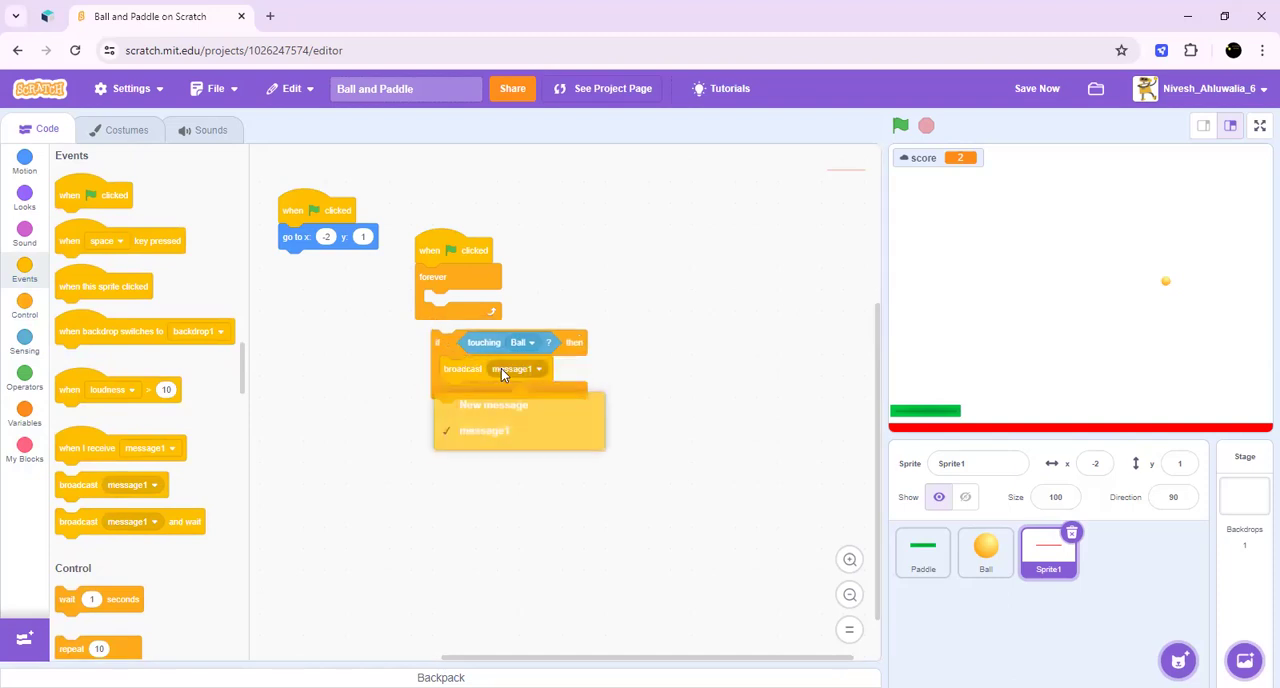
click(492, 406)
text(Game over)
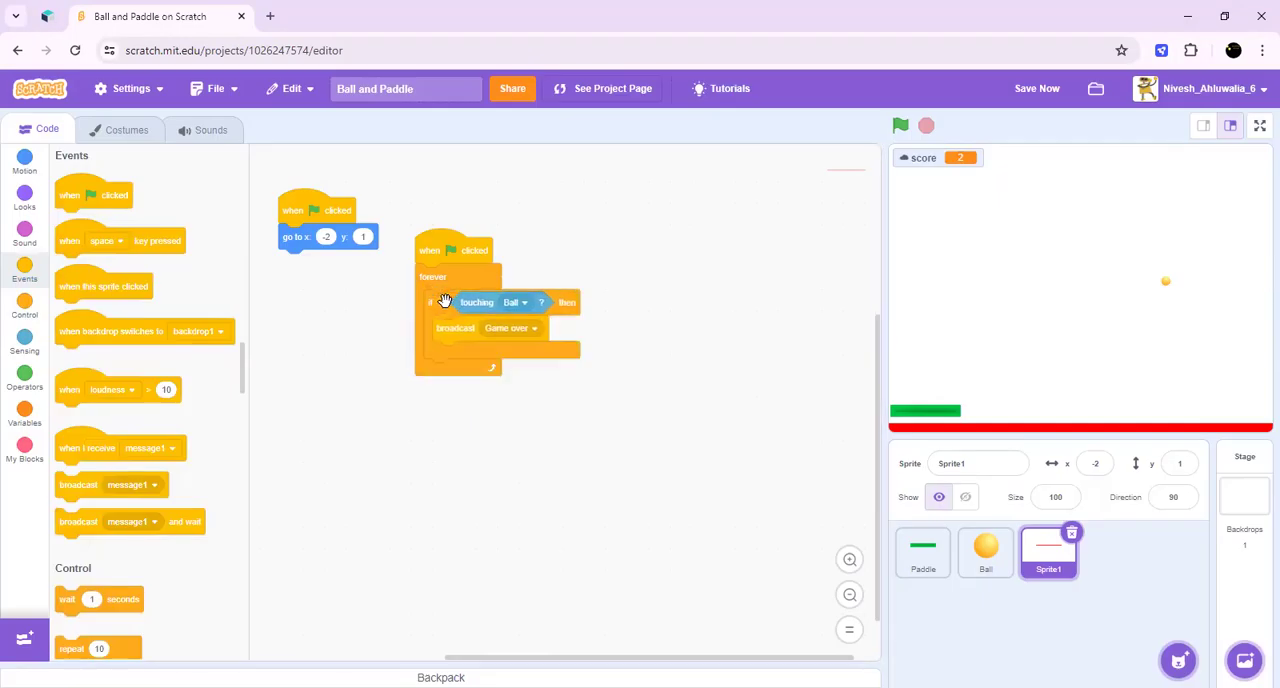
mouse_move(28, 372)
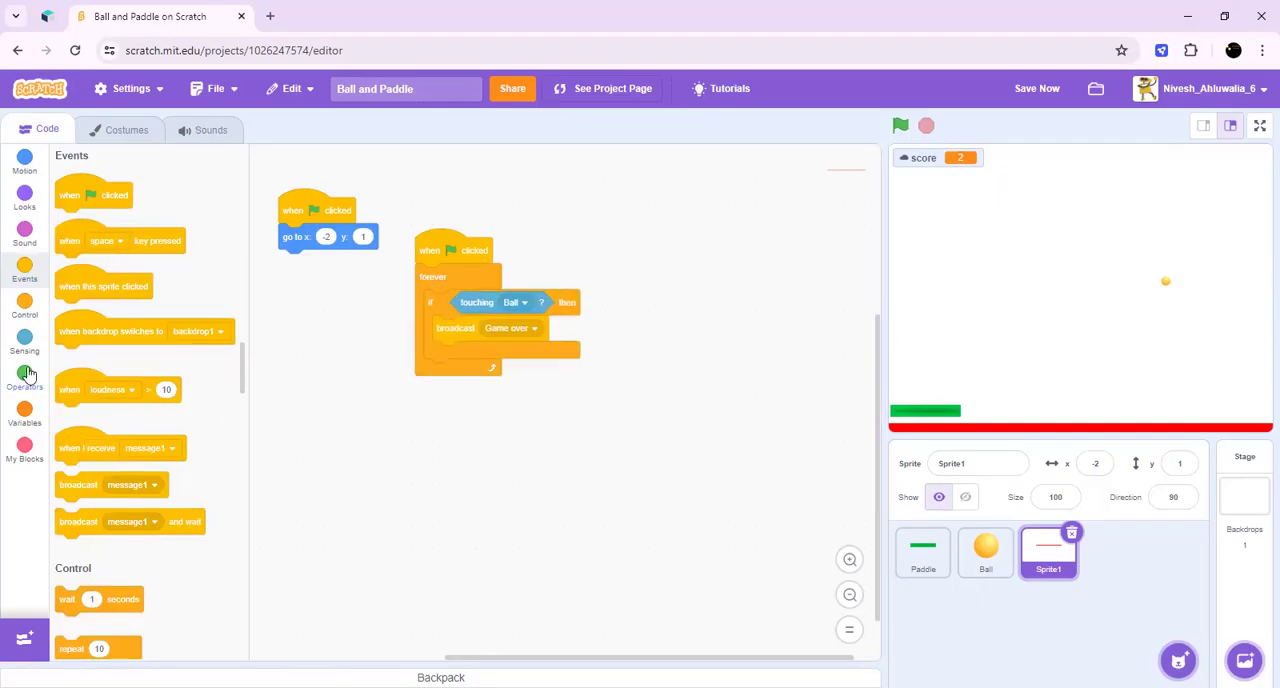
click(24, 308)
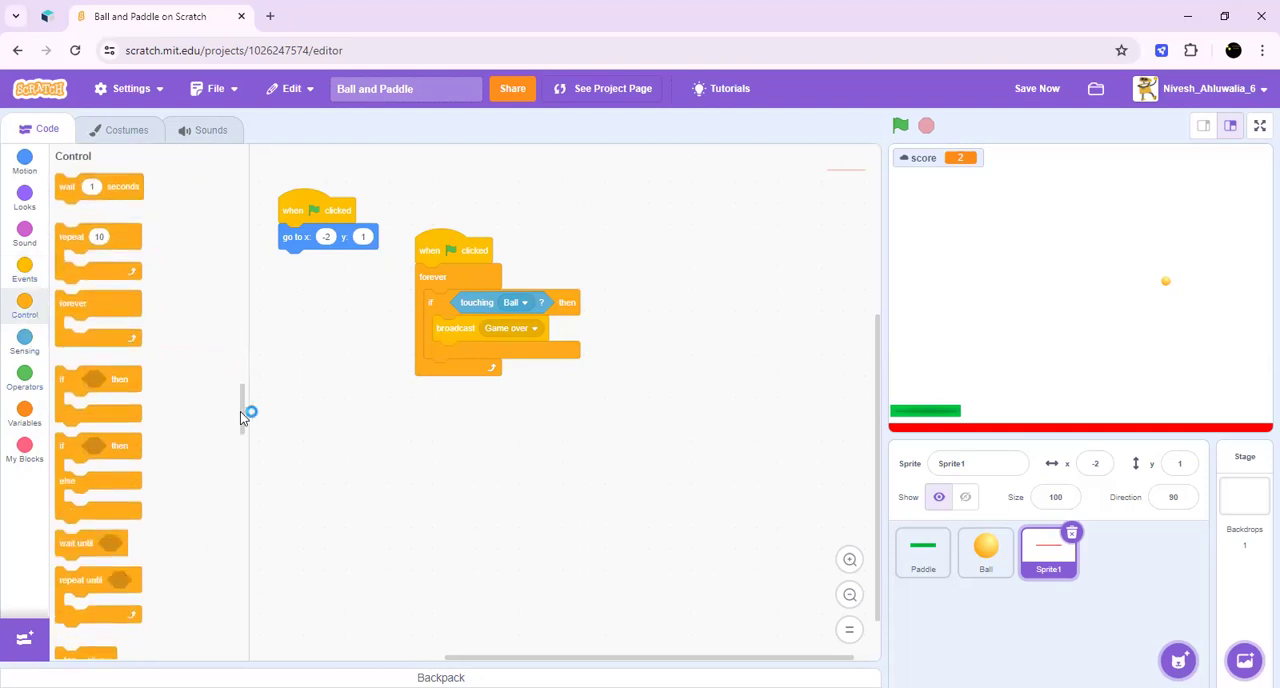
scroll(down, 3)
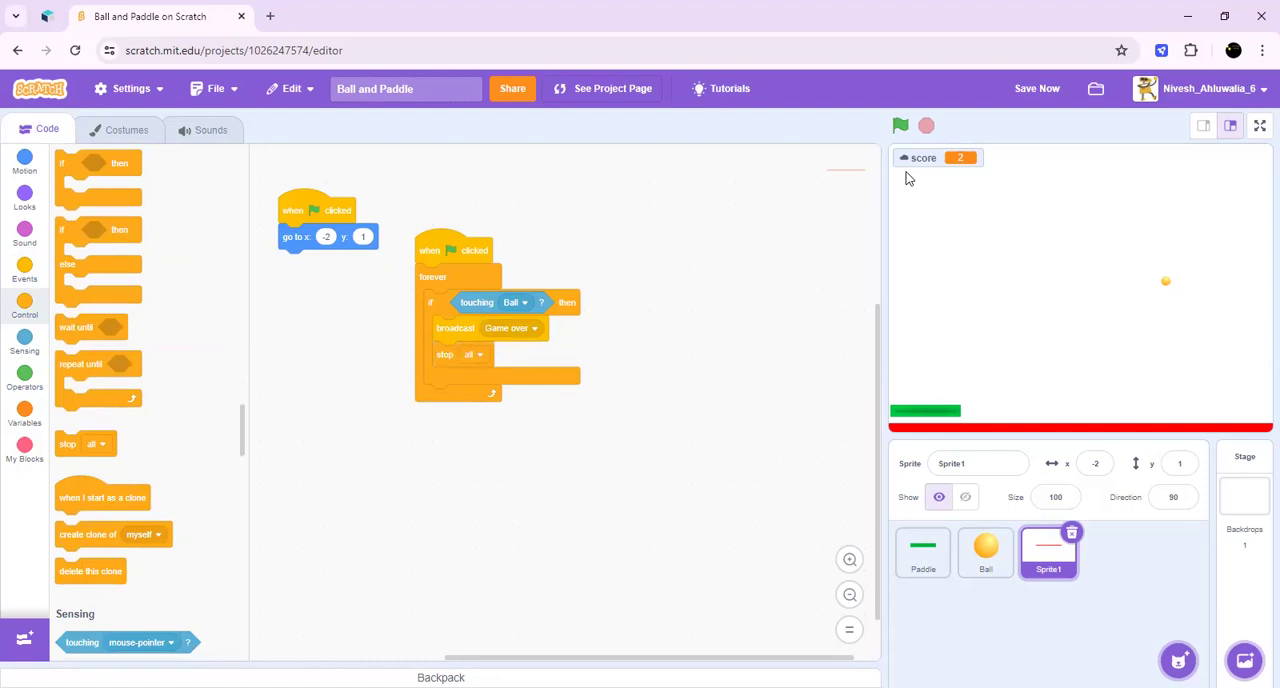
mouse_move(818, 318)
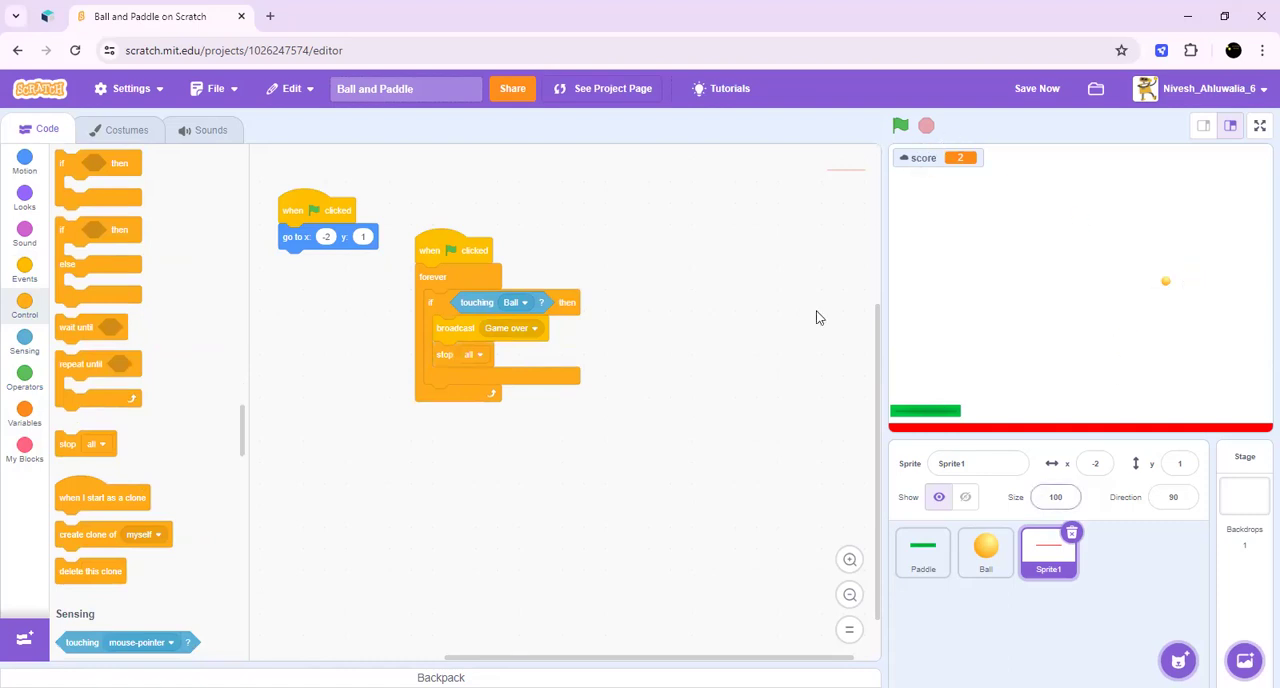
Step: Run the game to test the game-over line
click(900, 124)
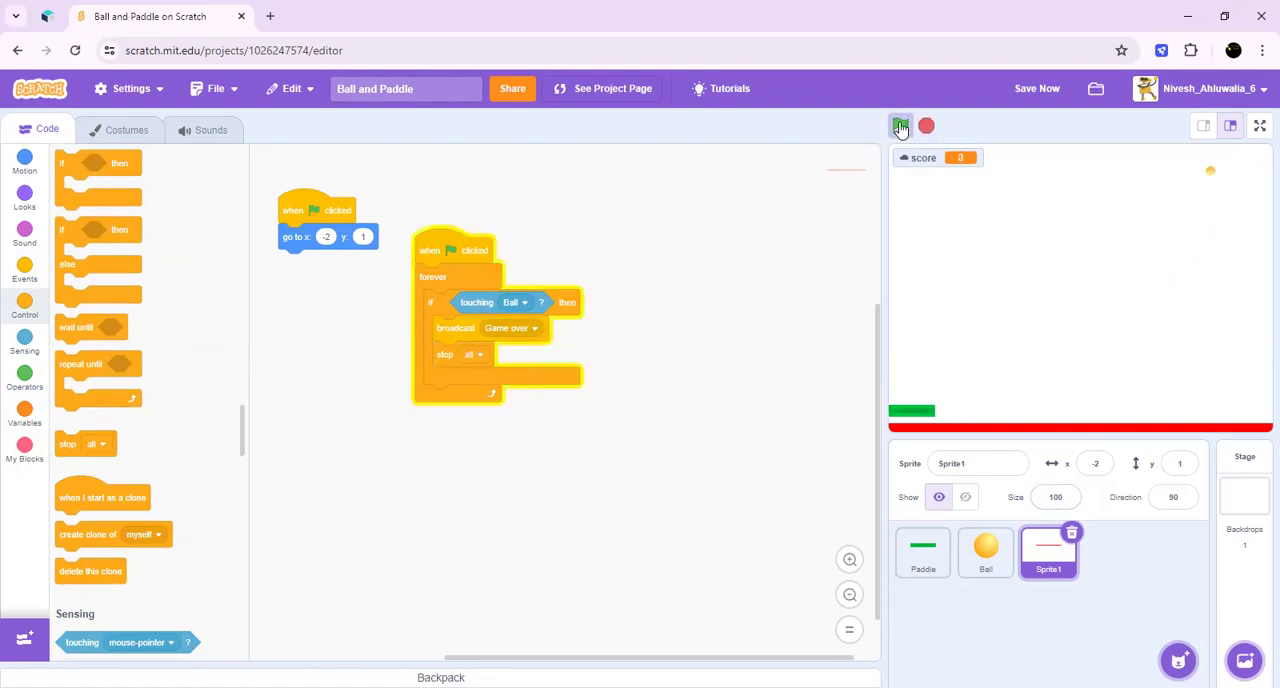
click(900, 124)
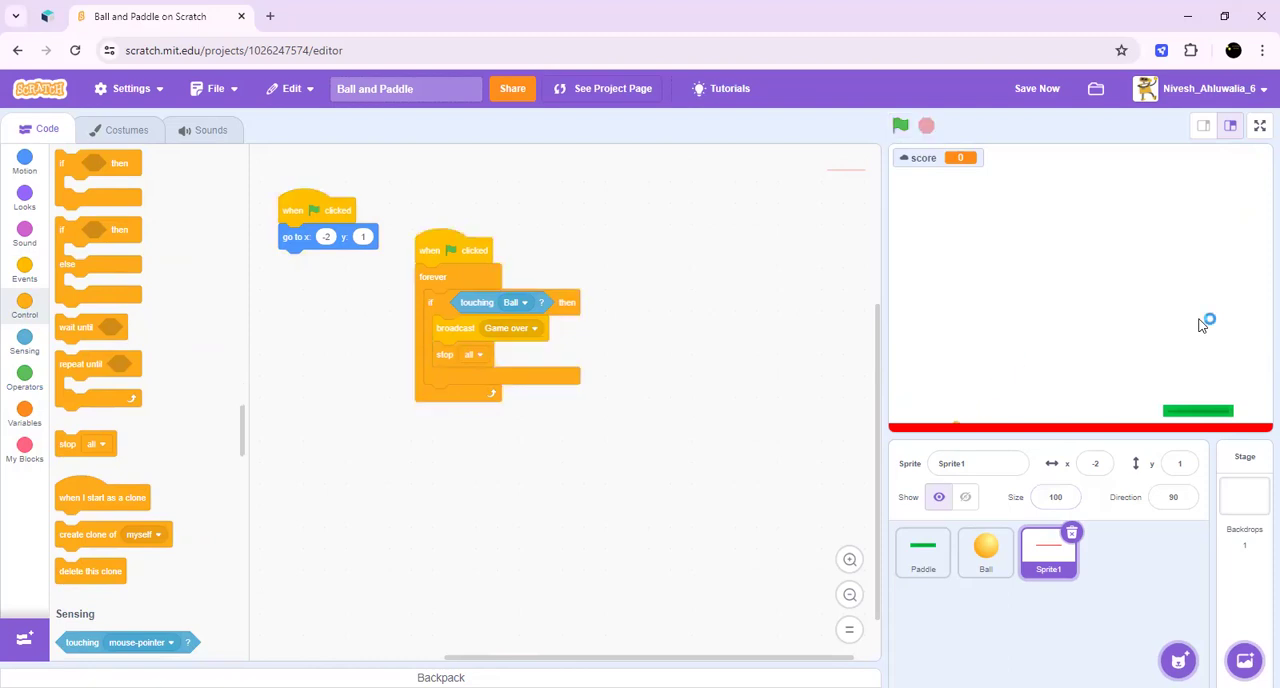
mouse_move(1156, 348)
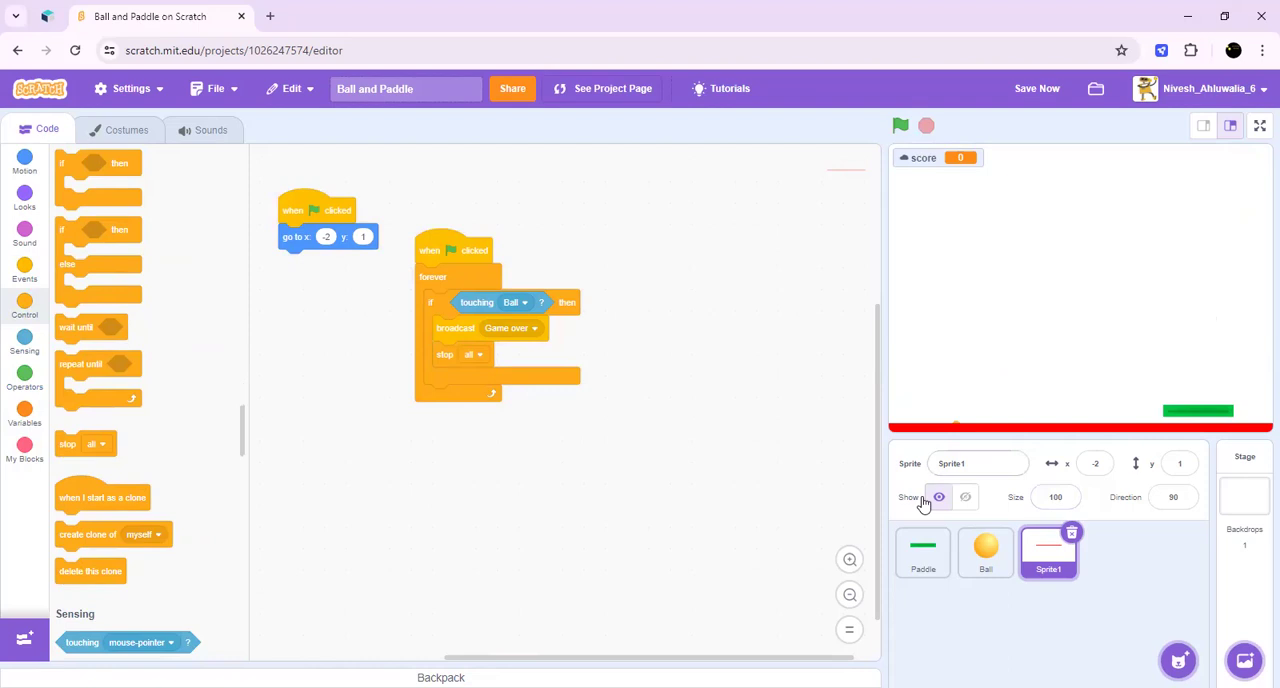
mouse_move(964, 496)
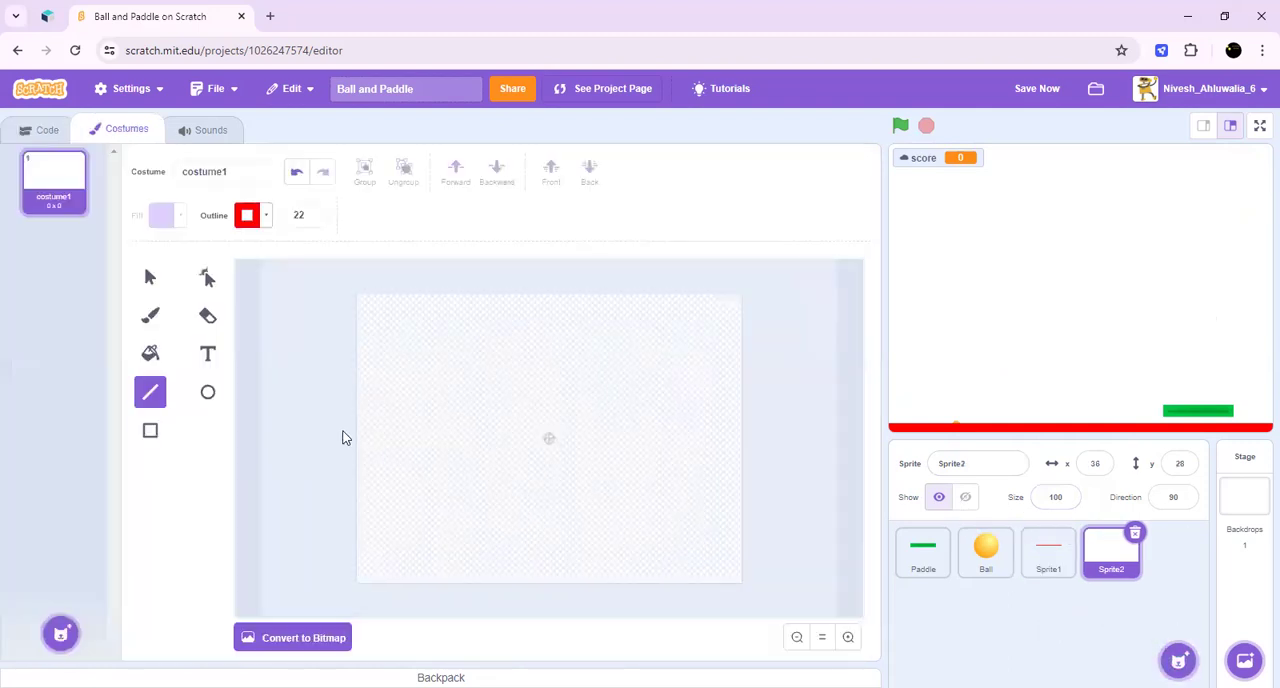
Step: Write GAME OVER on the costume in Pixel font, coloured red and enlarged
click(208, 352)
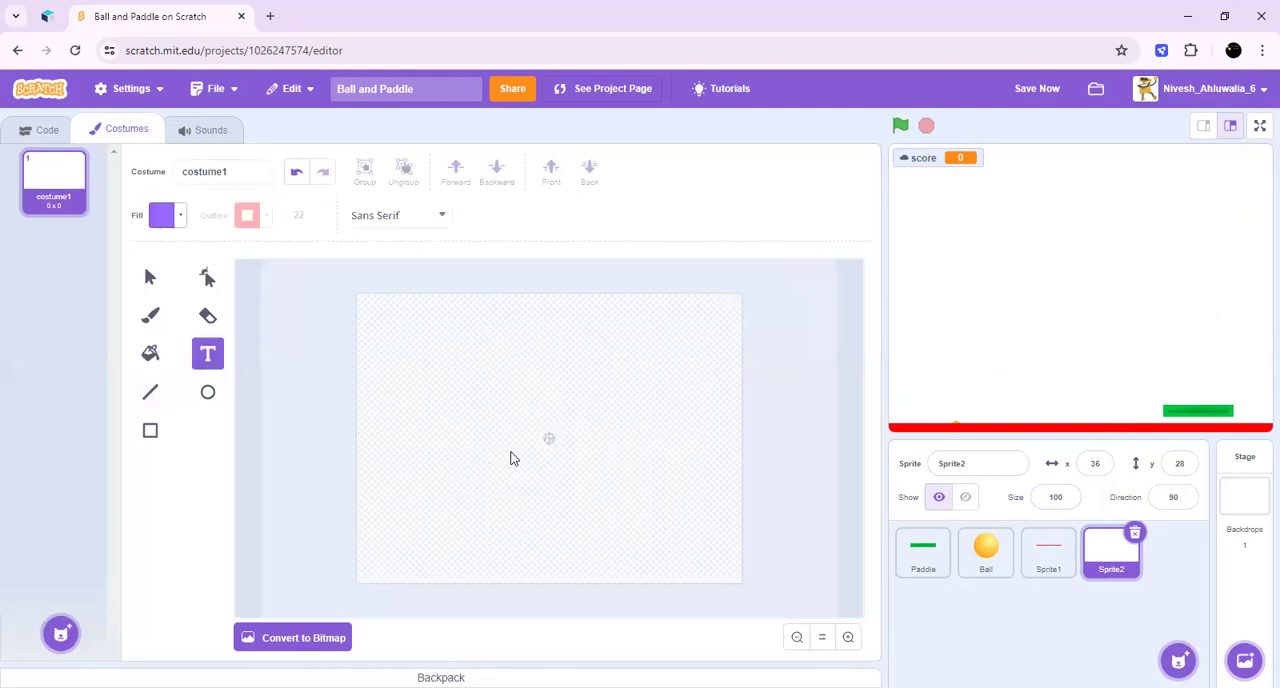
click(552, 436)
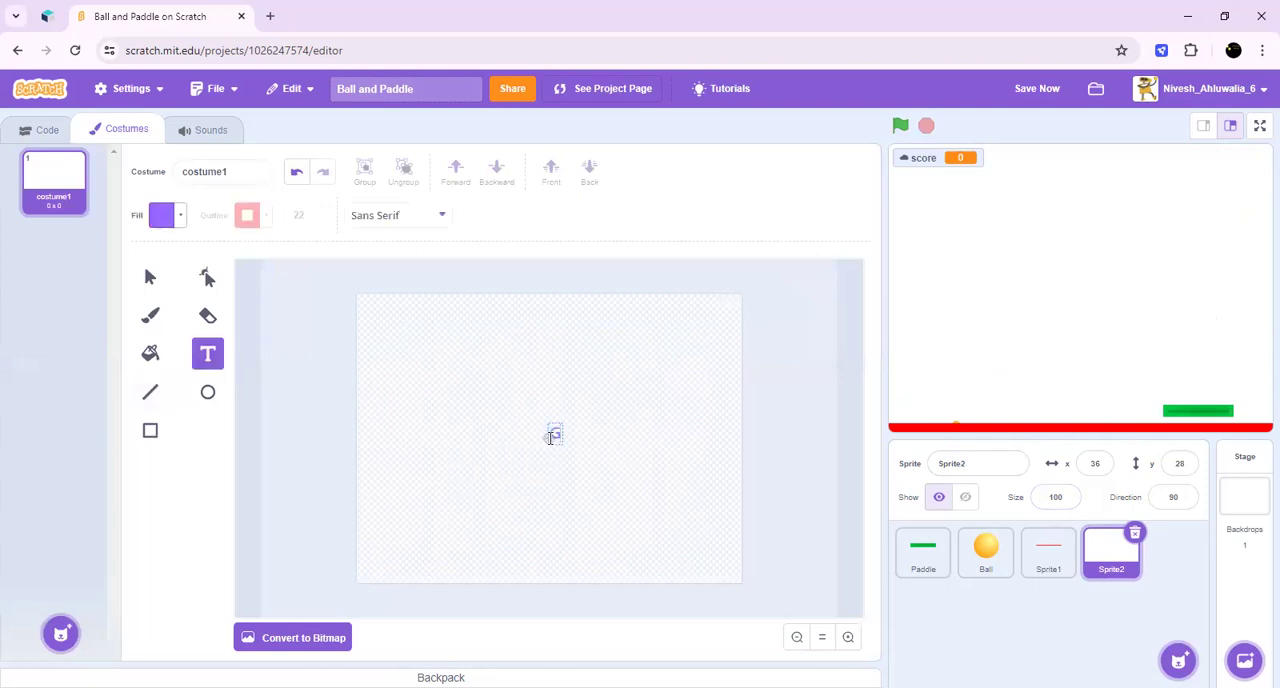
text(GAME OVER)
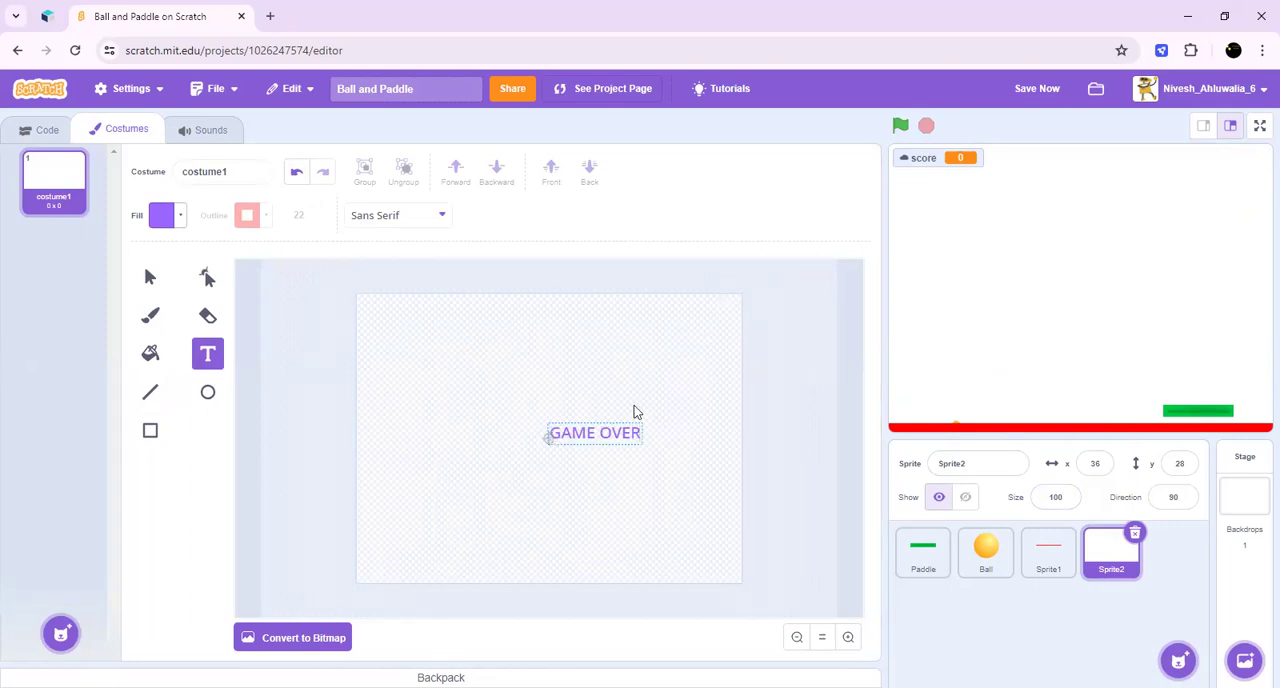
mouse_move(678, 412)
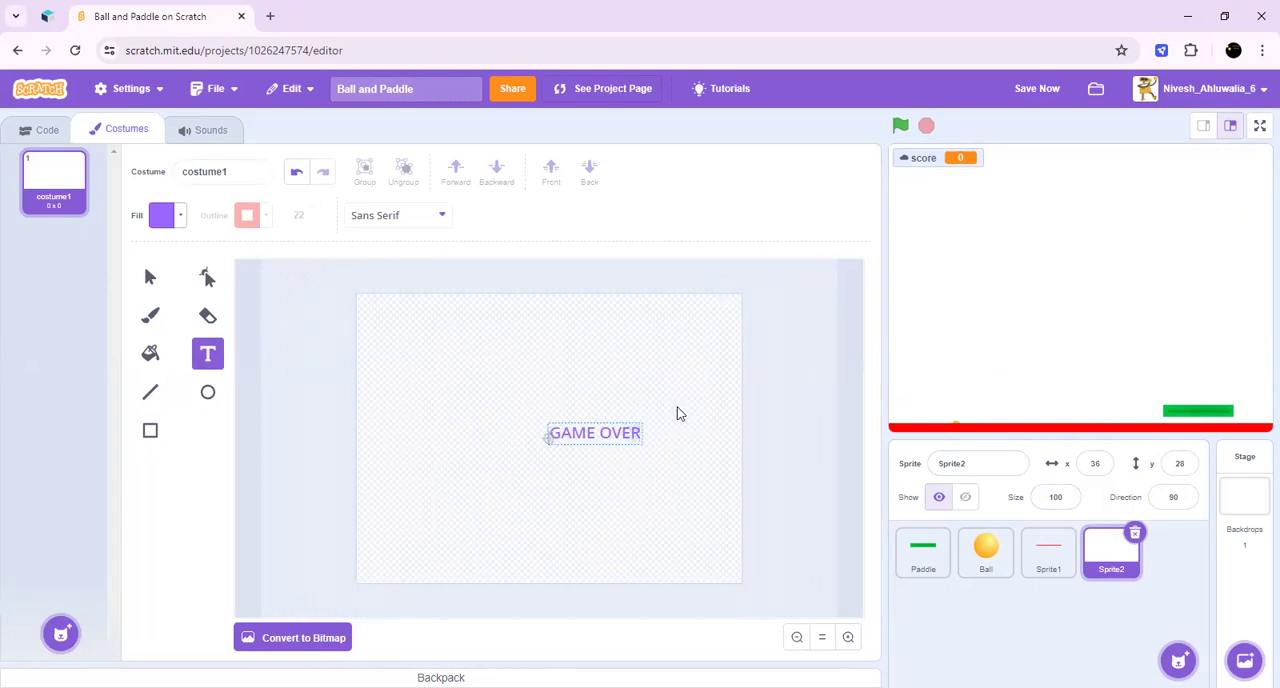
click(552, 432)
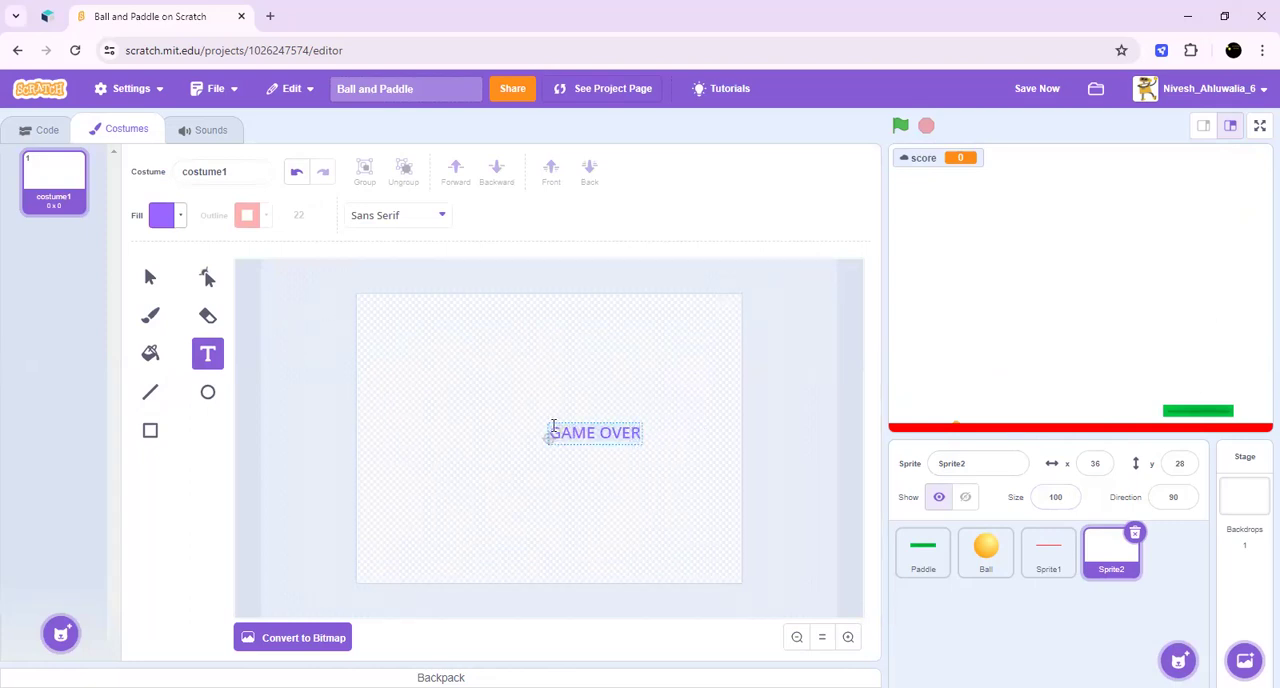
click(396, 216)
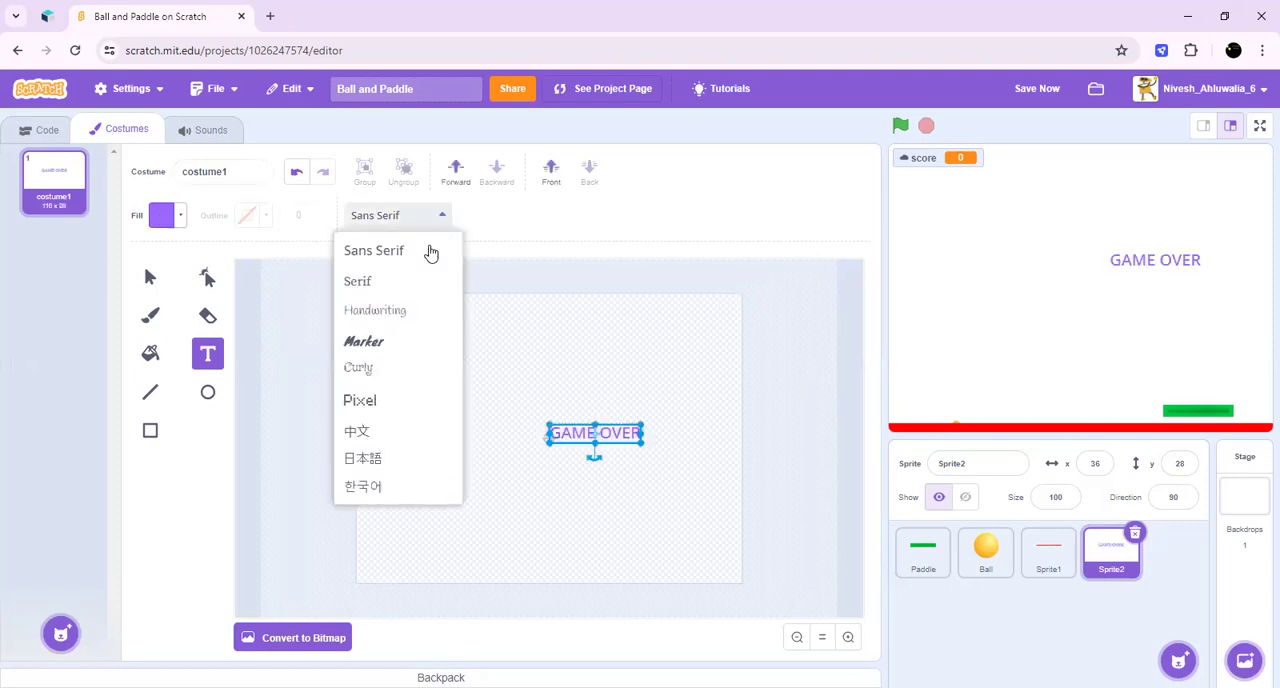
click(360, 400)
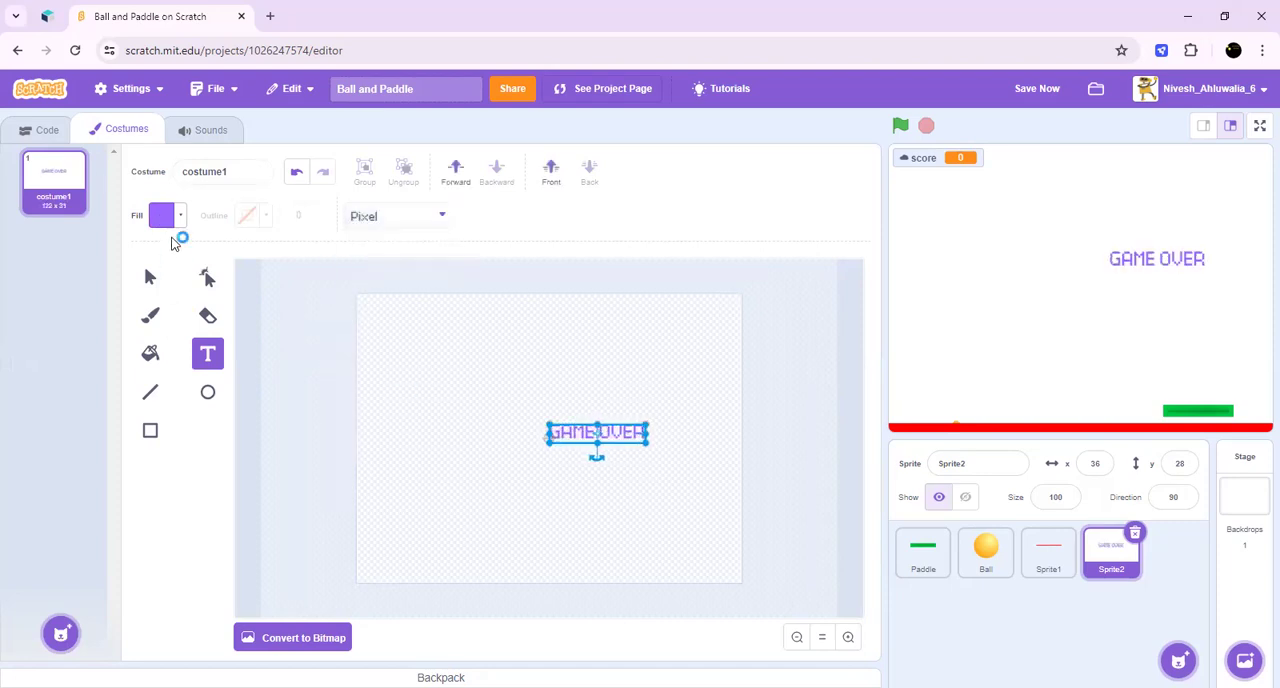
click(160, 216)
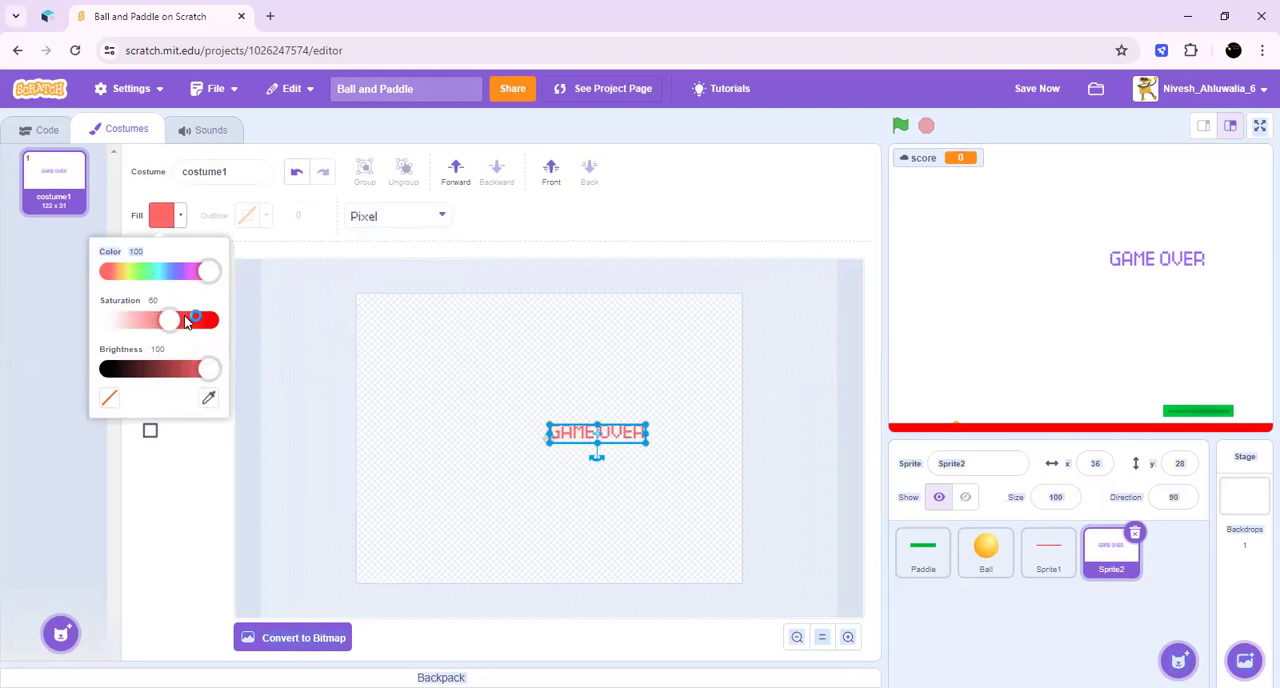
drag(168, 320, 208, 320)
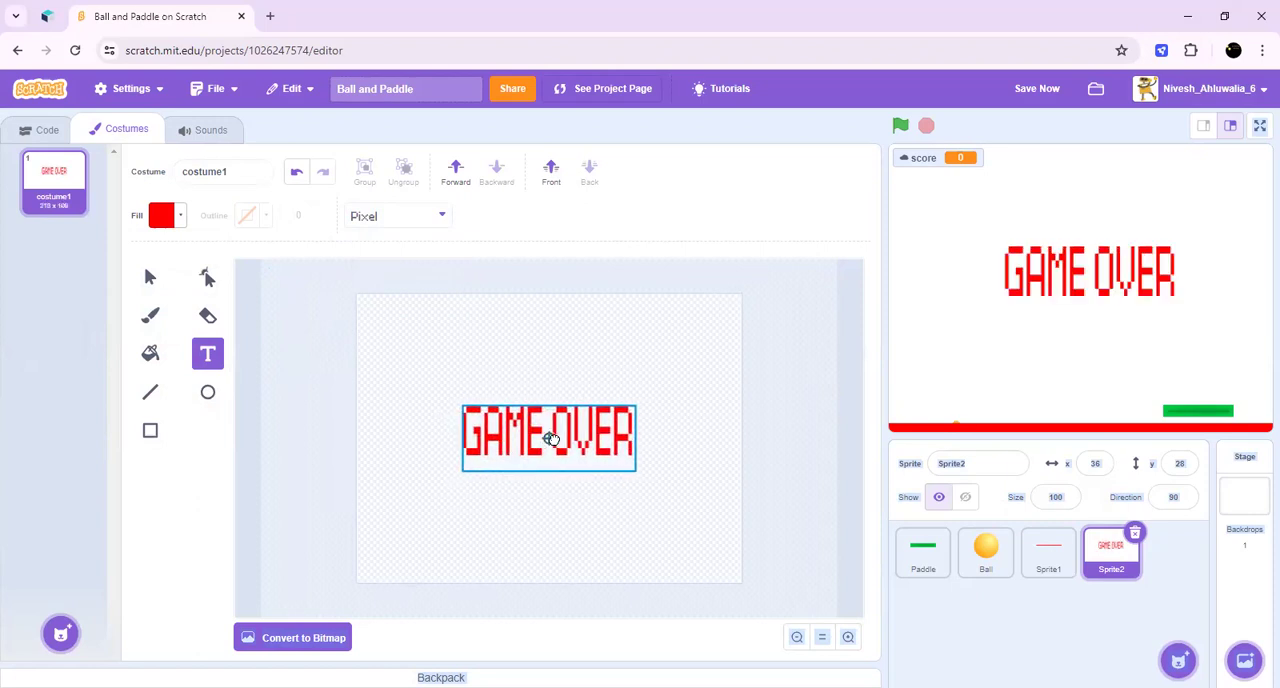
click(548, 438)
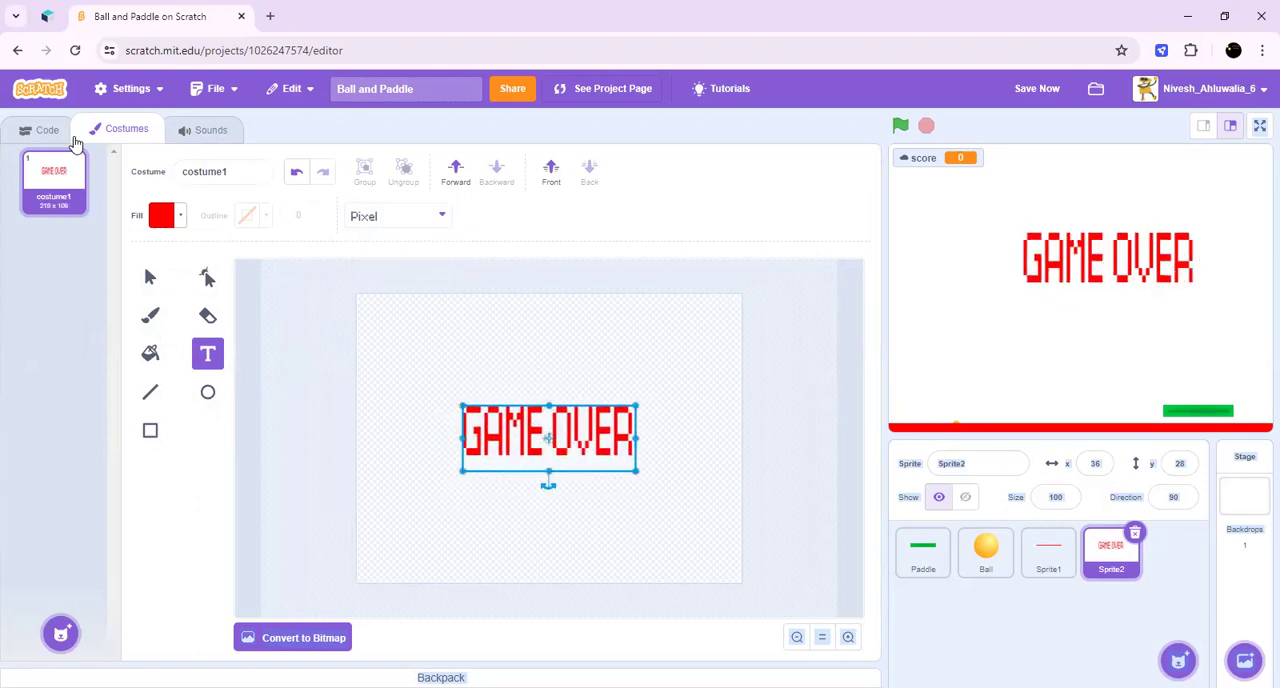
Step: Add a 'when I receive Game over → show' script to the GAME OVER sprite
click(46, 128)
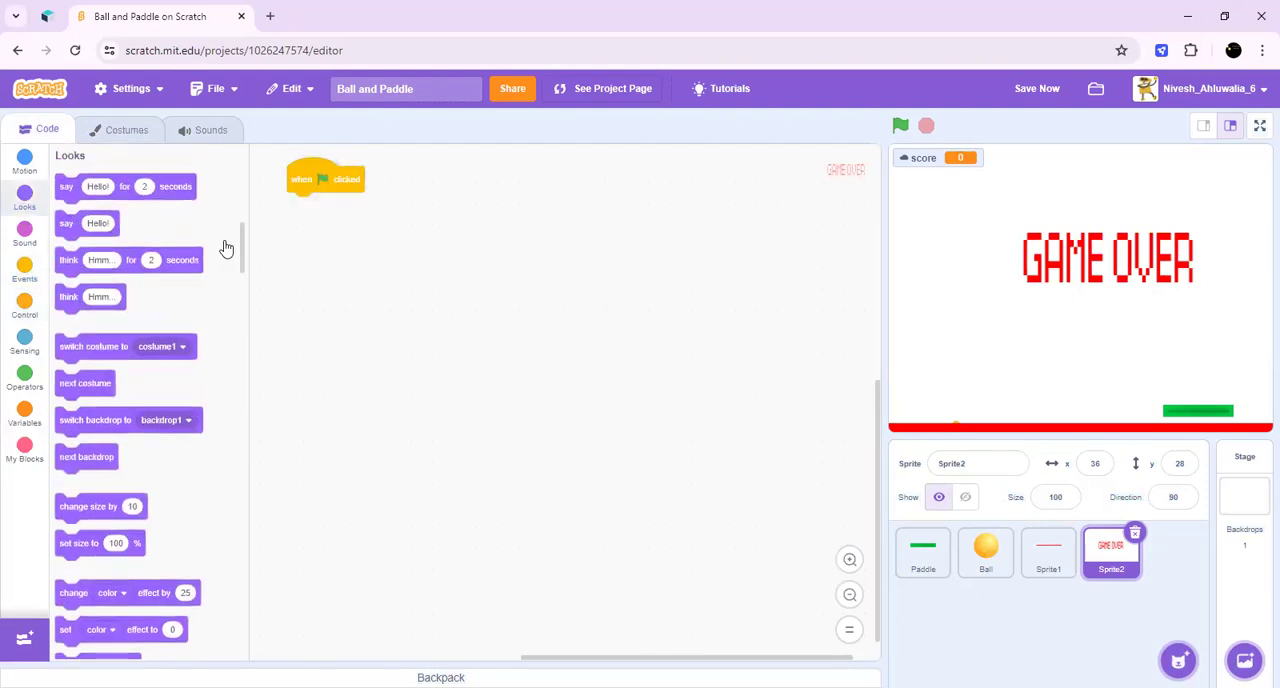
mouse_move(248, 290)
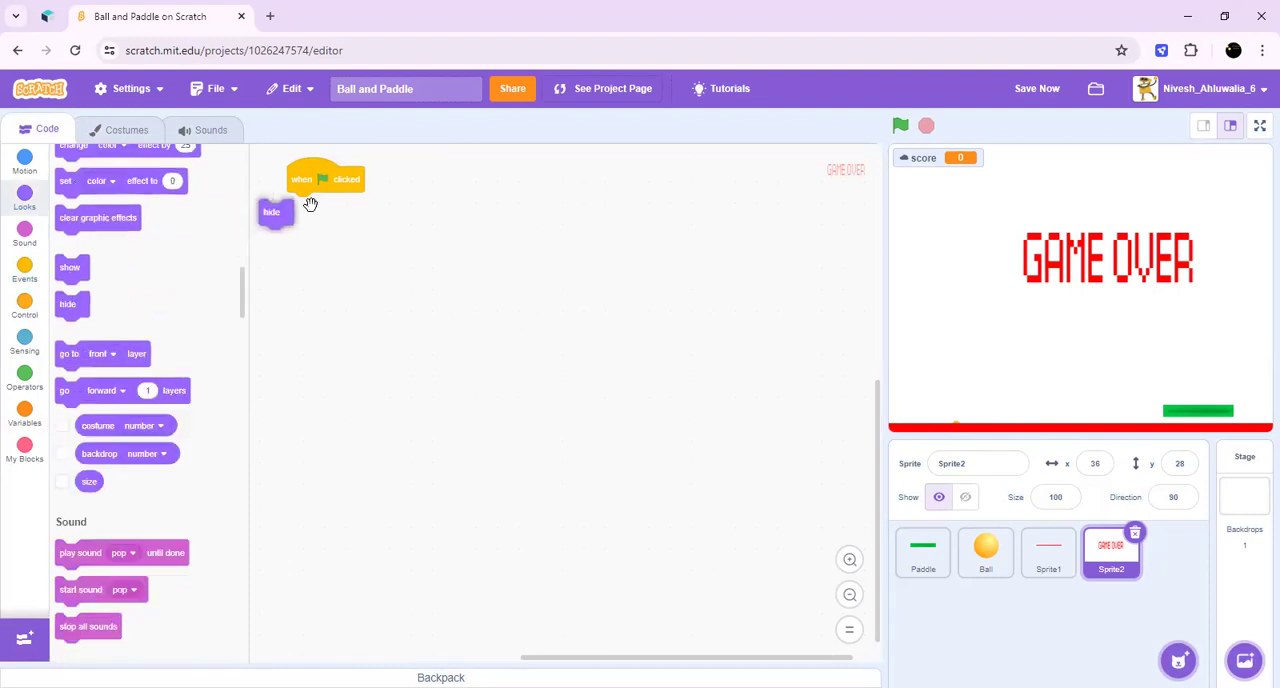
click(24, 268)
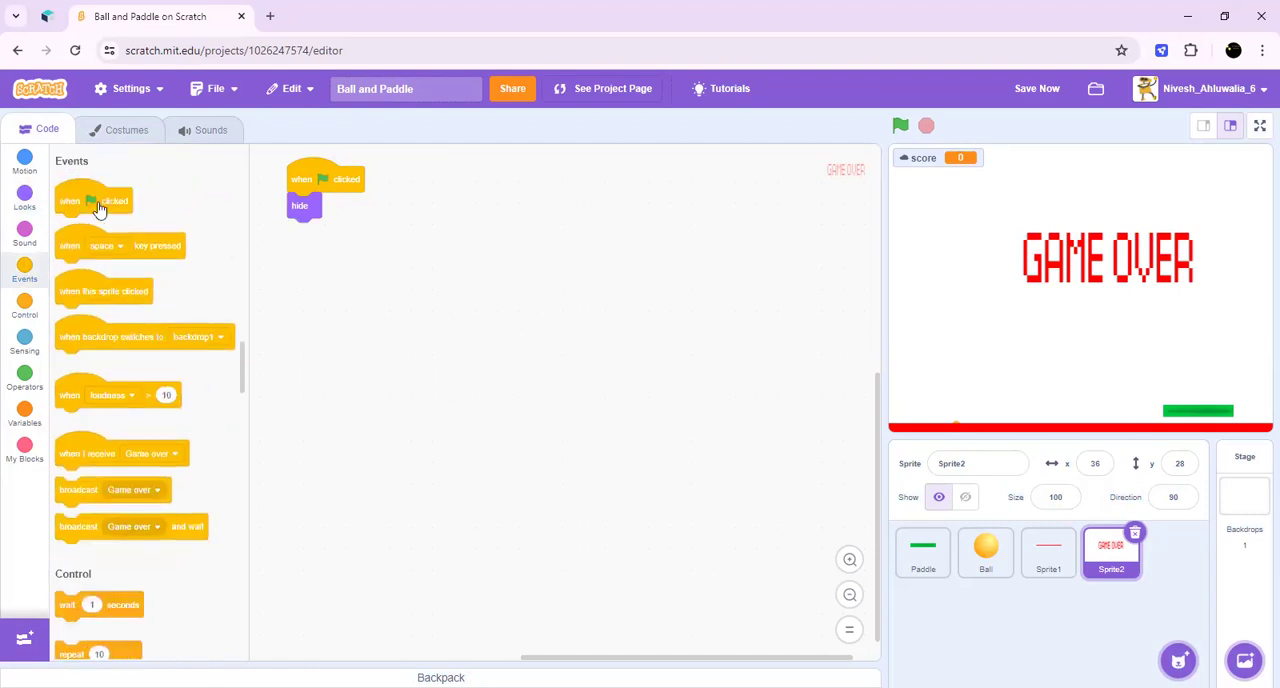
drag(94, 200, 420, 260)
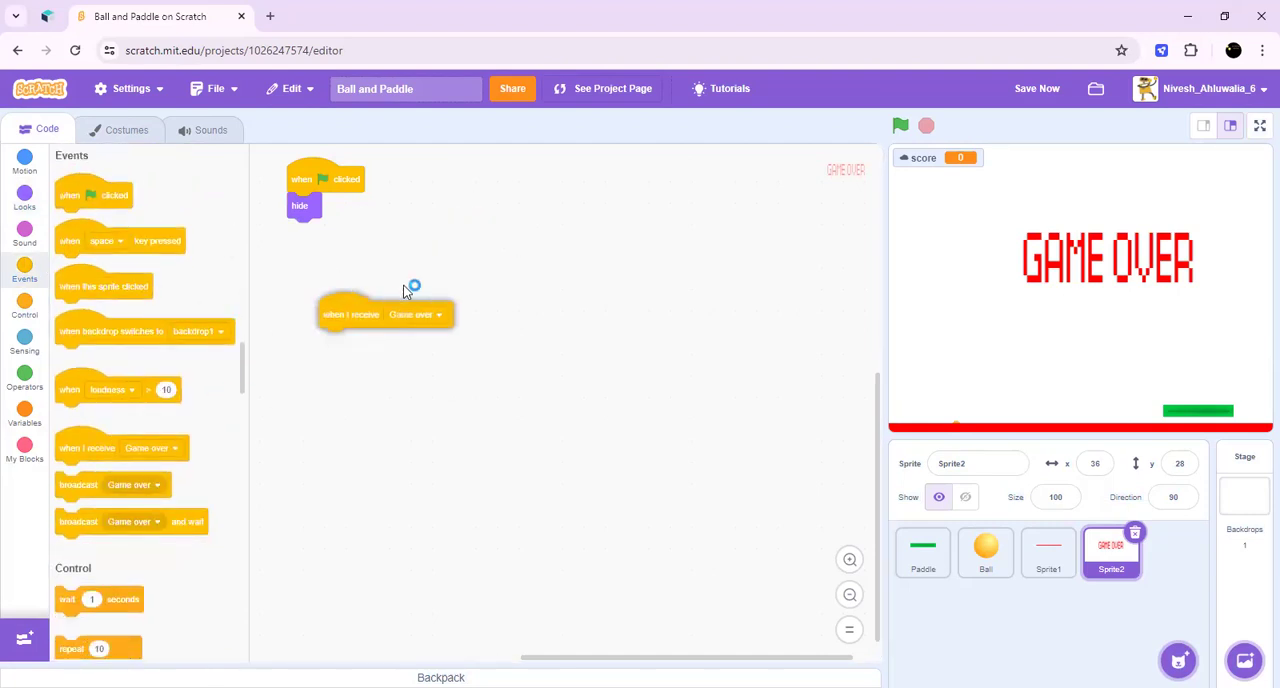
click(24, 190)
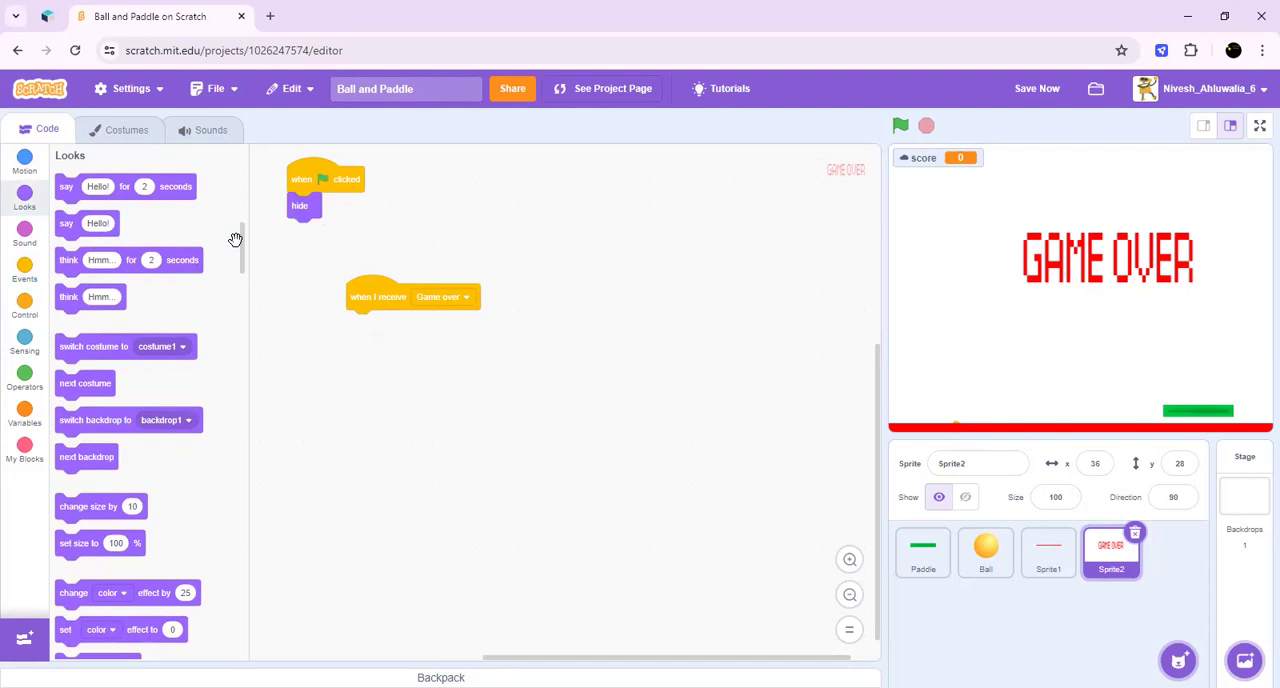
mouse_move(124, 290)
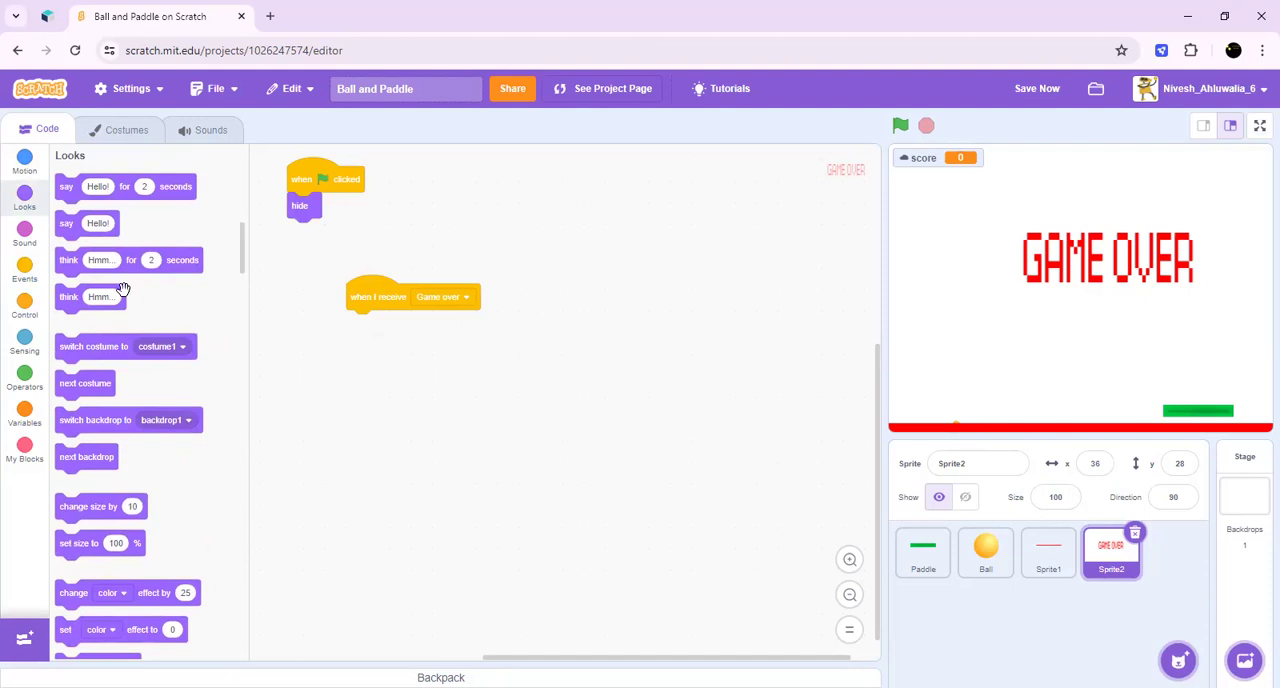
mouse_move(122, 260)
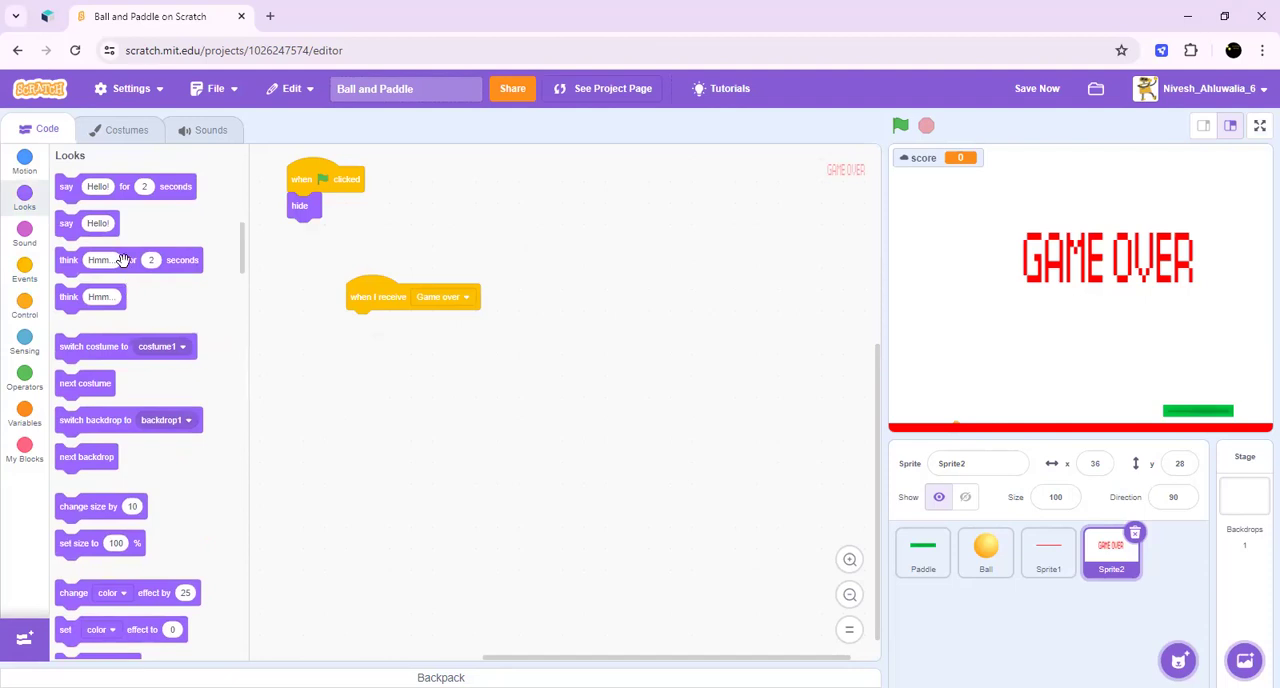
scroll(down, 3)
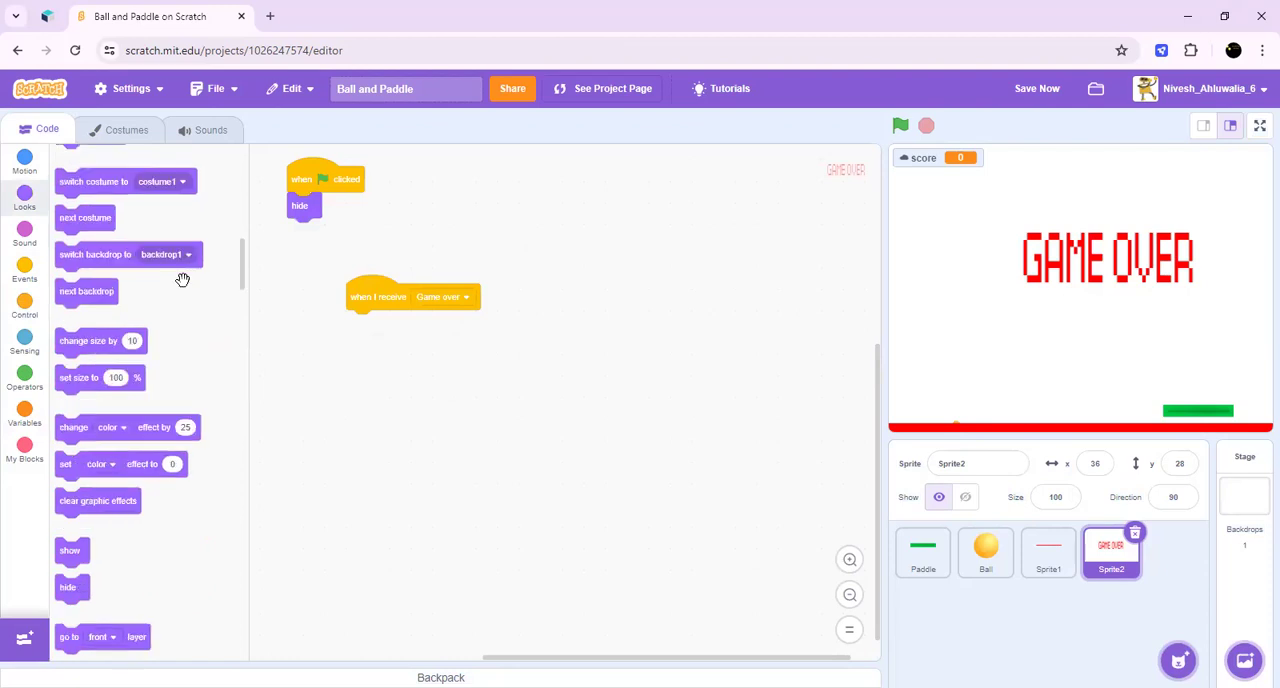
drag(68, 550, 258, 472)
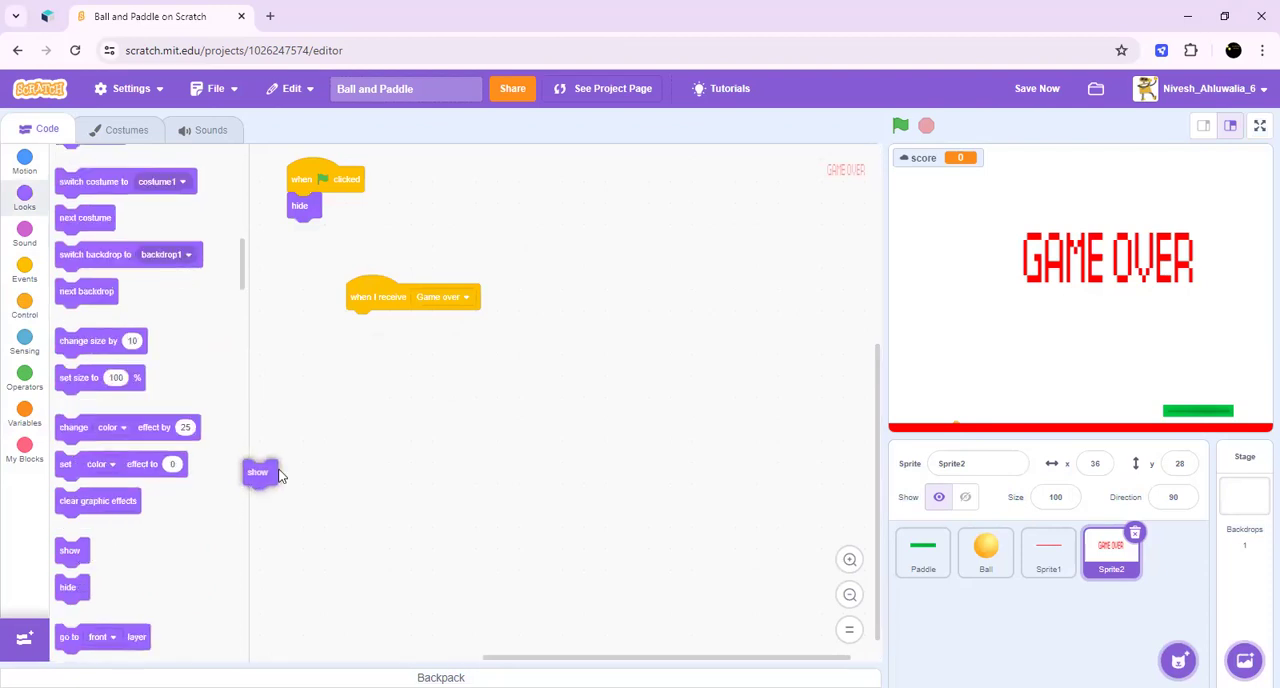
drag(258, 472, 360, 324)
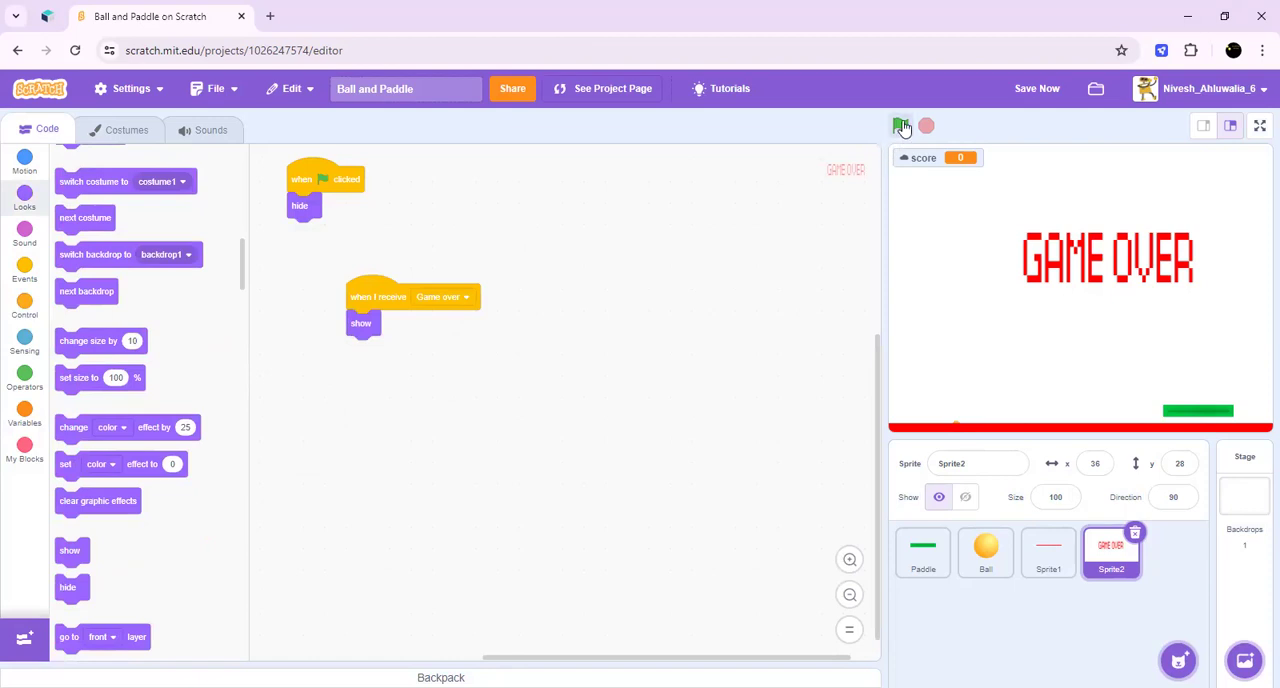
Step: Run the game with the green flag to test the game-over message
click(900, 126)
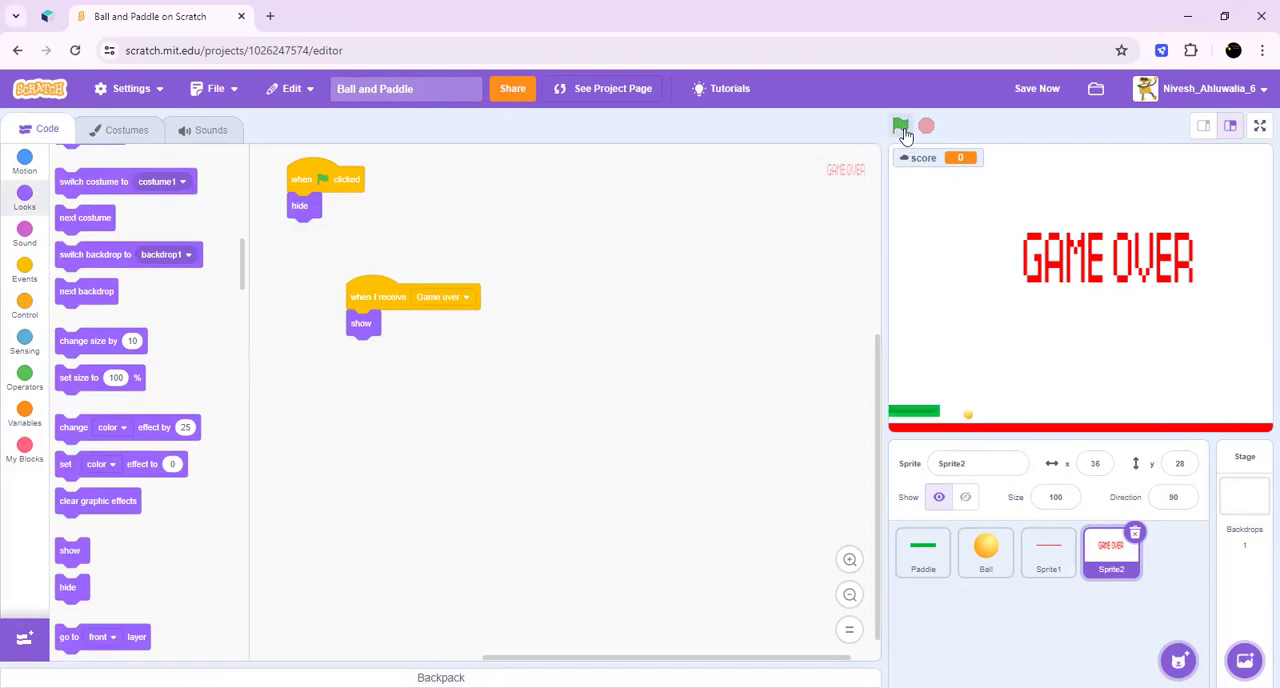
click(900, 124)
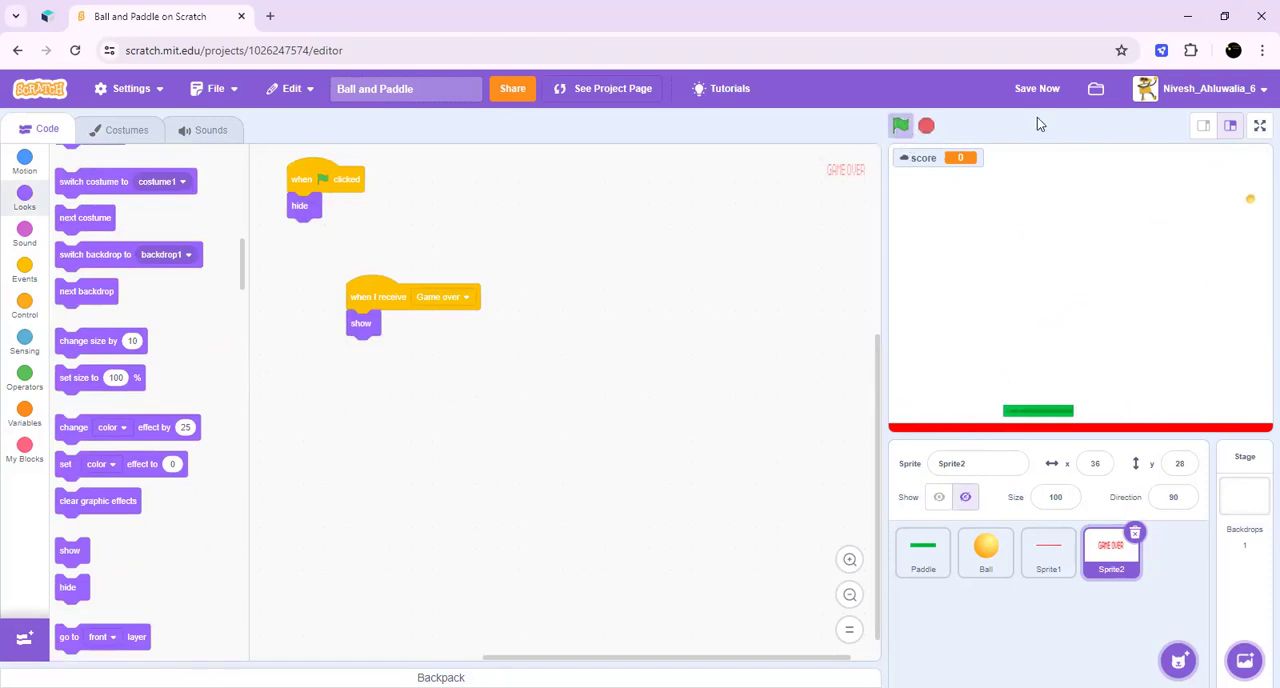
Step: Give the Ball's flag-clicked script a 'go to x: y:' starting position before its direction
click(900, 124)
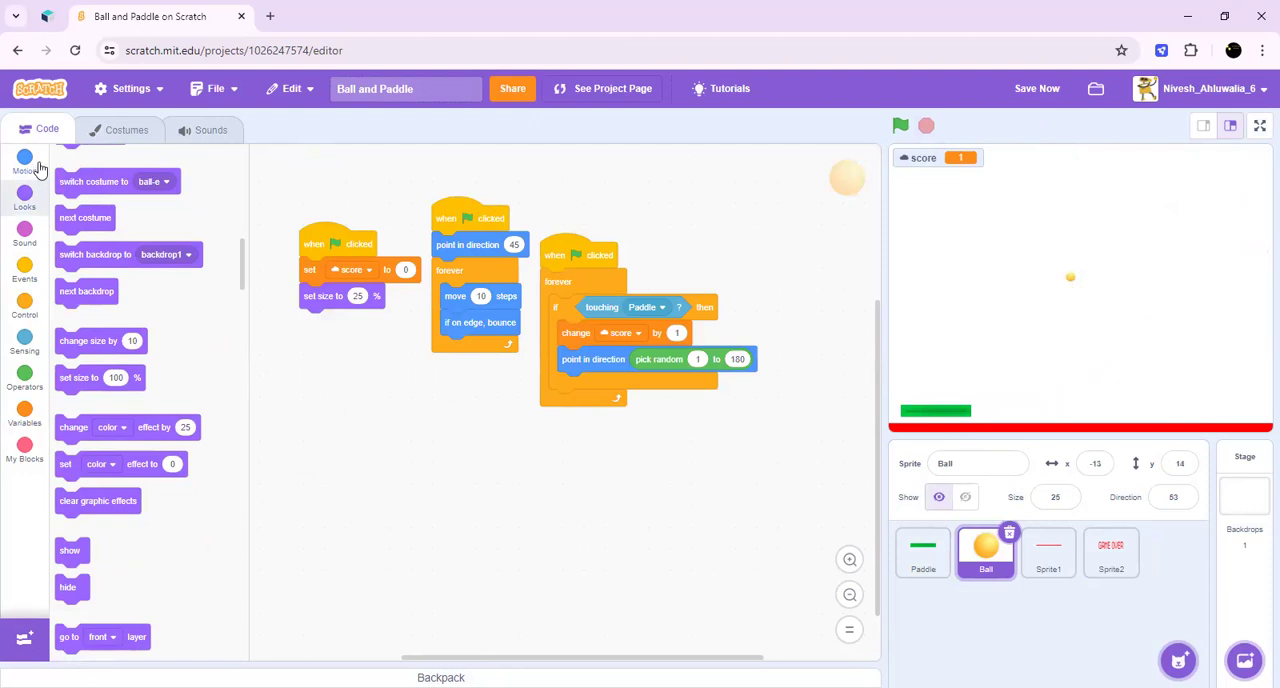
click(24, 164)
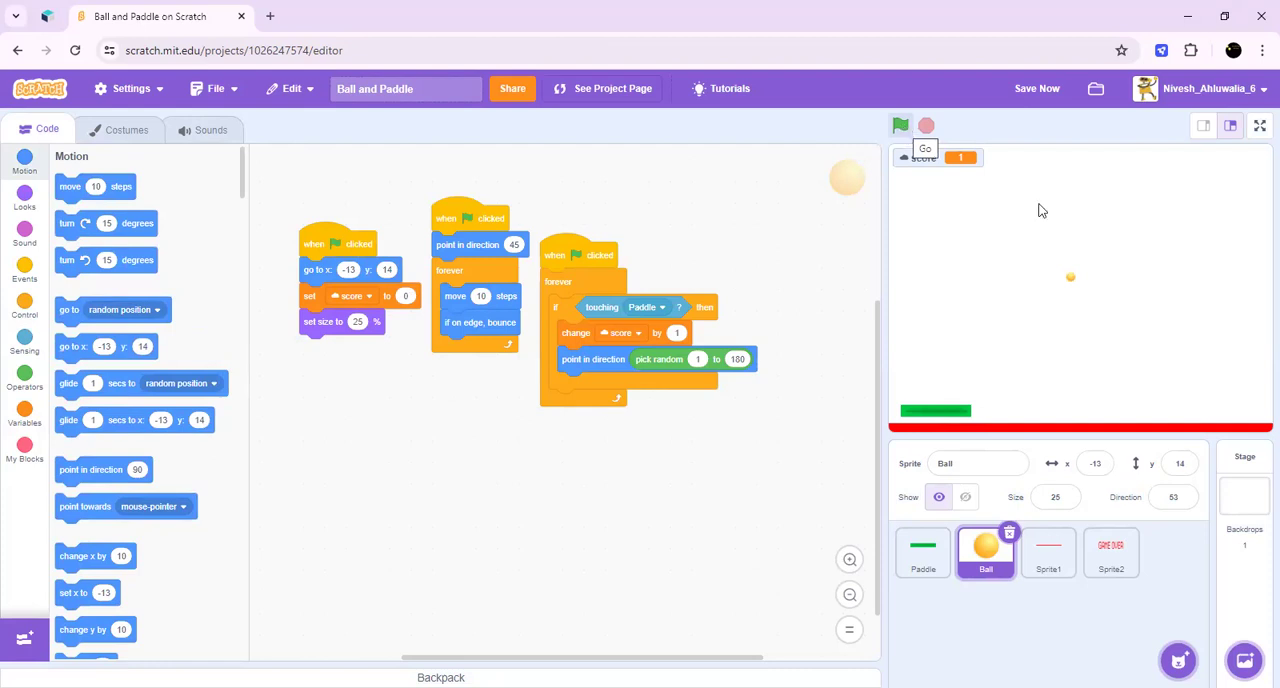
Step: Run the game until the ball hits the red line and GAME OVER appears with score 1
click(900, 124)
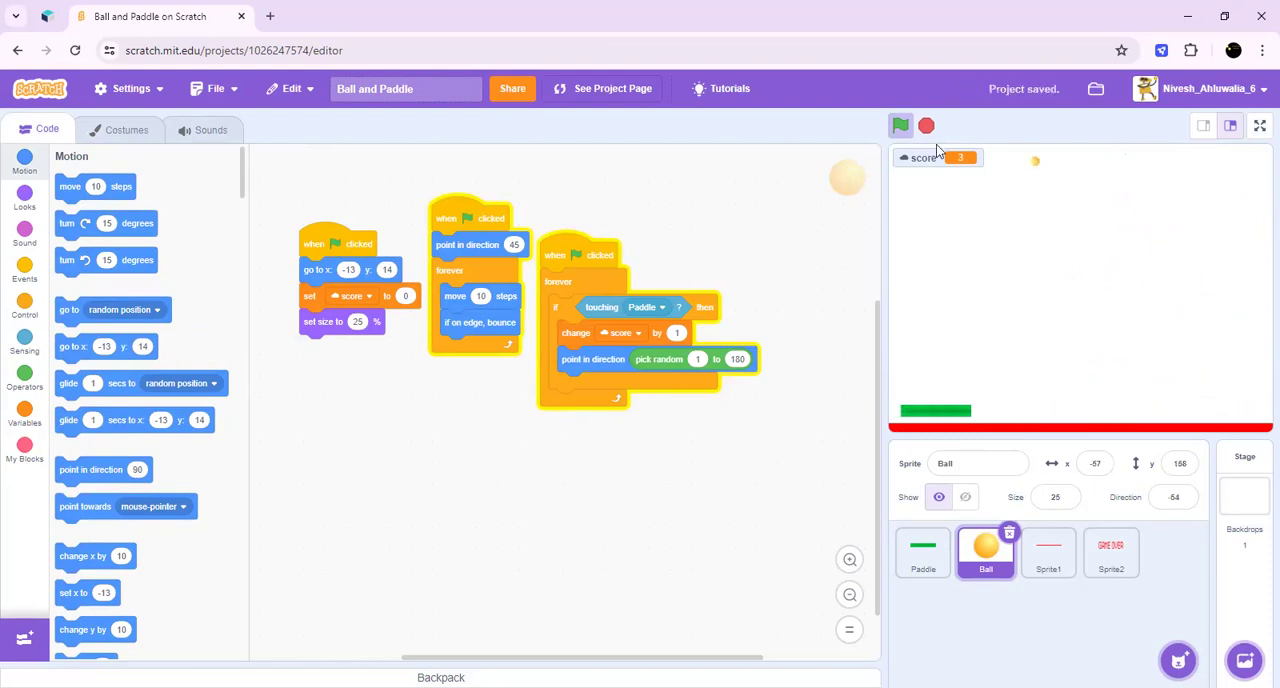
click(900, 124)
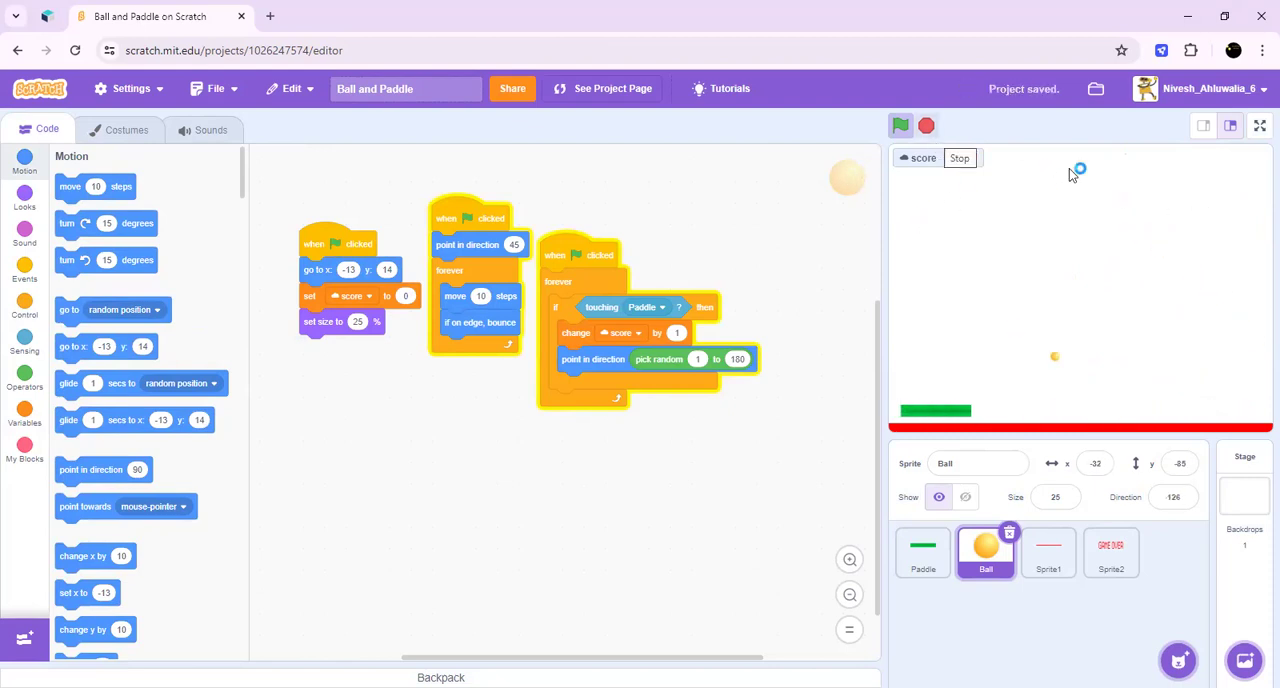
click(900, 124)
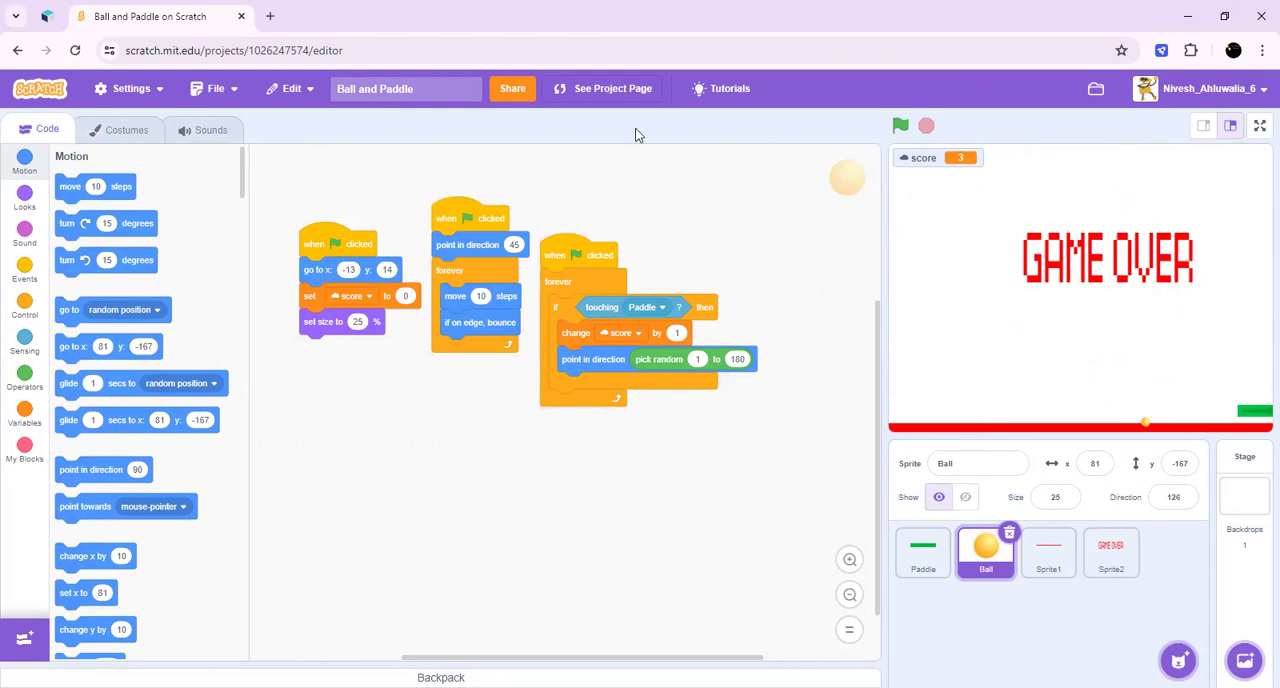
mouse_move(1018, 80)
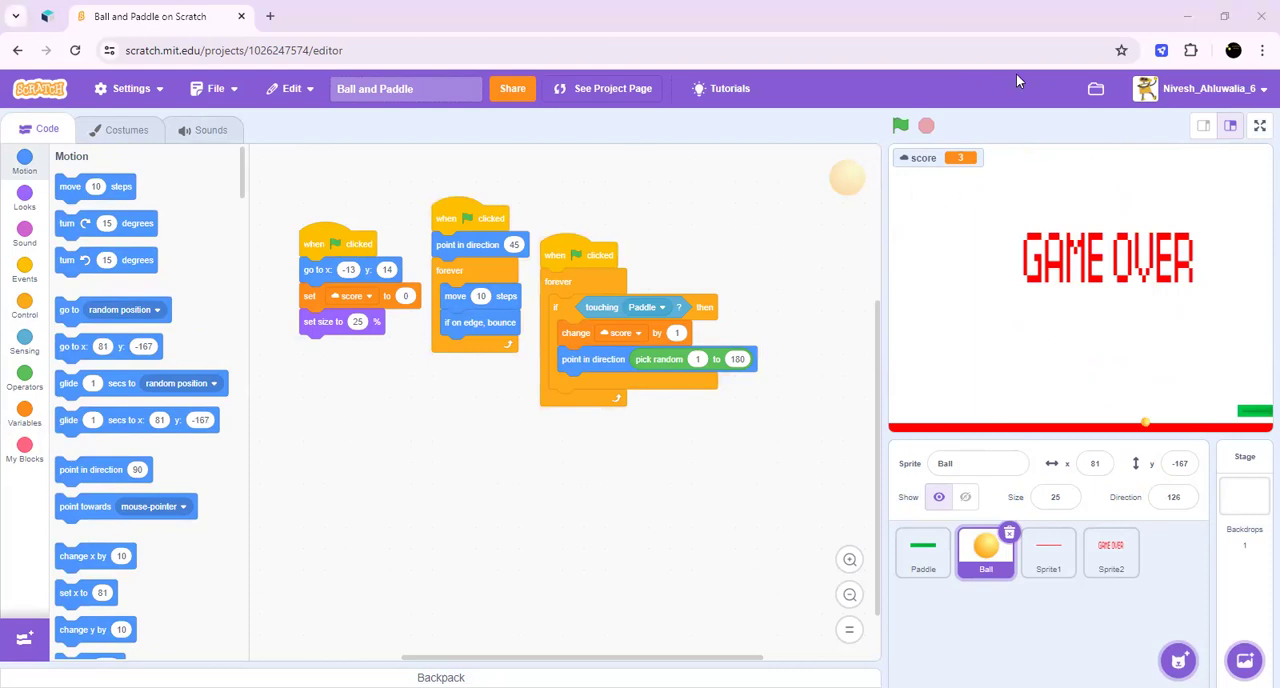